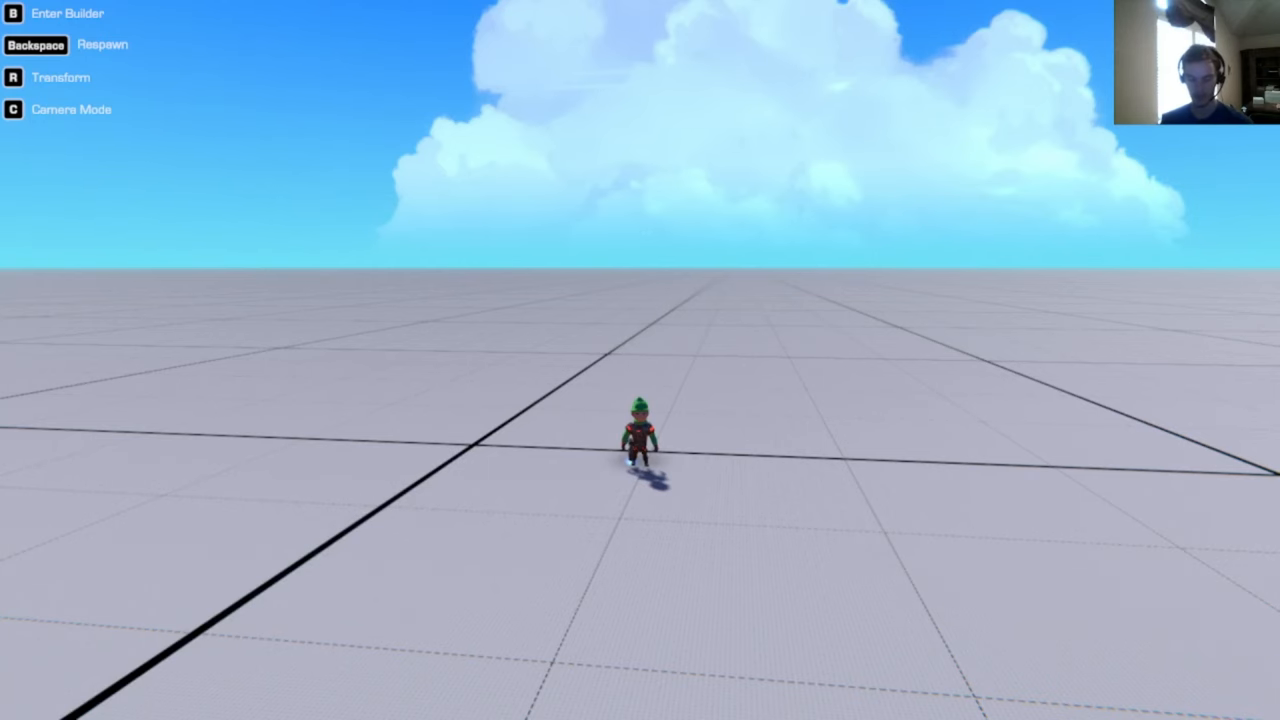
# Step: Open the builder and place a helicopter rotor block from the wings category
pyautogui.press('b')
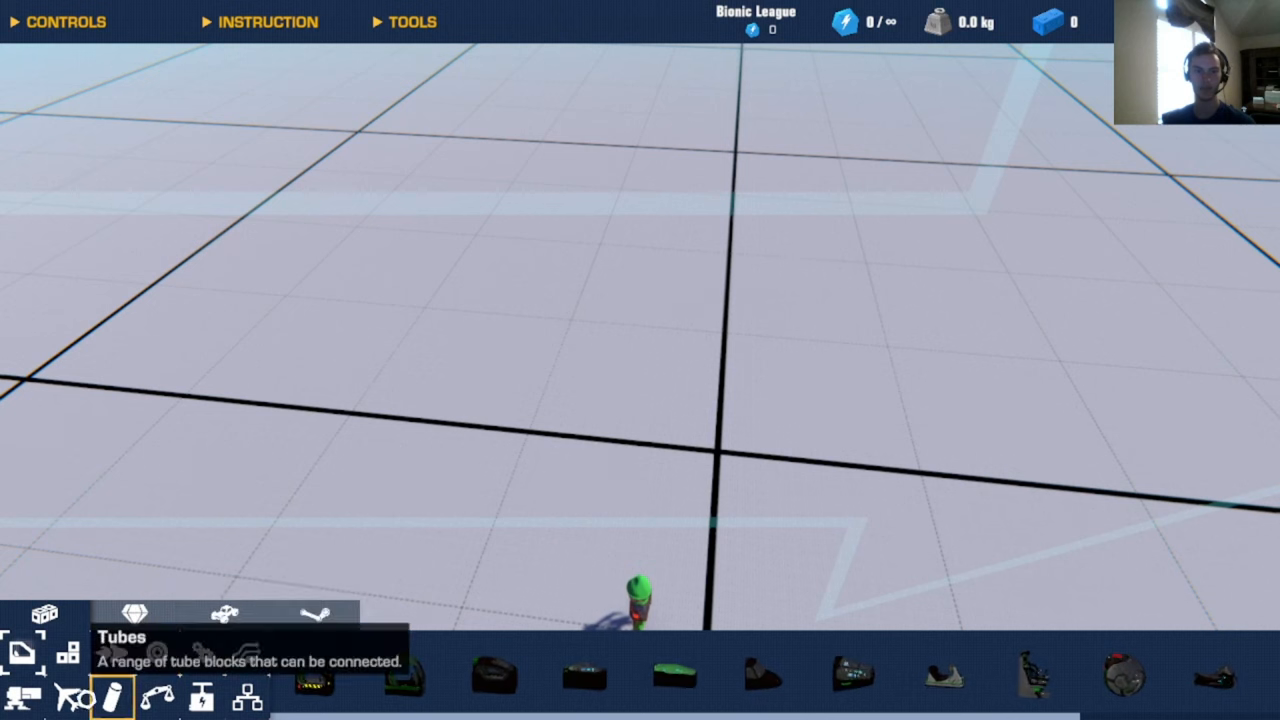
pyautogui.click(68, 697)
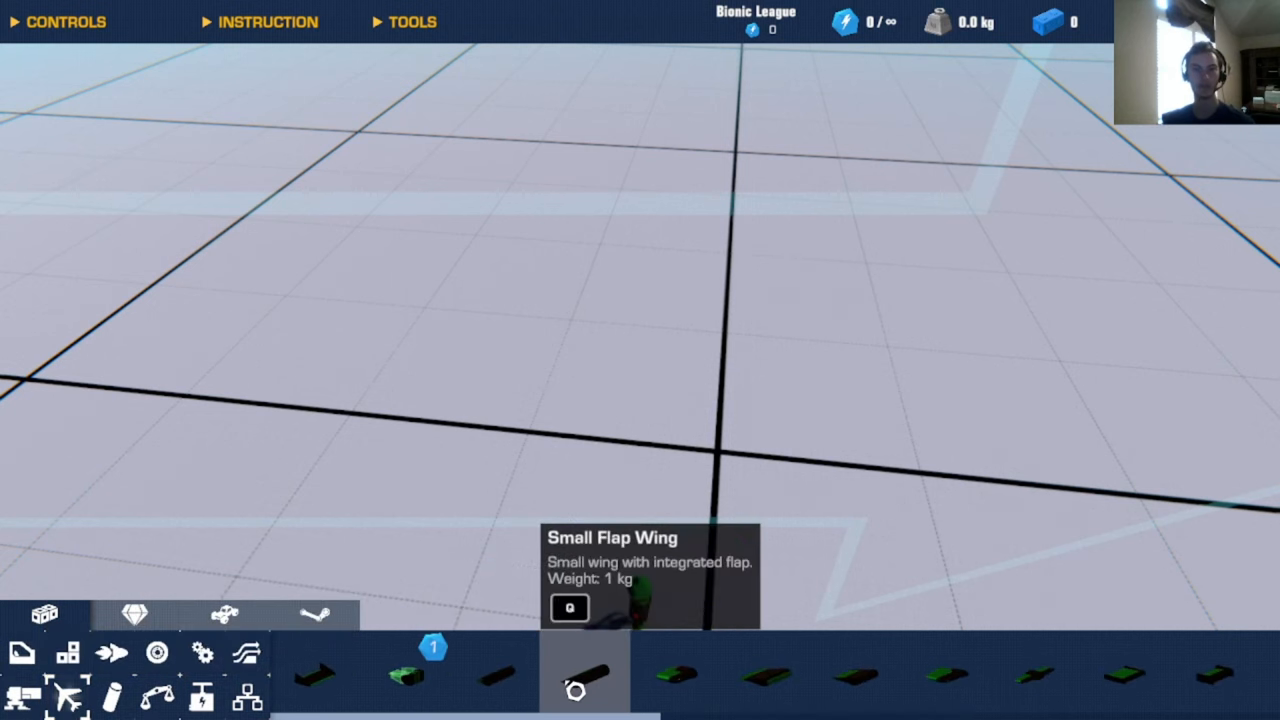
pyautogui.click(202, 653)
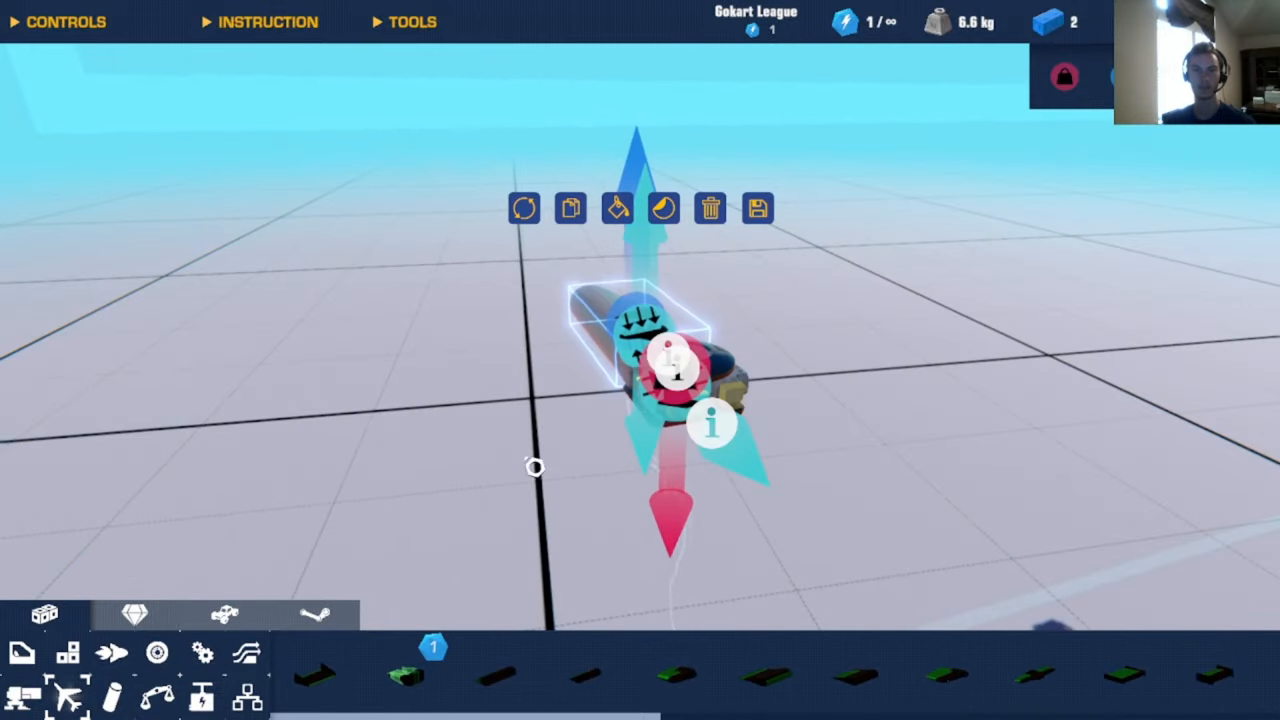
# Step: Attach a tube and a flap wing to the rotor, then delete both, leaving the bare 5.6 kg hub
pyautogui.click(411, 21)
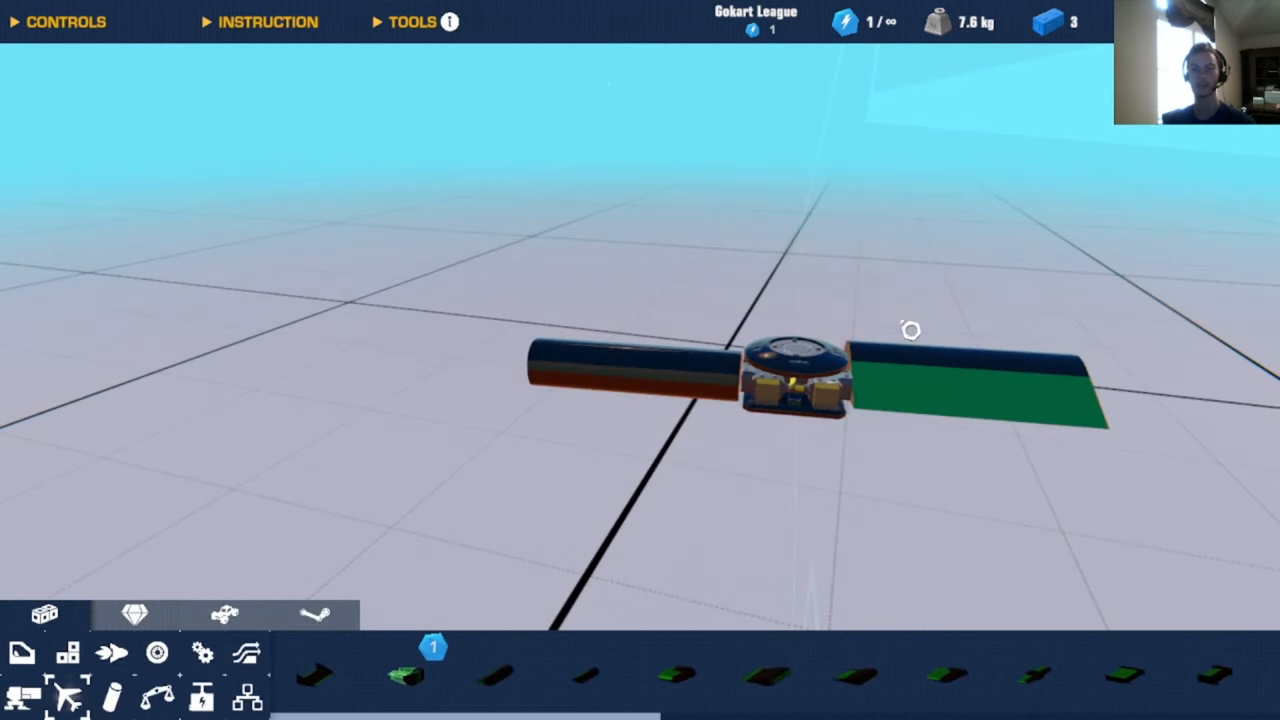
pyautogui.click(960, 390)
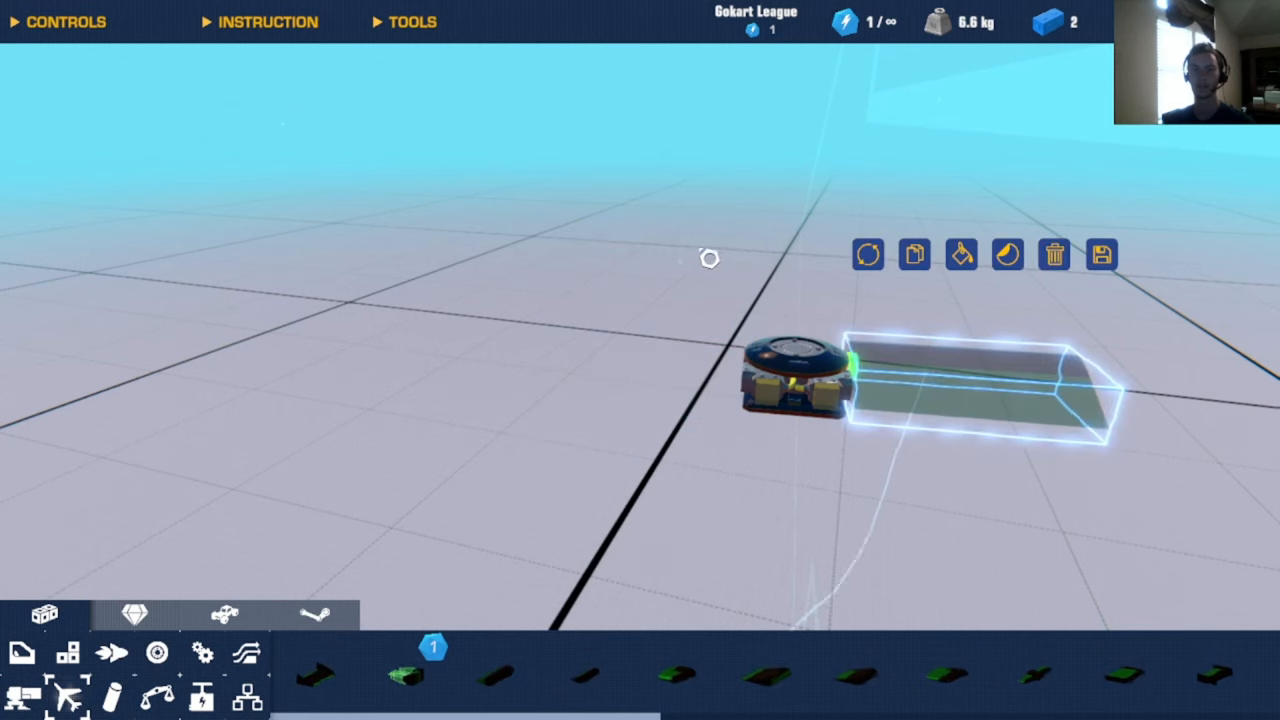
pyautogui.click(1053, 253)
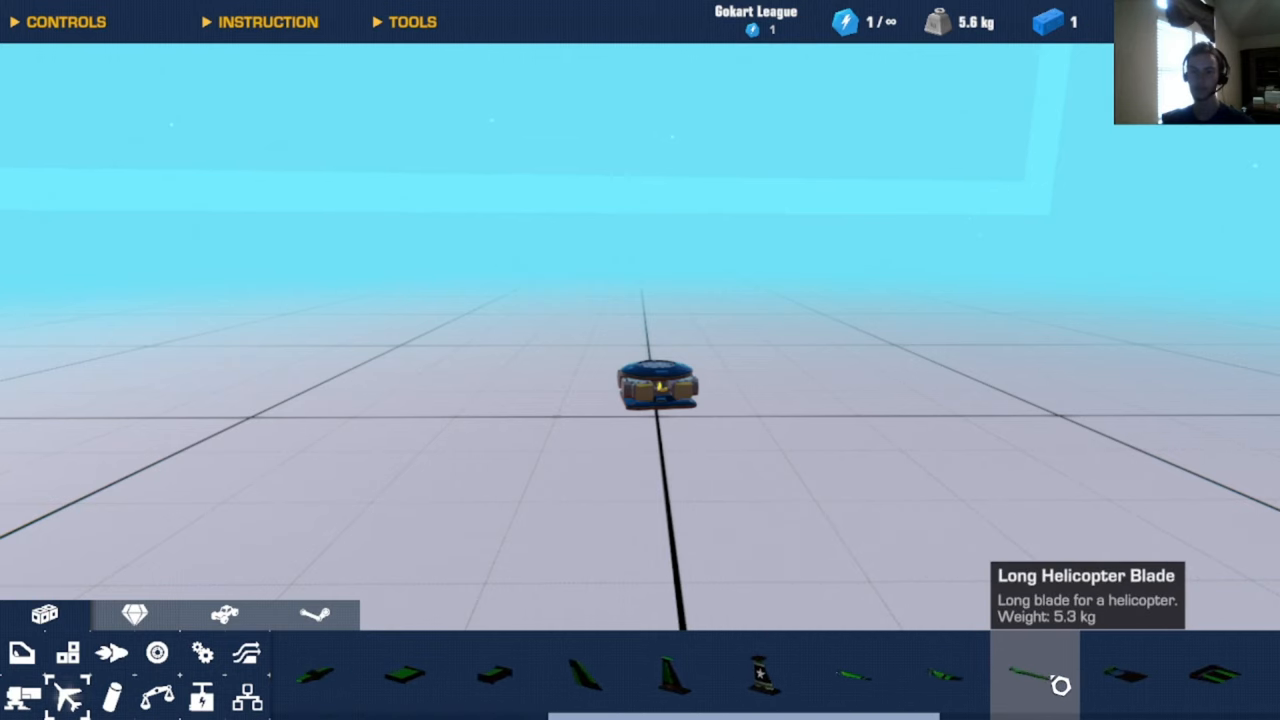
# Step: Attach a Long Helicopter Blade to the rotor hub, bringing the craft to 10.9 kg
pyautogui.click(1034, 673)
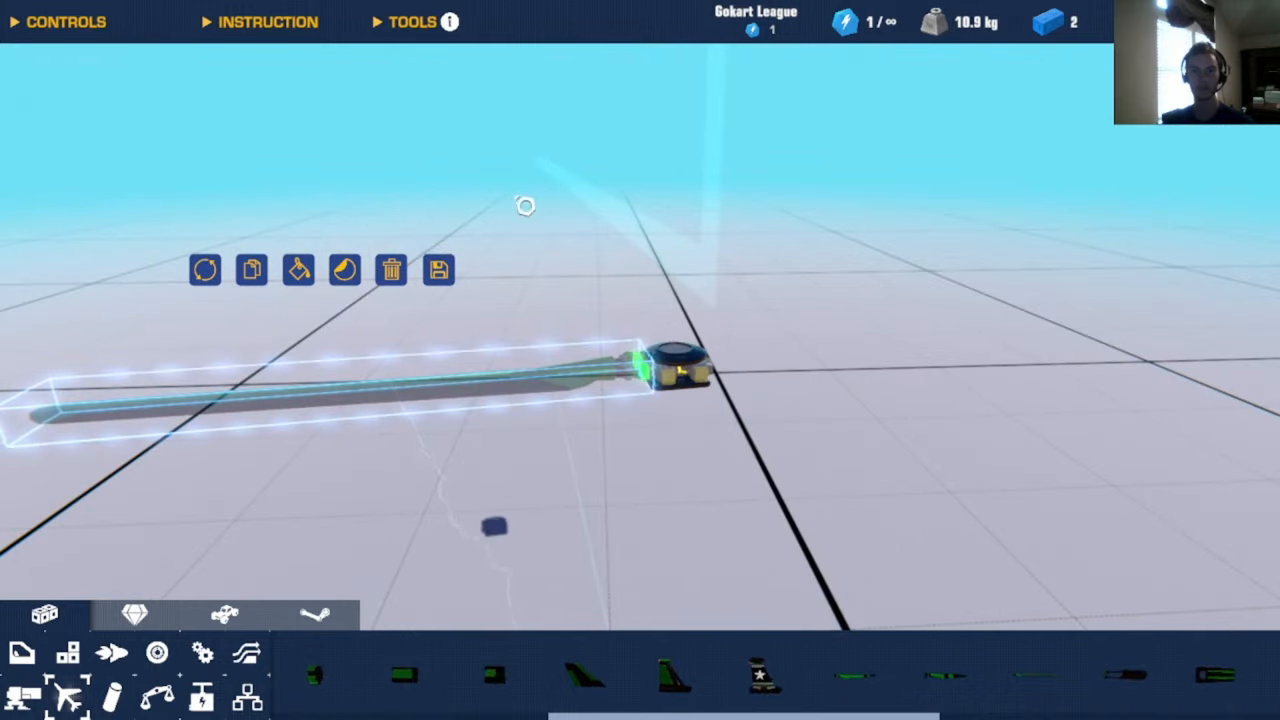
pyautogui.moveTo(1033, 674)
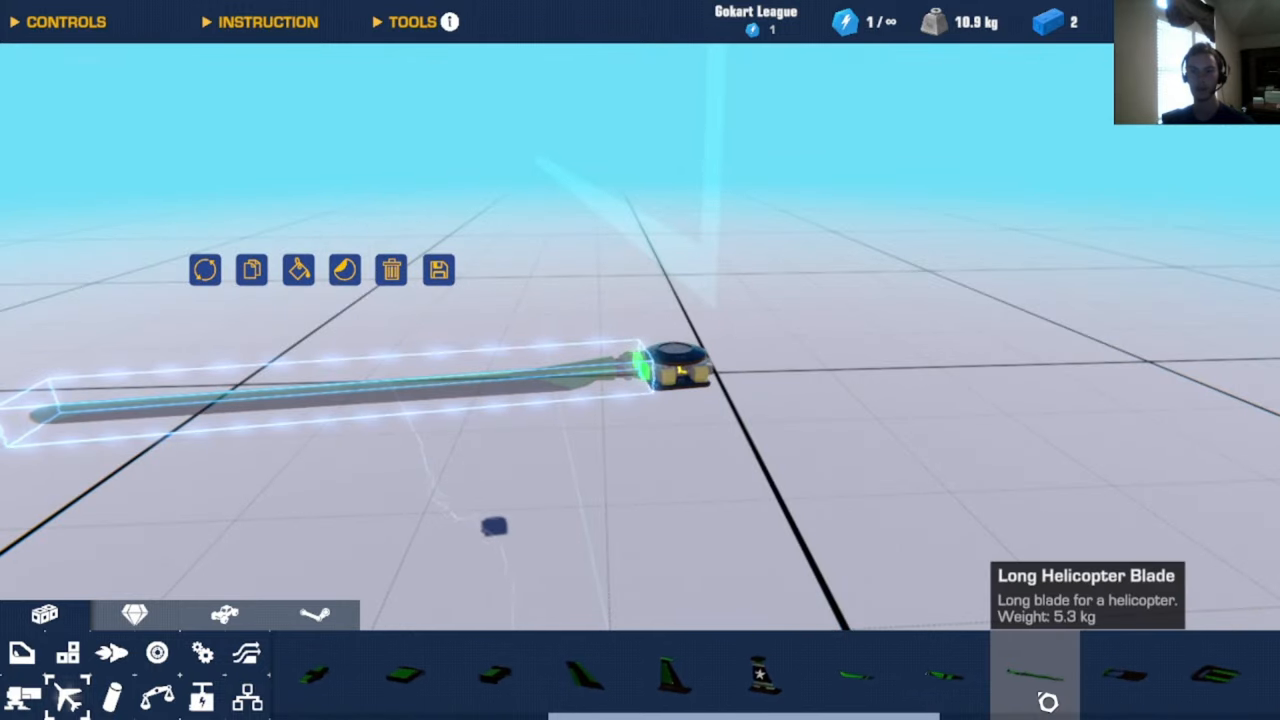
pyautogui.moveTo(945, 675)
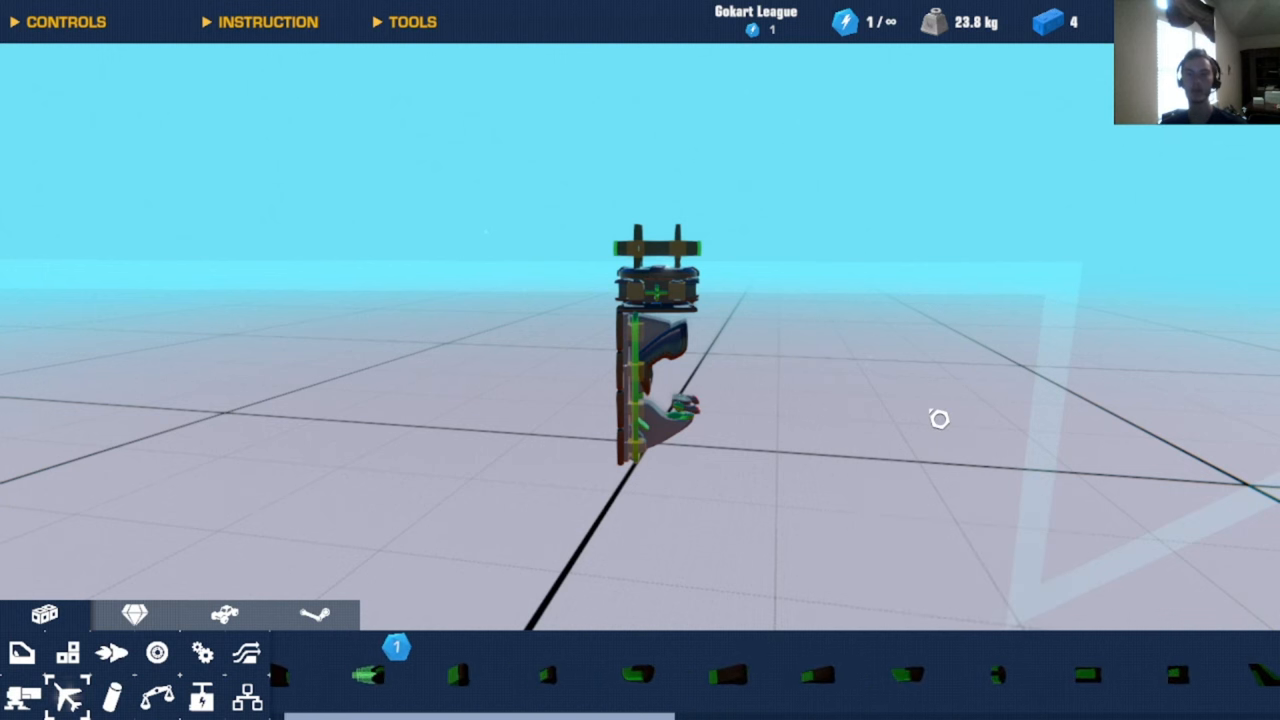
pyautogui.moveTo(908, 675)
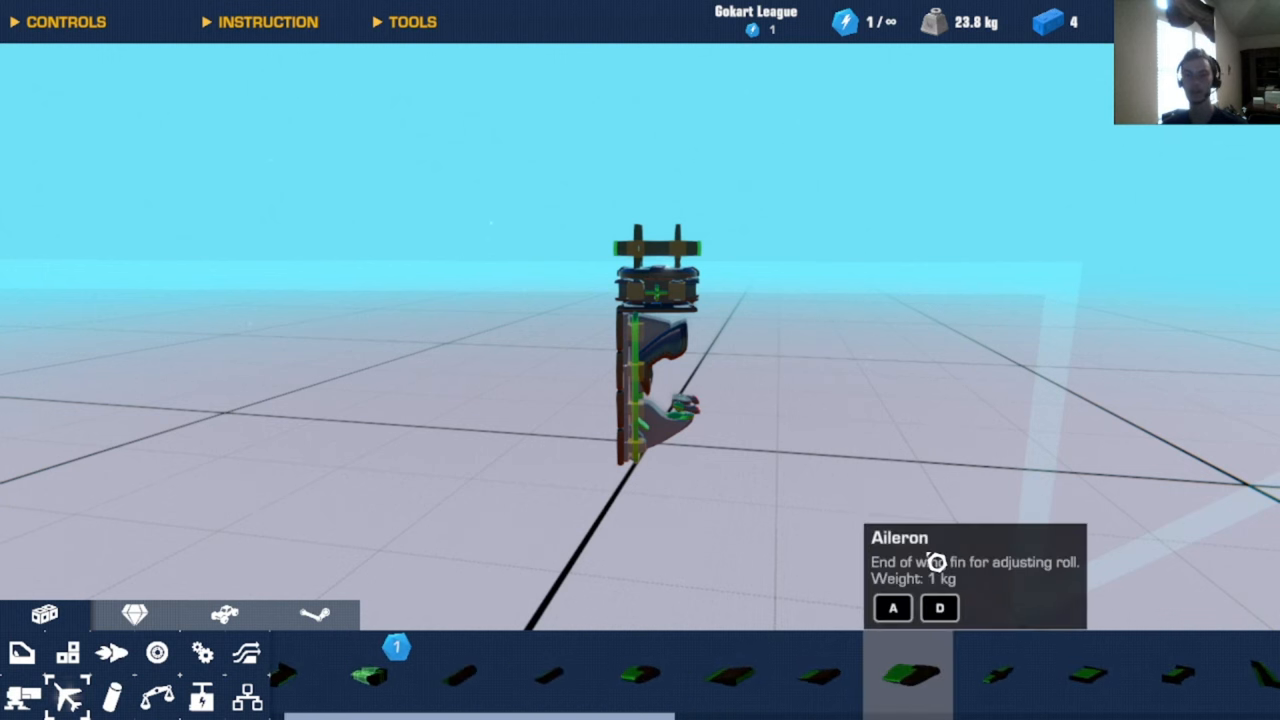
pyautogui.moveTo(815, 675)
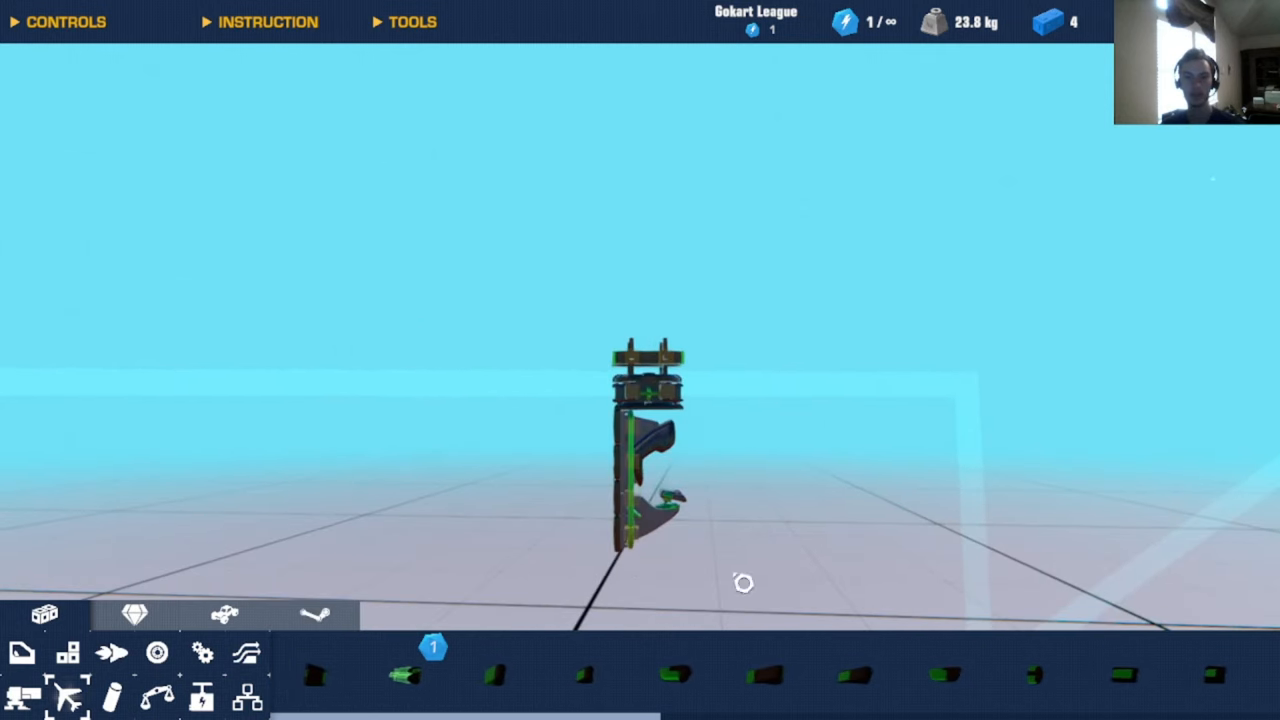
pyautogui.moveTo(765, 675)
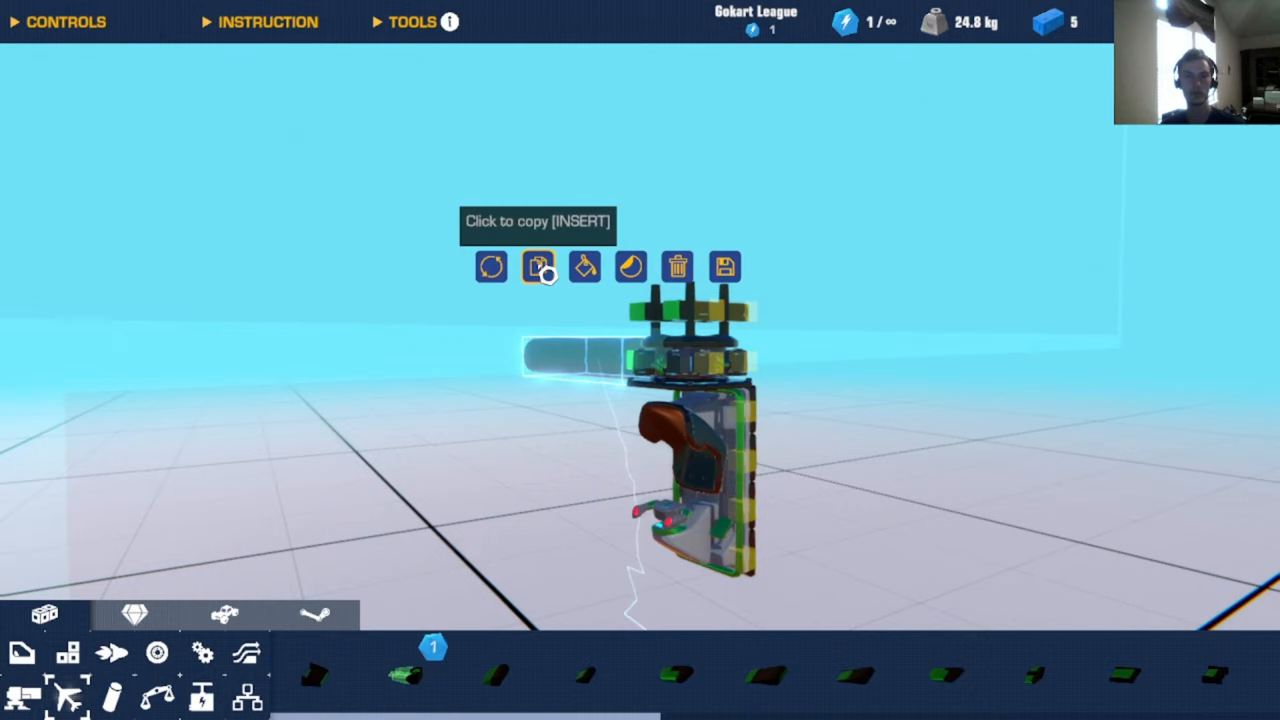
# Step: Copy the rotor arm and confirm the duplicate on the other side of the rotor
pyautogui.click(537, 266)
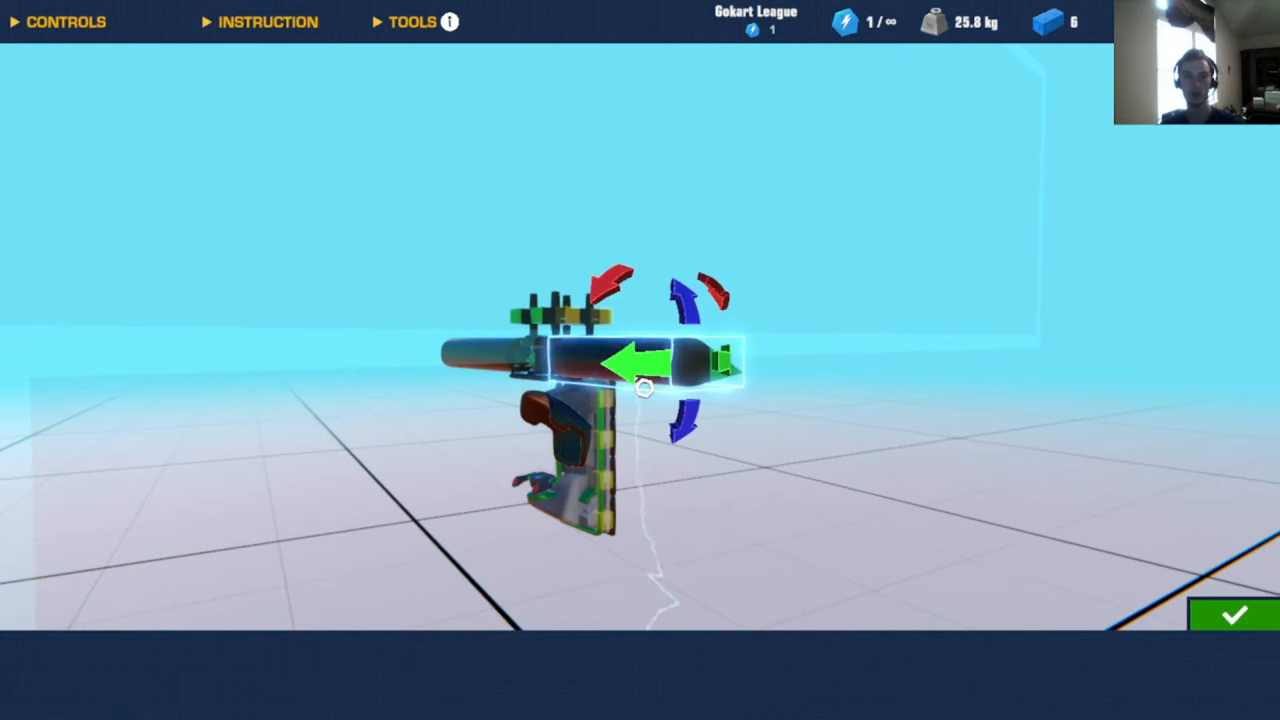
pyautogui.click(1234, 614)
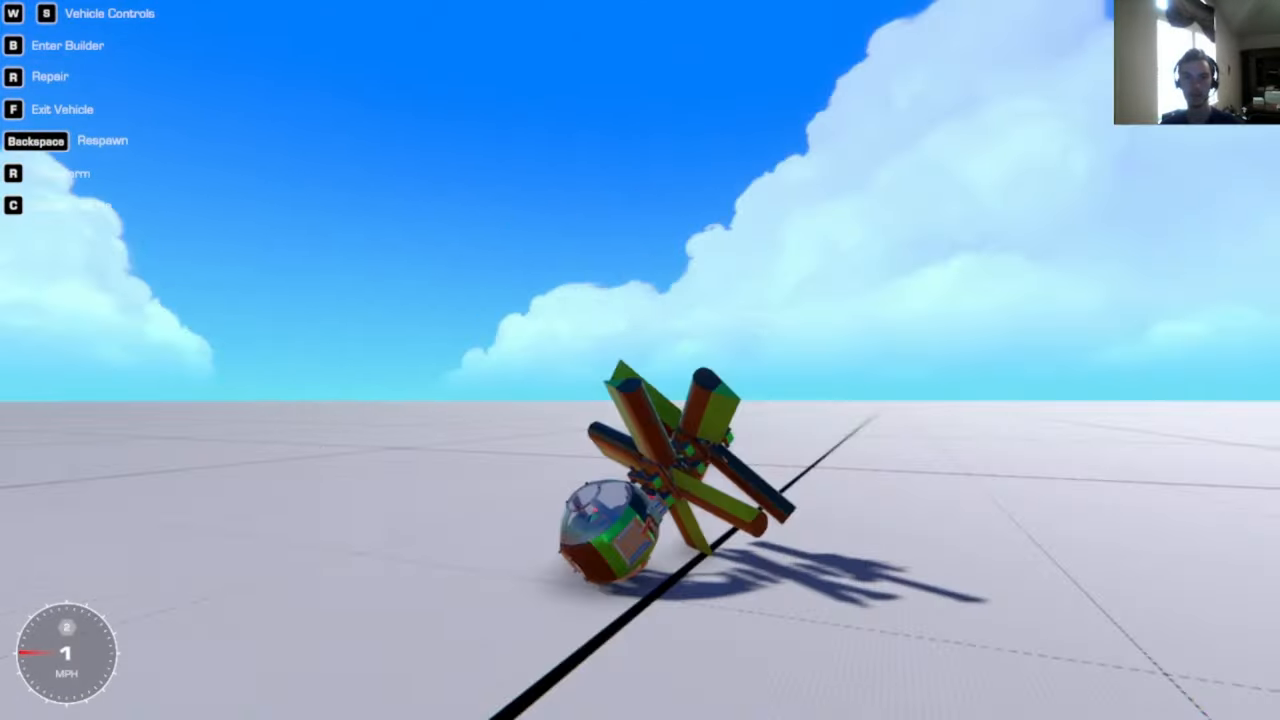
# Step: Respawn the tipped-over helicopter, lift it upright, and go back to building
pyautogui.press('b')
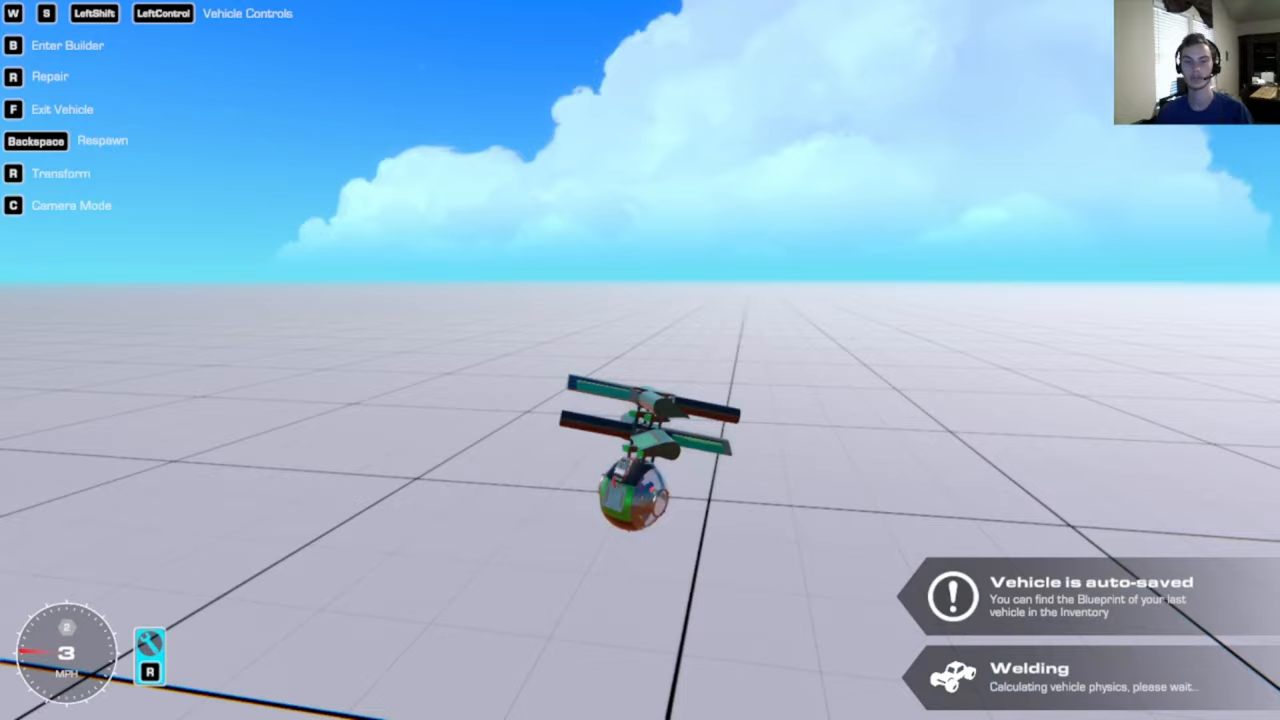
pyautogui.press('b')
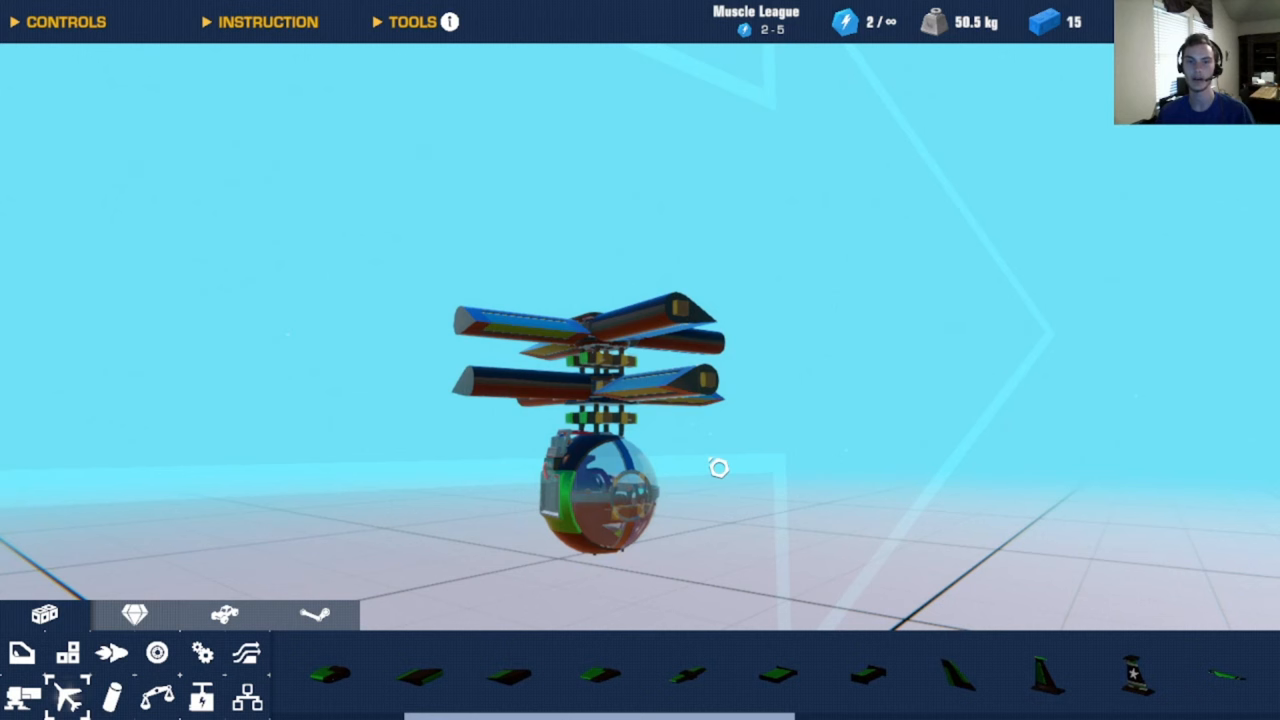
pyautogui.moveTo(781, 470)
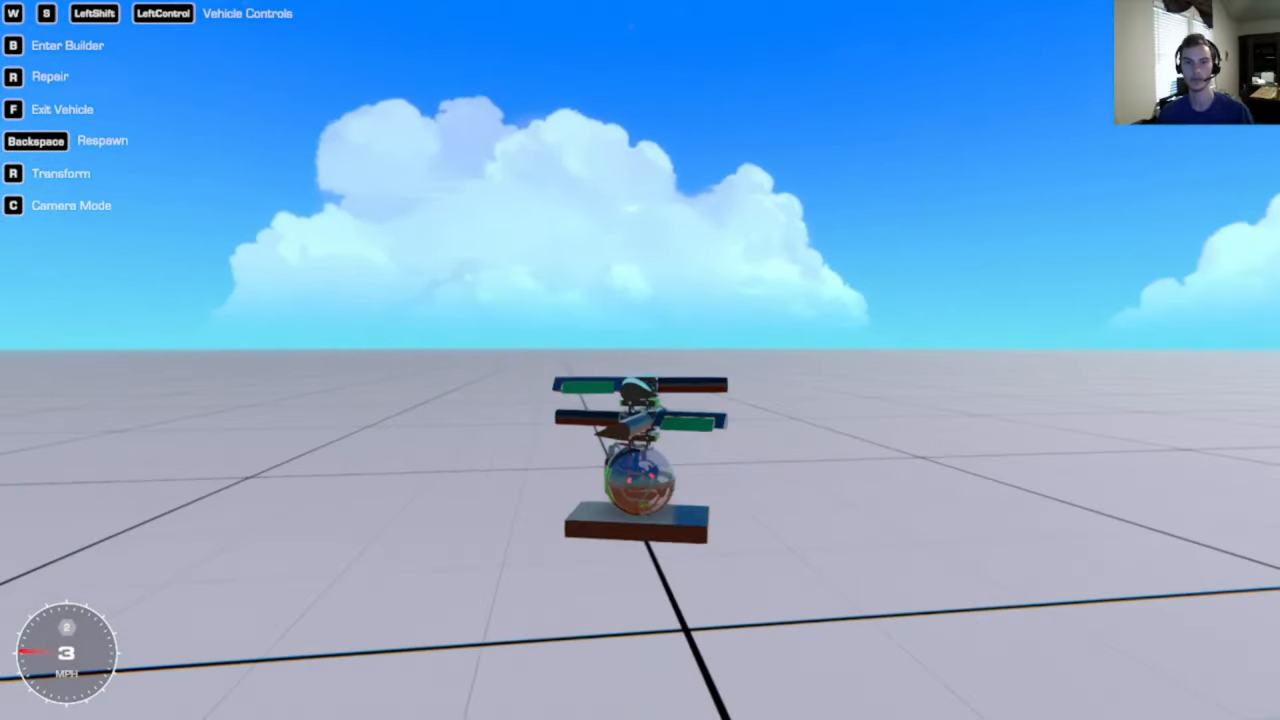
# Step: Re-enter the builder after the weight-lift test, with the craft at 16 blocks and 60.5 kg
pyautogui.press('r')
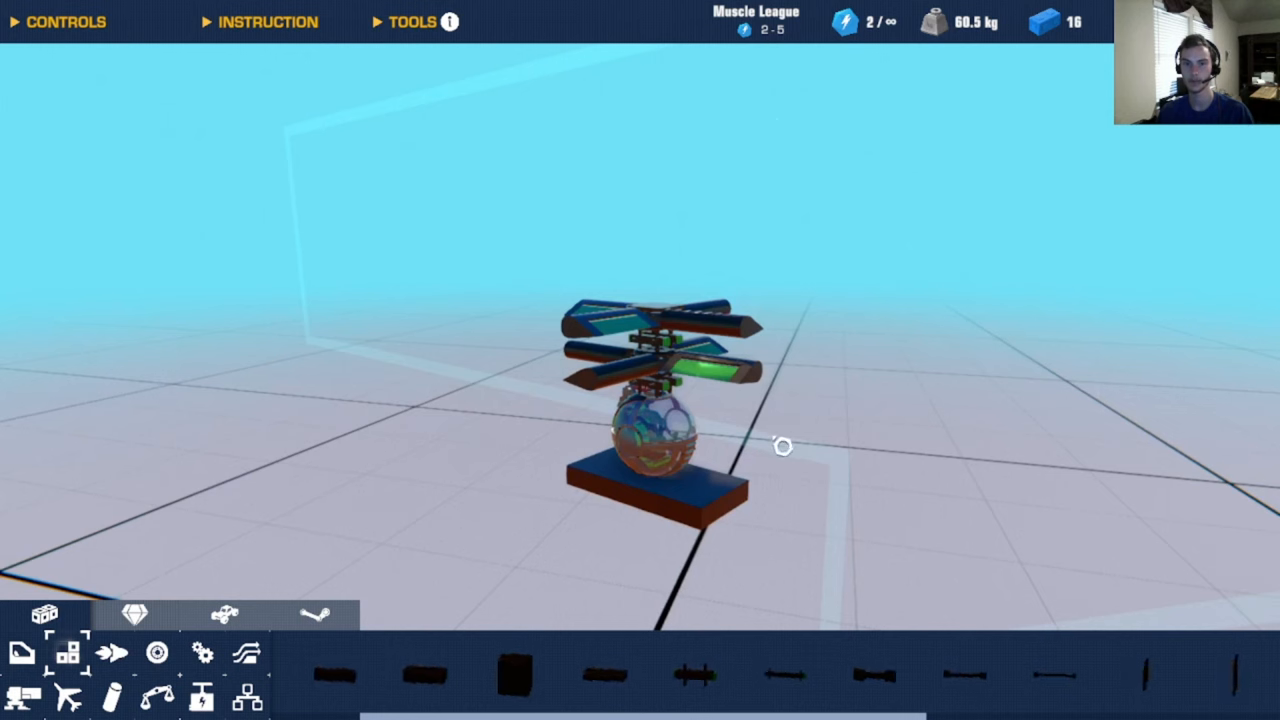
# Step: Select the whole helicopter, save it as Blueprint #70, and open the Blueprints tab
pyautogui.click(650, 420)
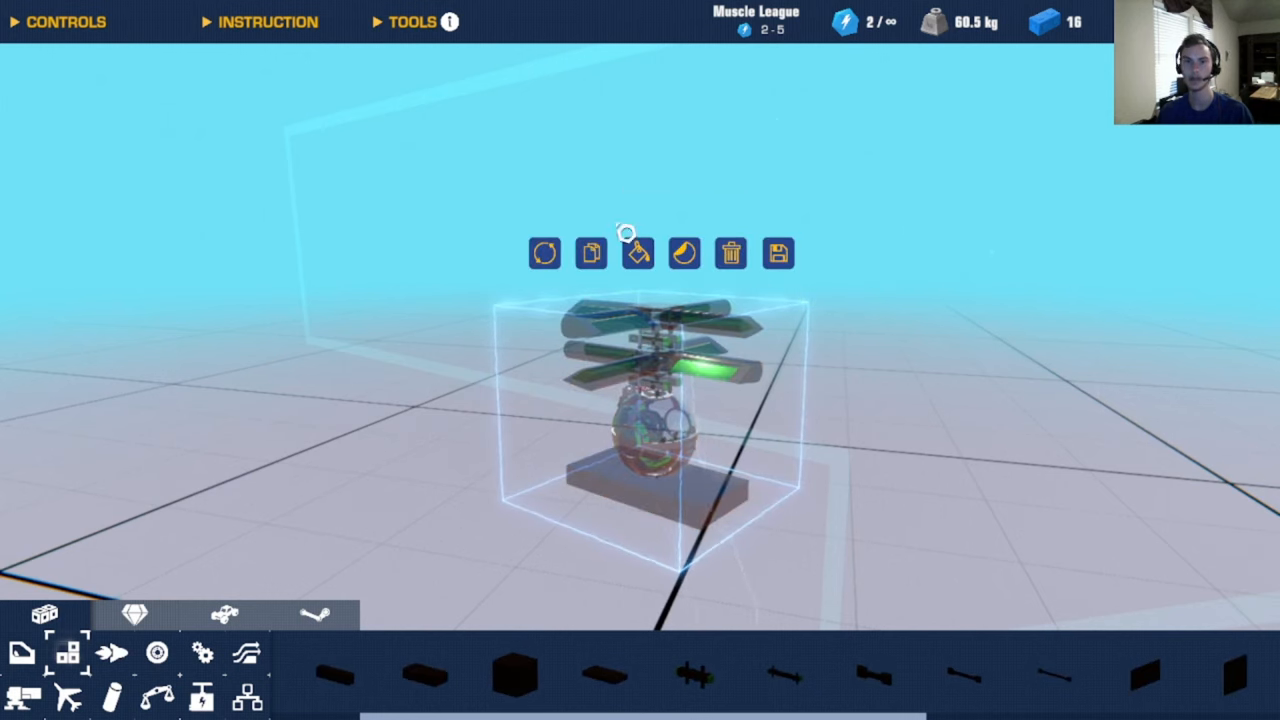
pyautogui.click(778, 252)
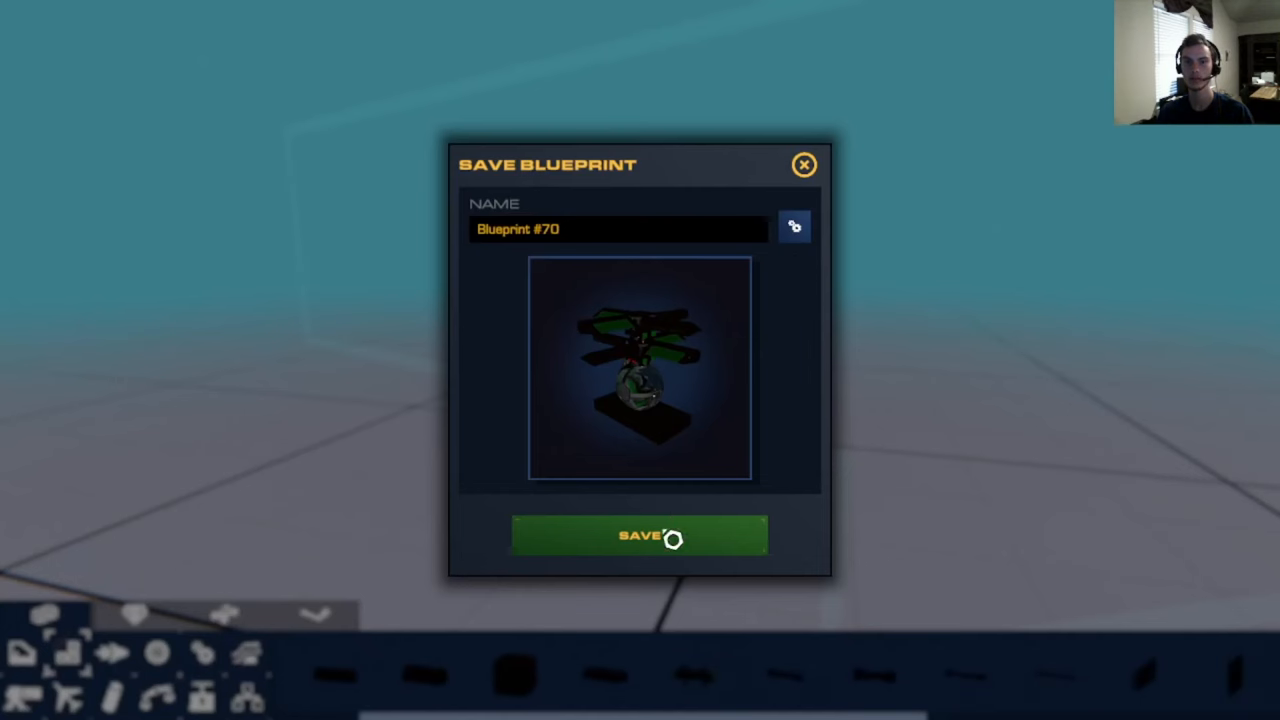
pyautogui.click(639, 534)
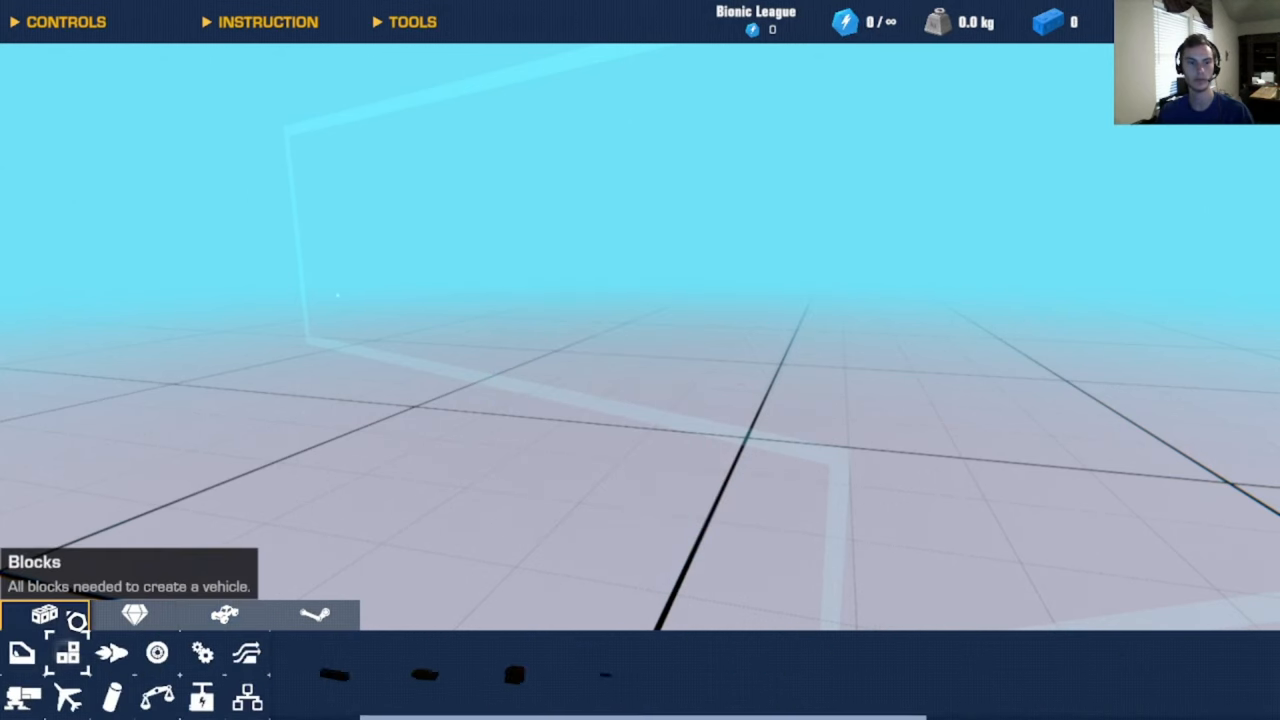
pyautogui.click(224, 614)
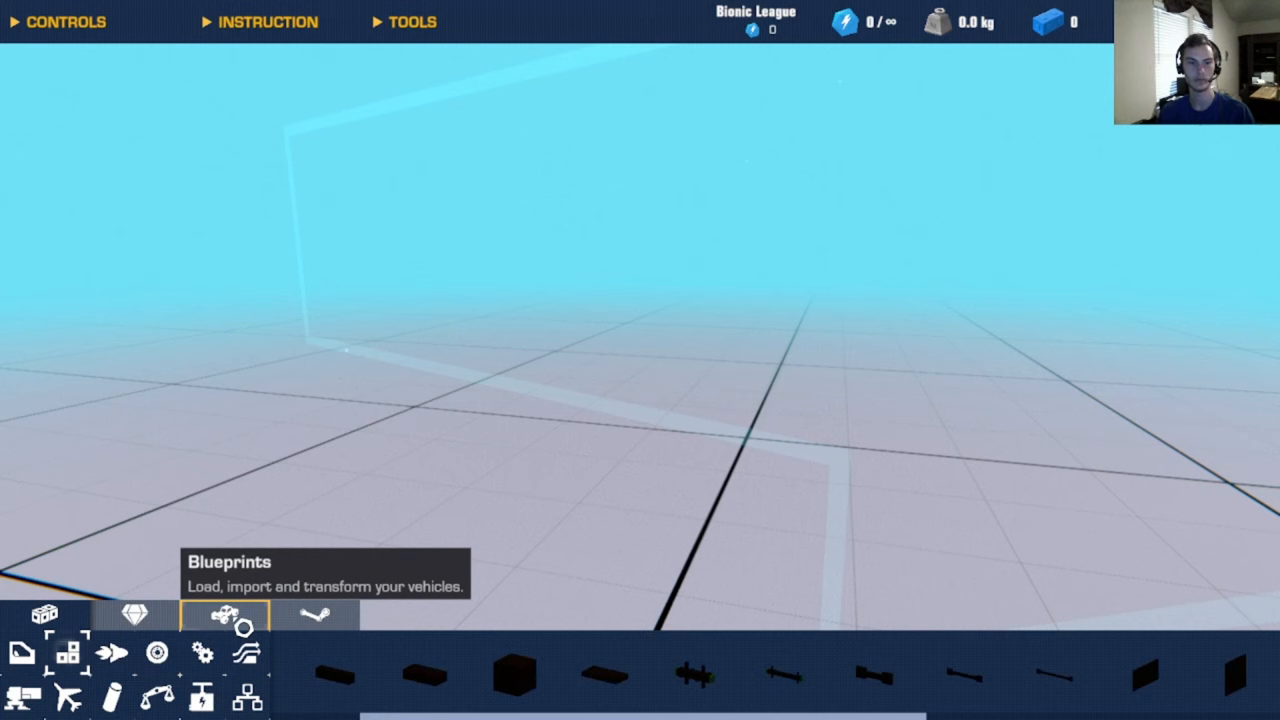
pyautogui.click(223, 614)
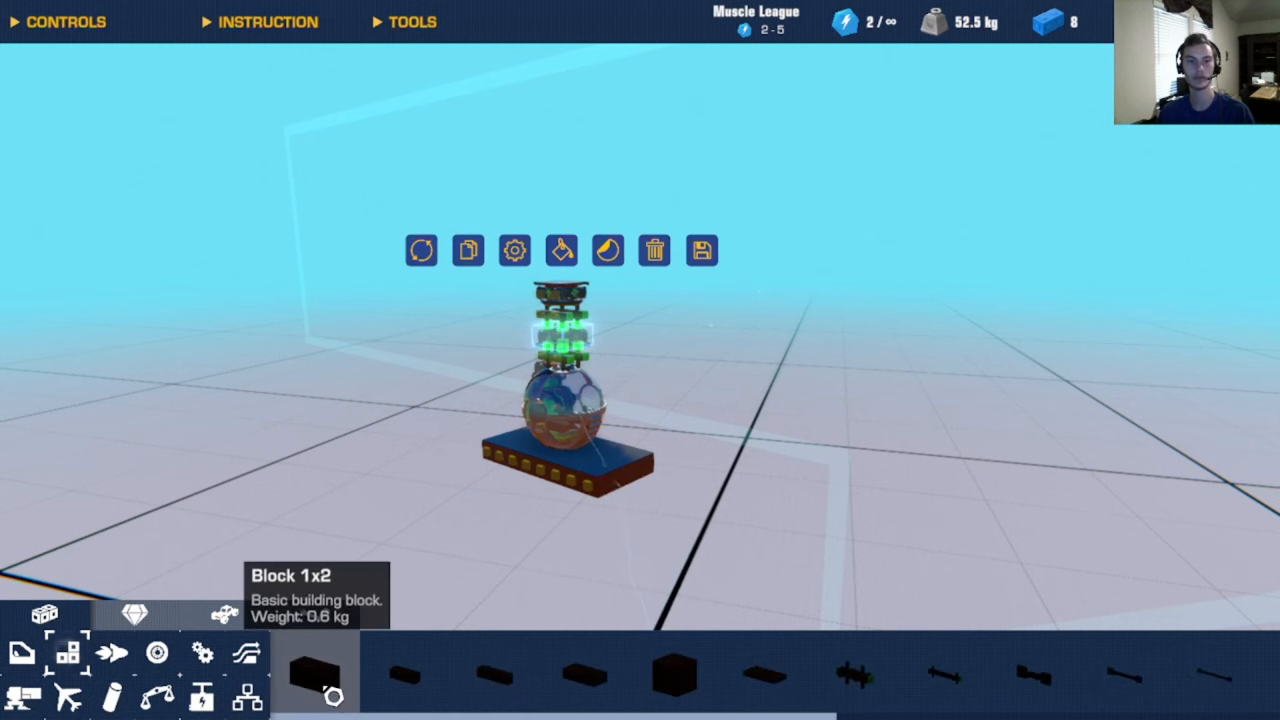
# Step: Select the Spoiler block and fit a spoiler onto the top of the rotor stack
pyautogui.click(156, 697)
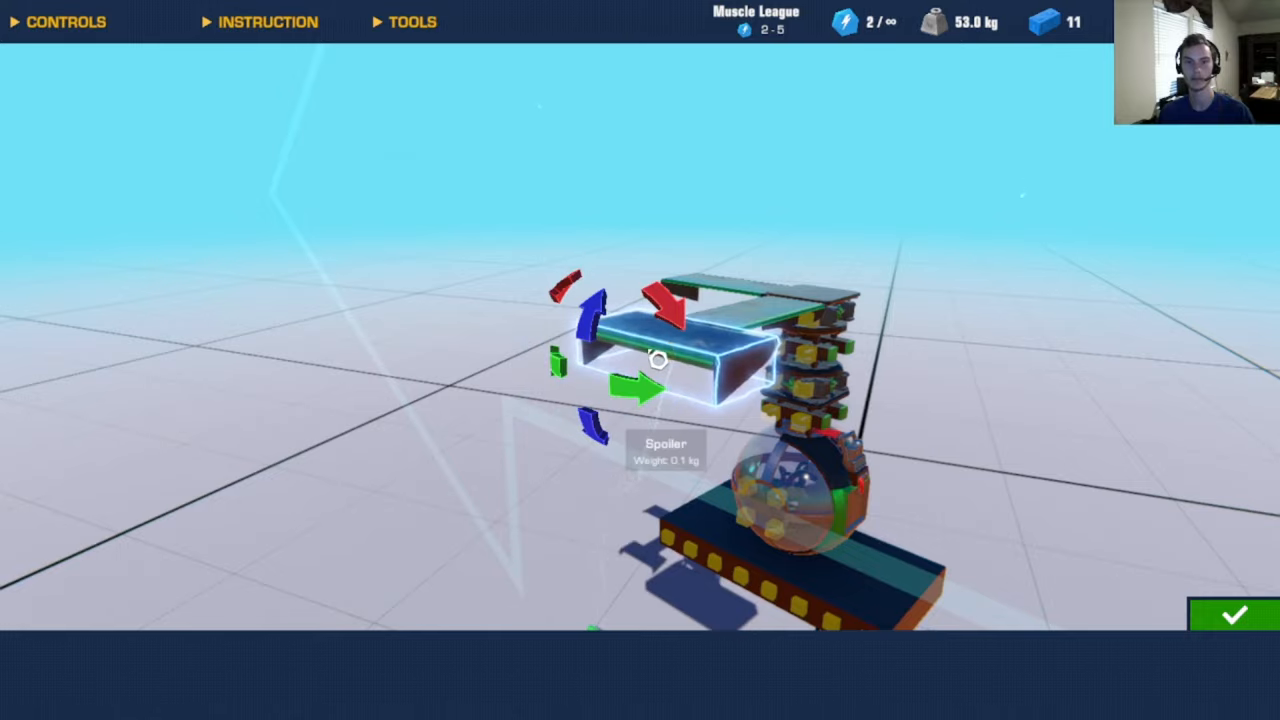
# Step: Confirm the spoiler, then load a saved blueprint, accepting deletion of the current blocks
pyautogui.click(1234, 615)
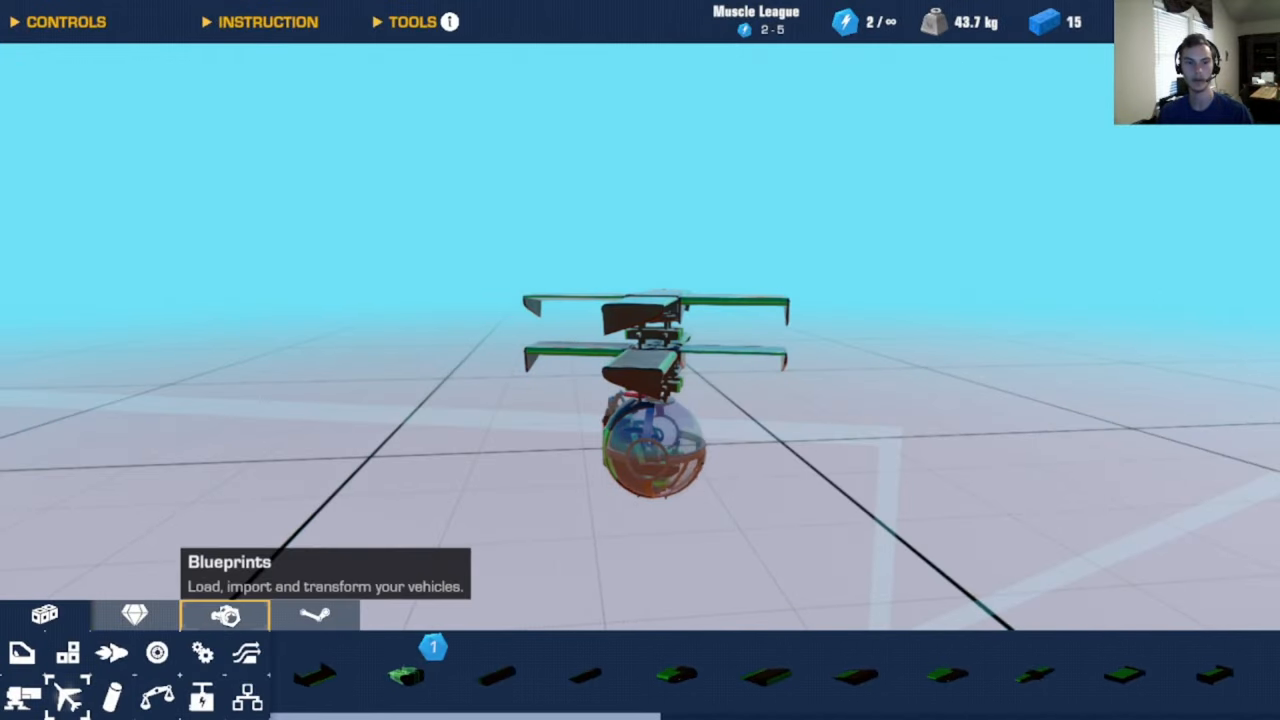
pyautogui.click(225, 614)
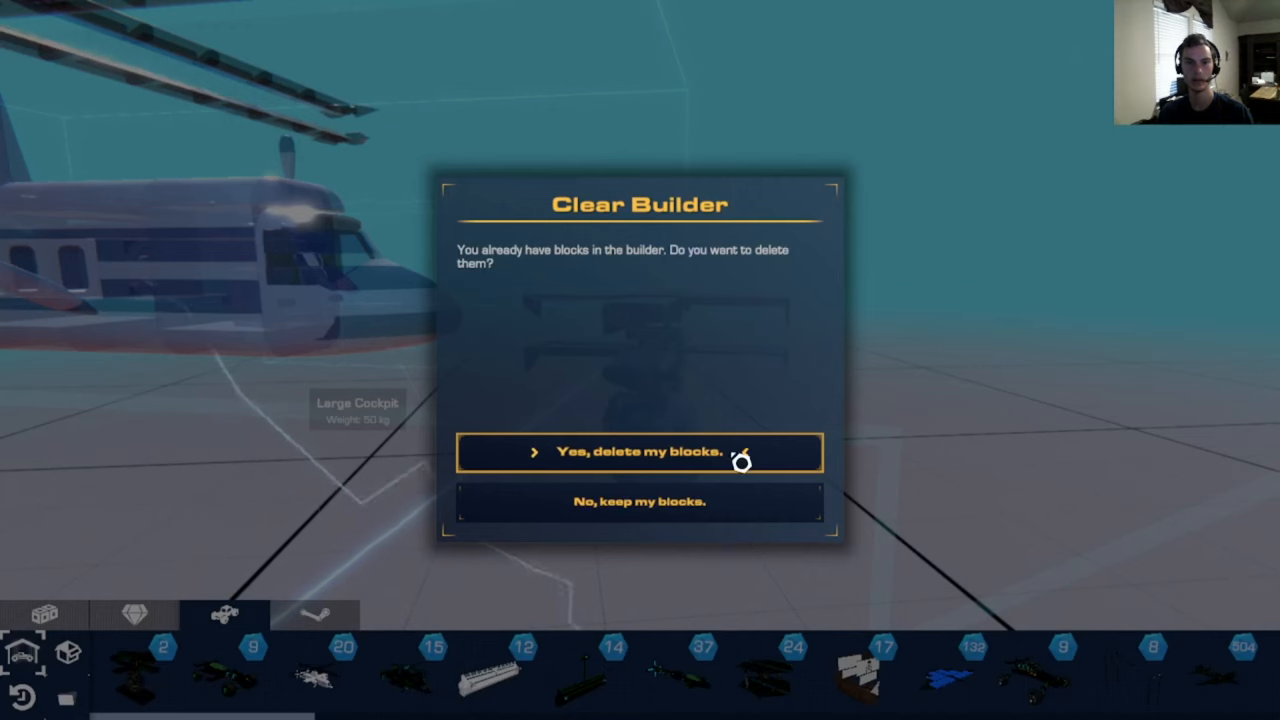
pyautogui.click(637, 451)
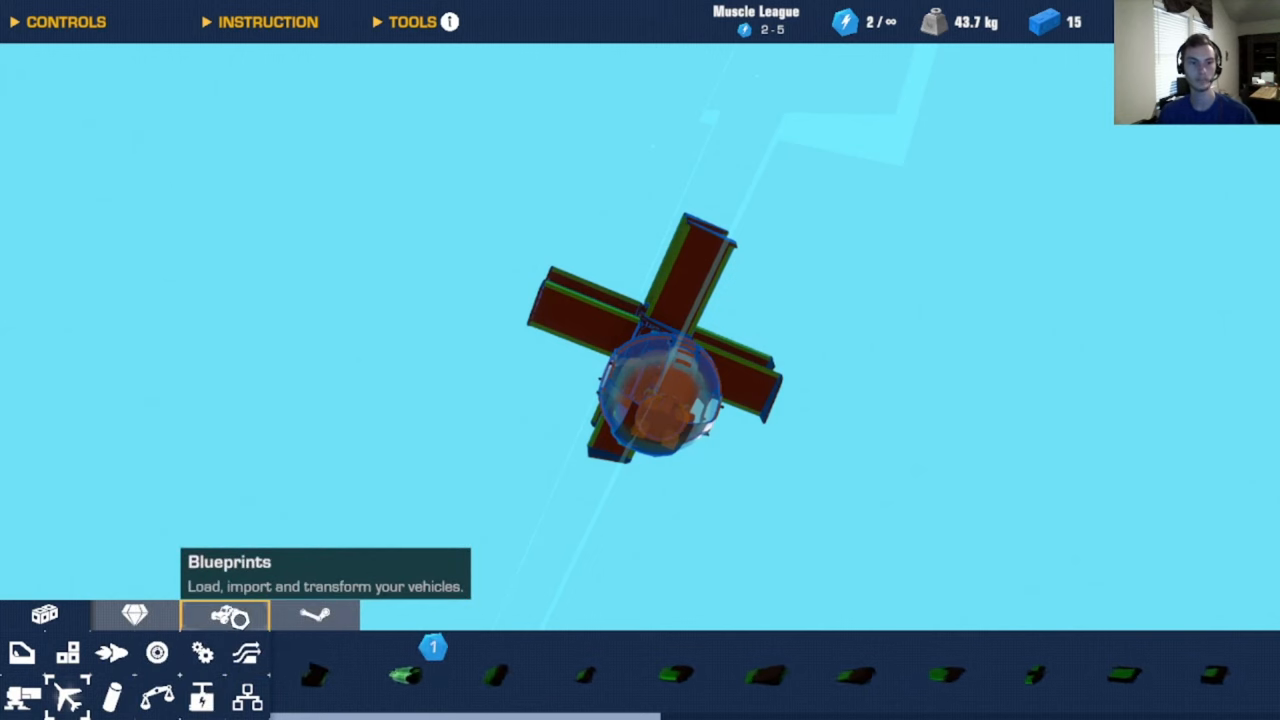
# Step: Put a large weight block under the cockpit and spawn the craft upright for testing
pyautogui.click(44, 614)
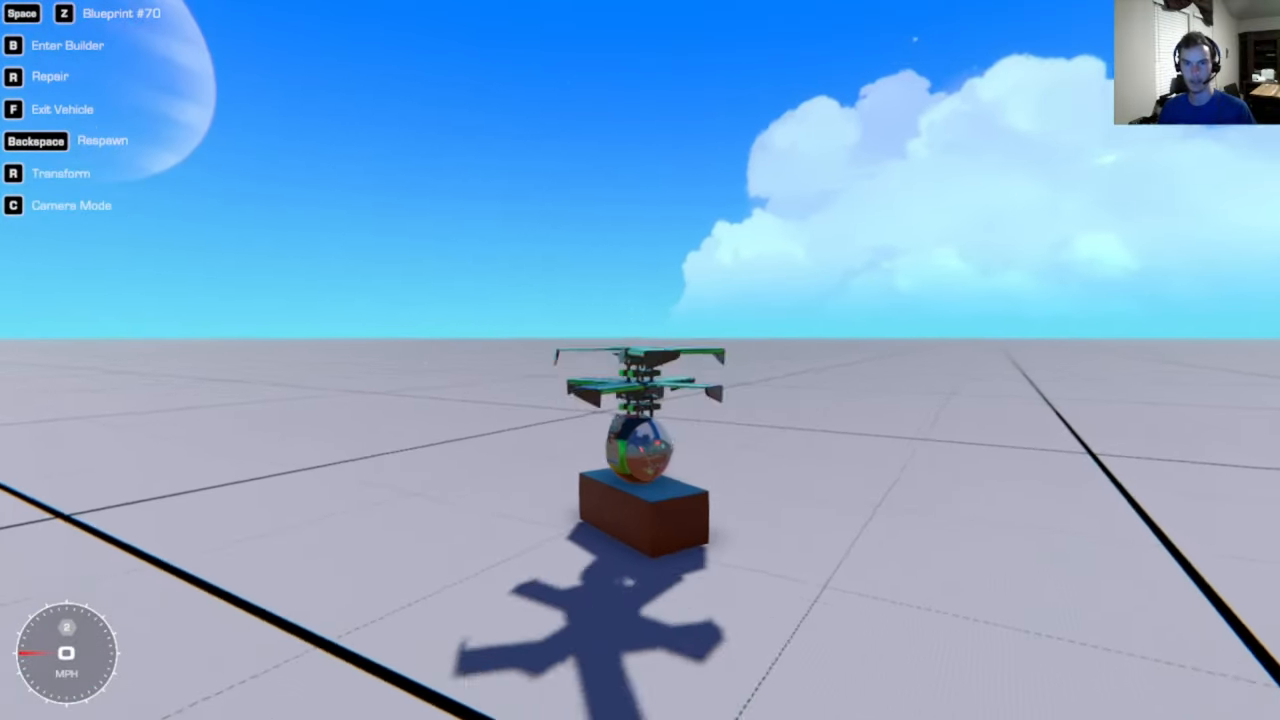
# Step: Leave the test and return to the builder to start the lattice tower
pyautogui.press('b')
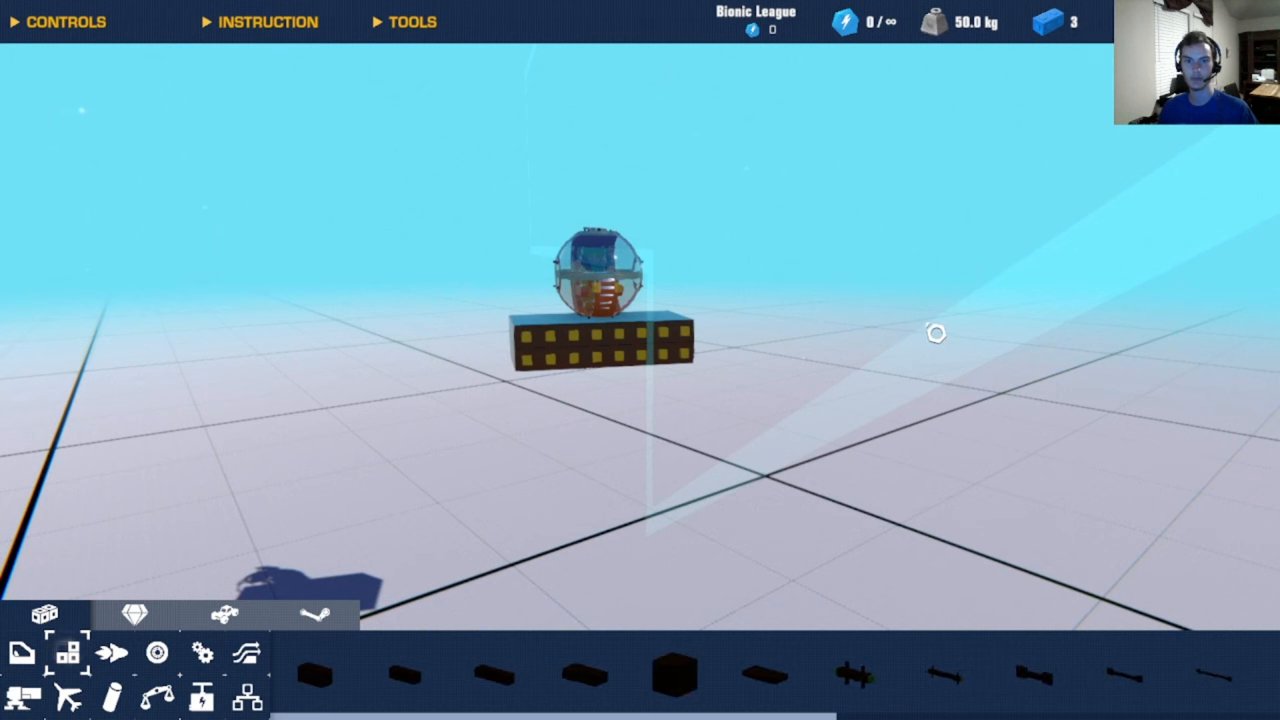
pyautogui.moveTo(224, 614)
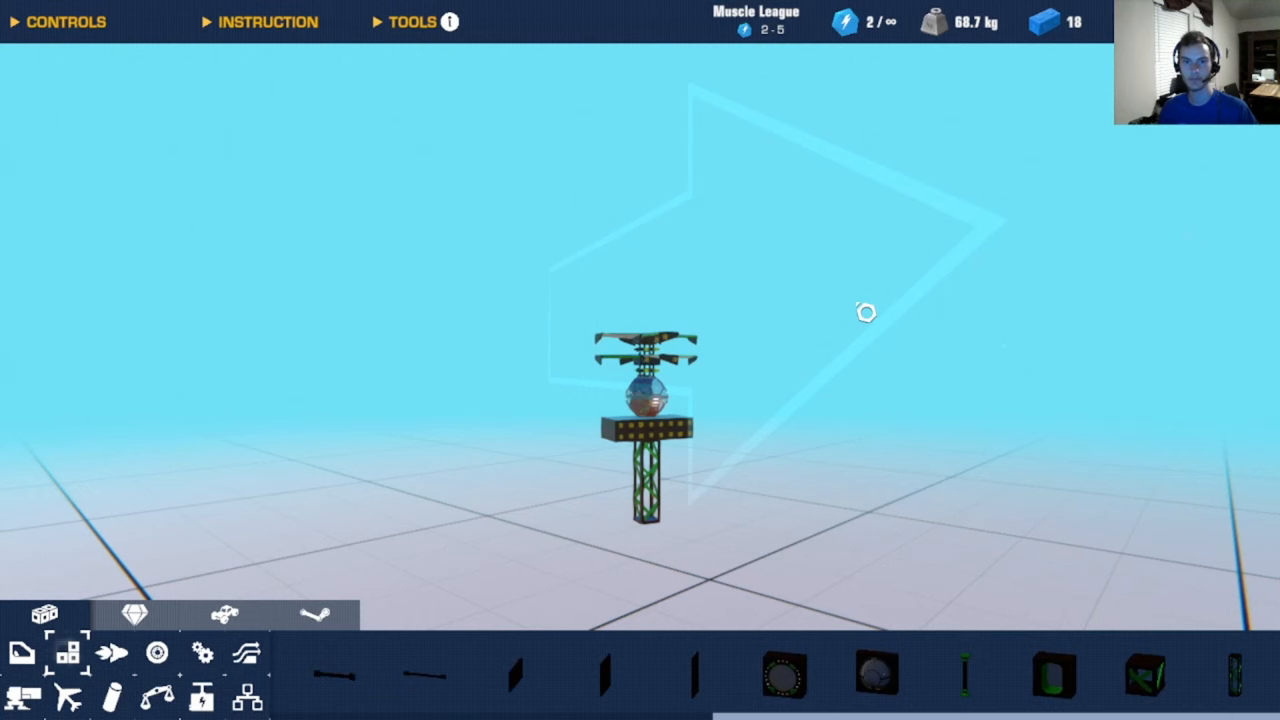
# Step: Open the saved blueprints to load the large-blade rotor craft
pyautogui.click(648, 400)
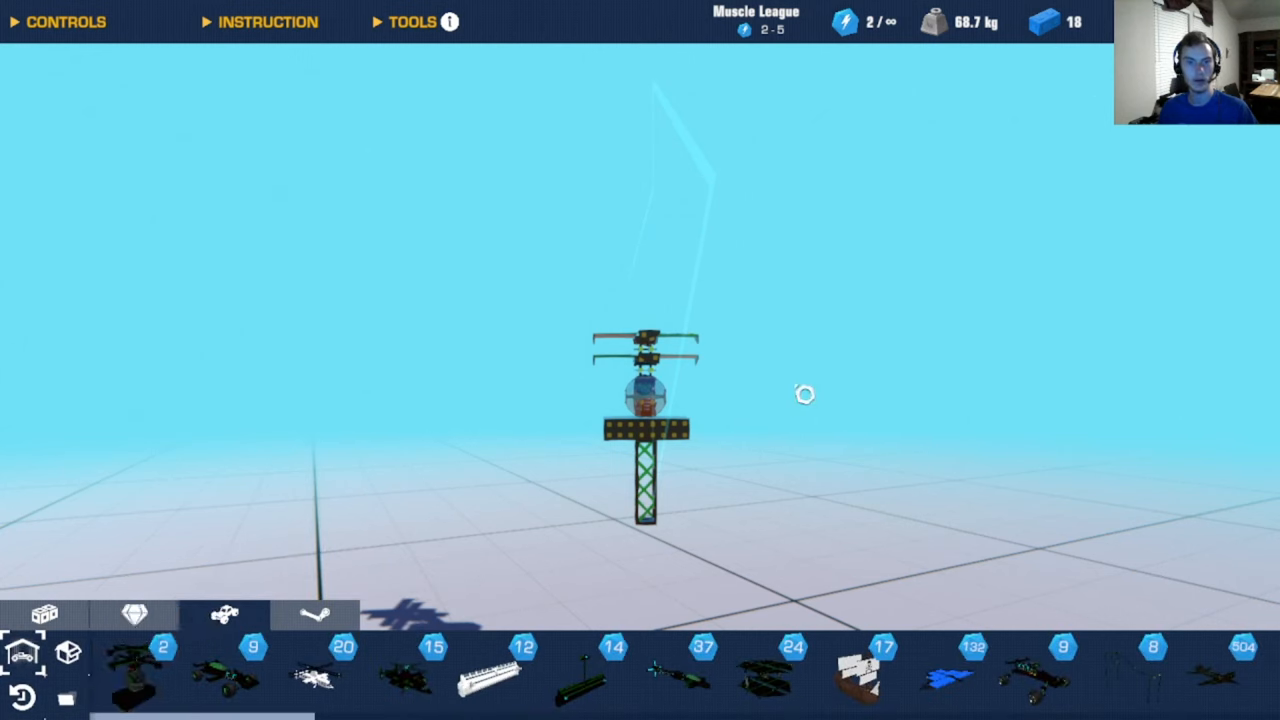
pyautogui.moveTo(909, 355)
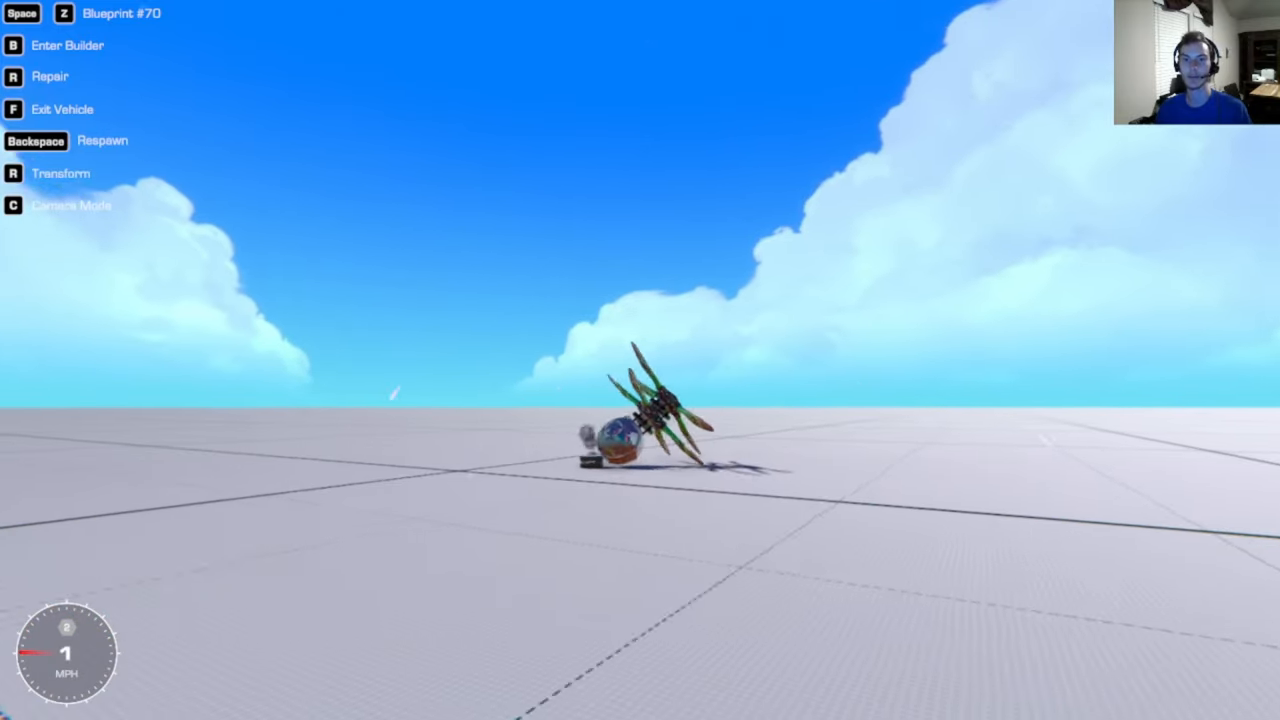
# Step: Exit the tipped-over craft's test and return to the builder
pyautogui.press('b')
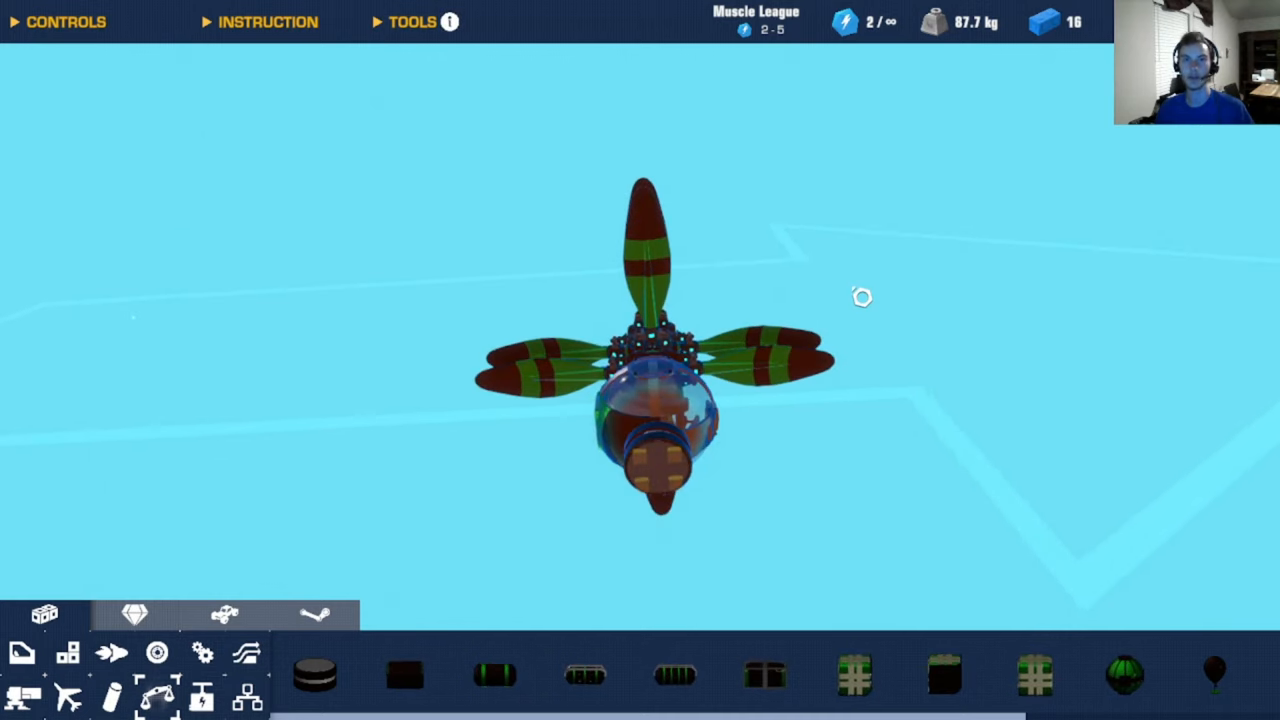
pyautogui.moveTo(925, 335)
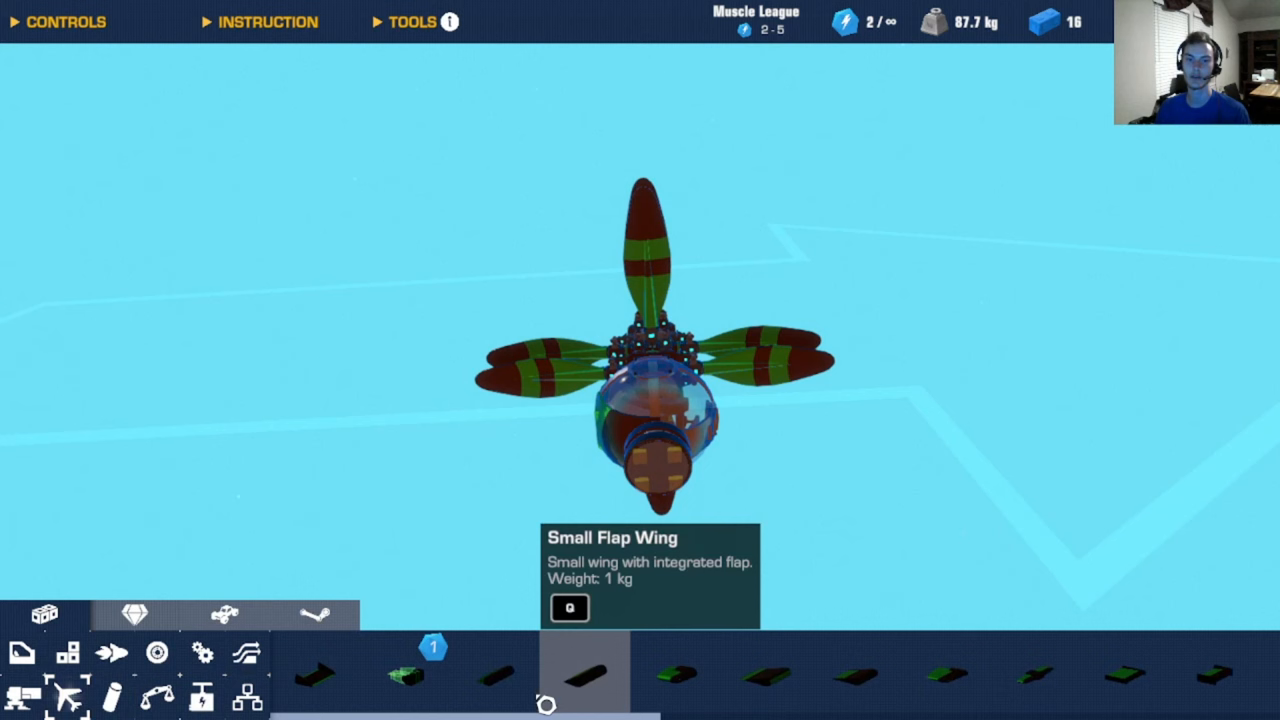
pyautogui.moveTo(315, 675)
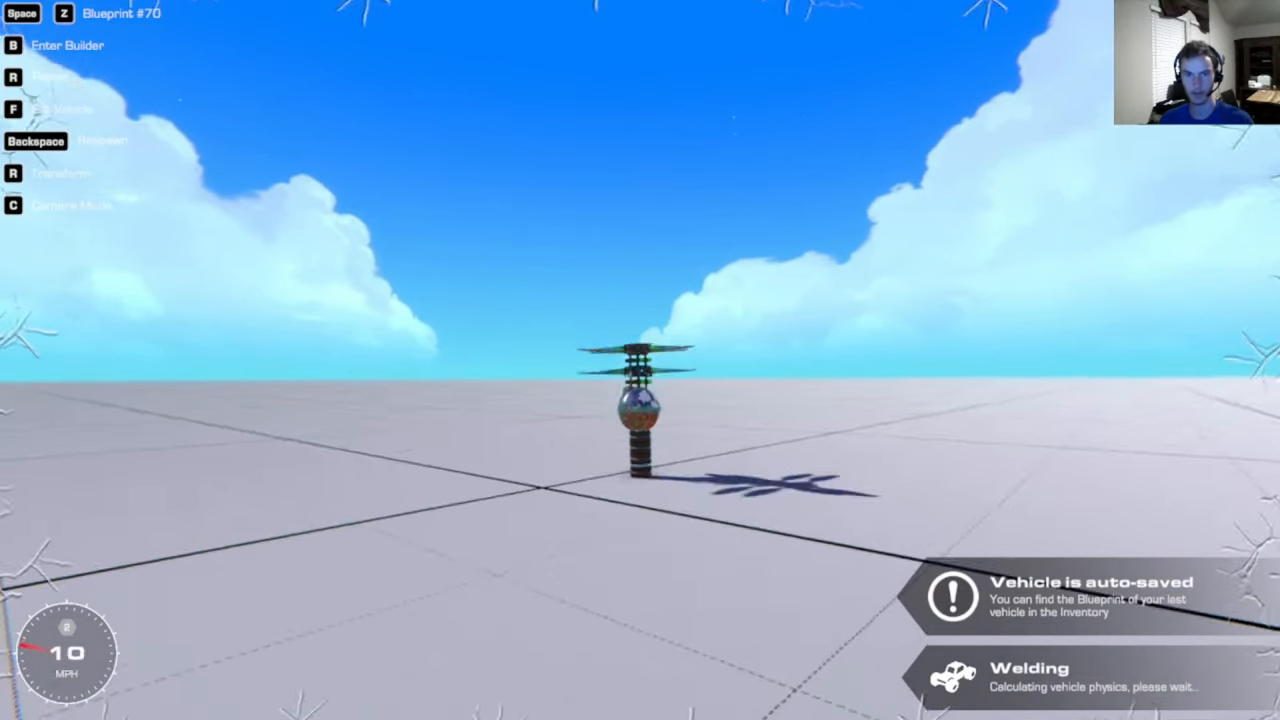
# Step: Copy the bottom weight block to extend the column to 237.7 kg, then relaunch the test
pyautogui.press('b')
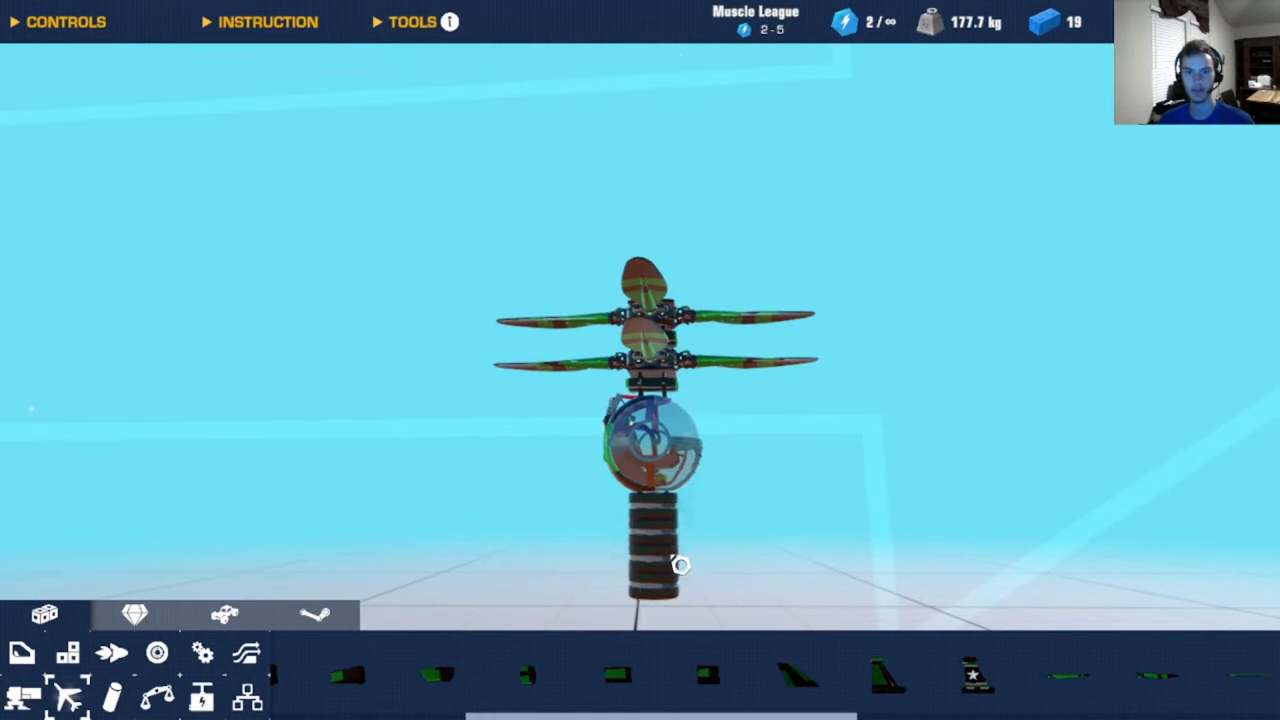
pyautogui.moveTo(675, 577)
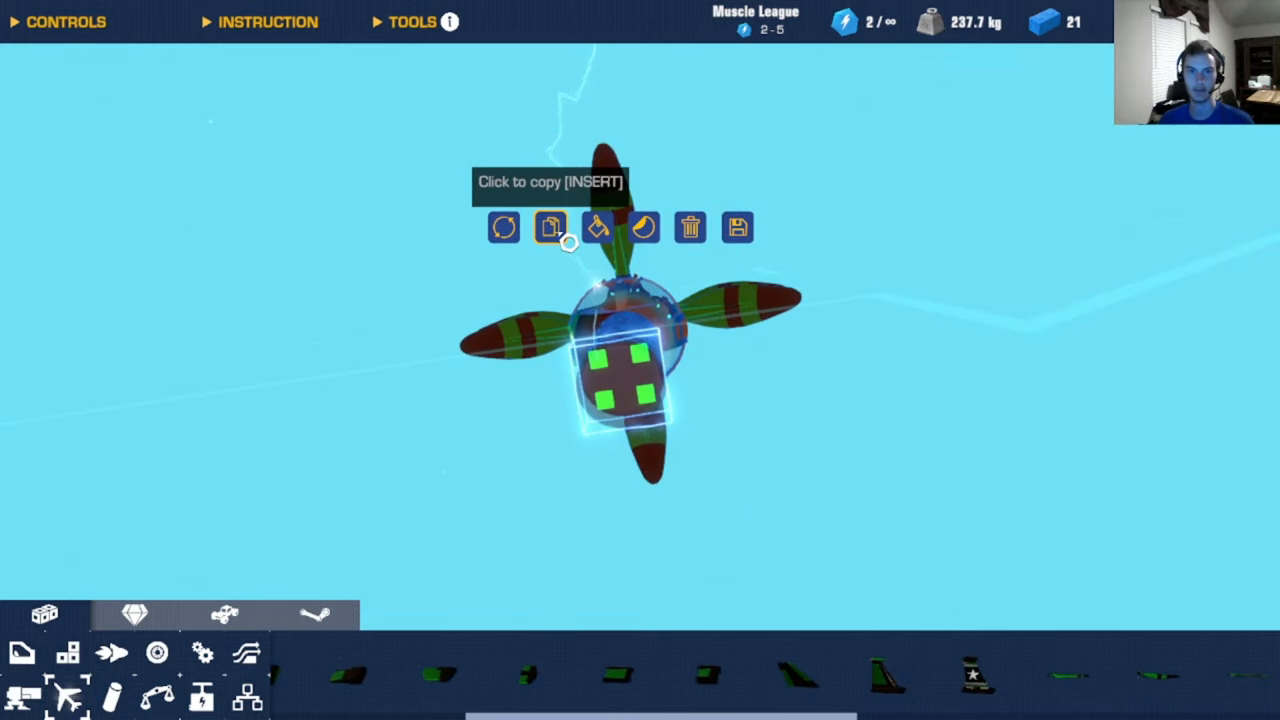
pyautogui.click(549, 226)
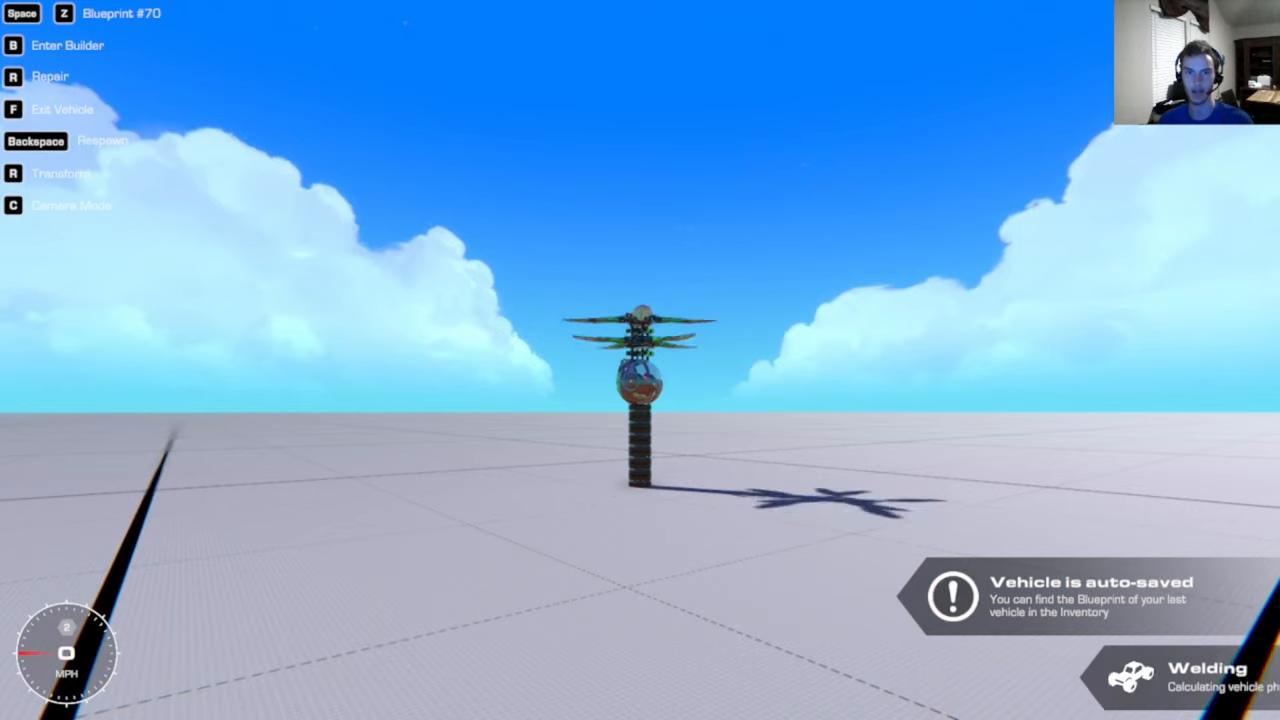
pyautogui.press('b')
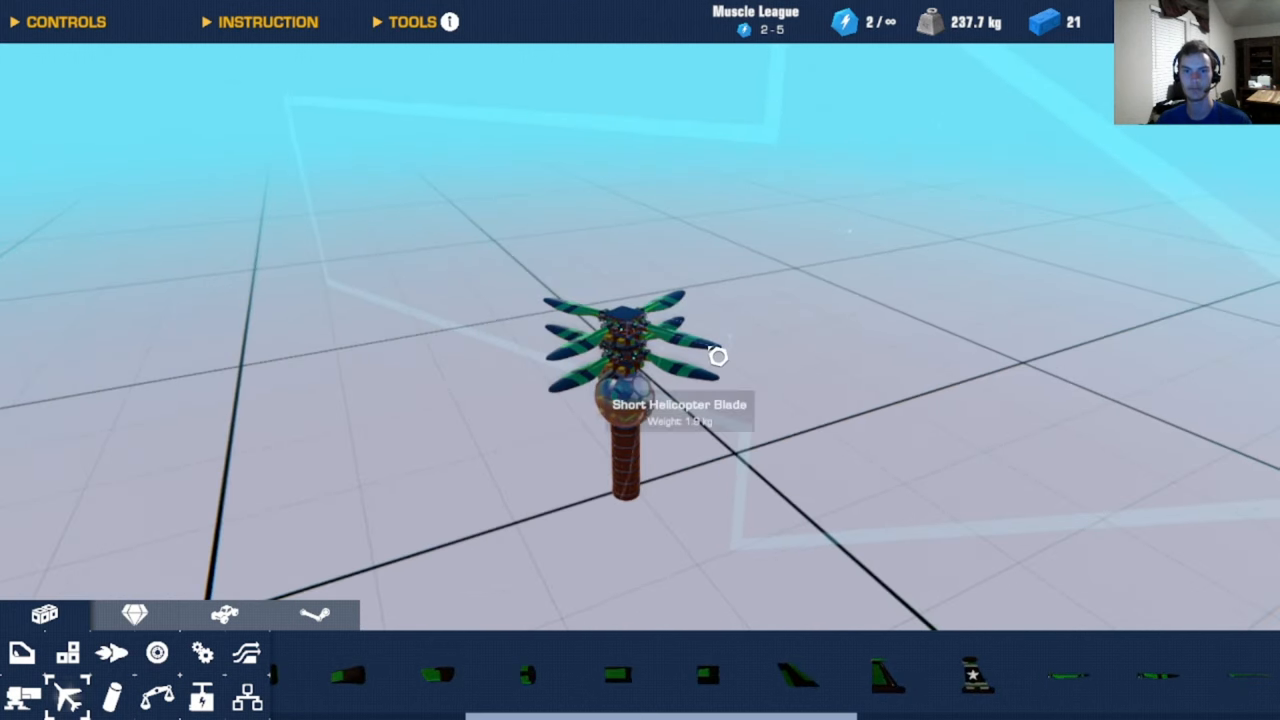
pyautogui.moveTo(686, 471)
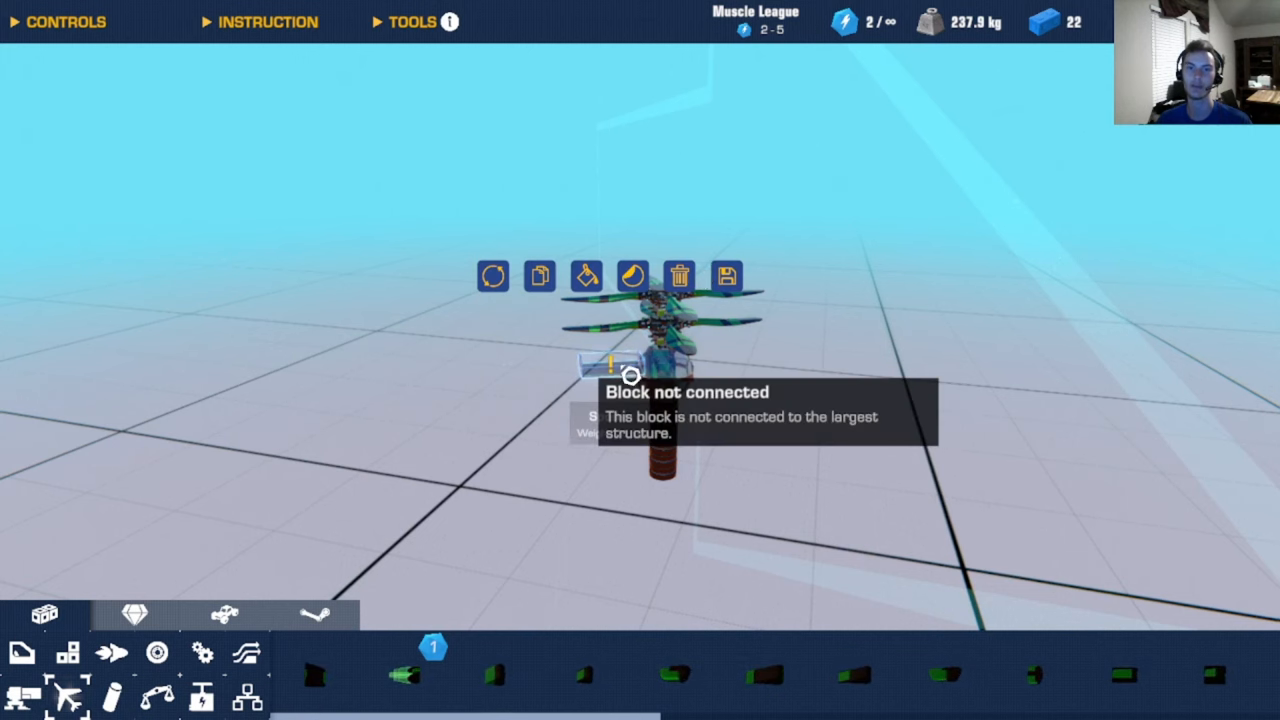
pyautogui.click(679, 276)
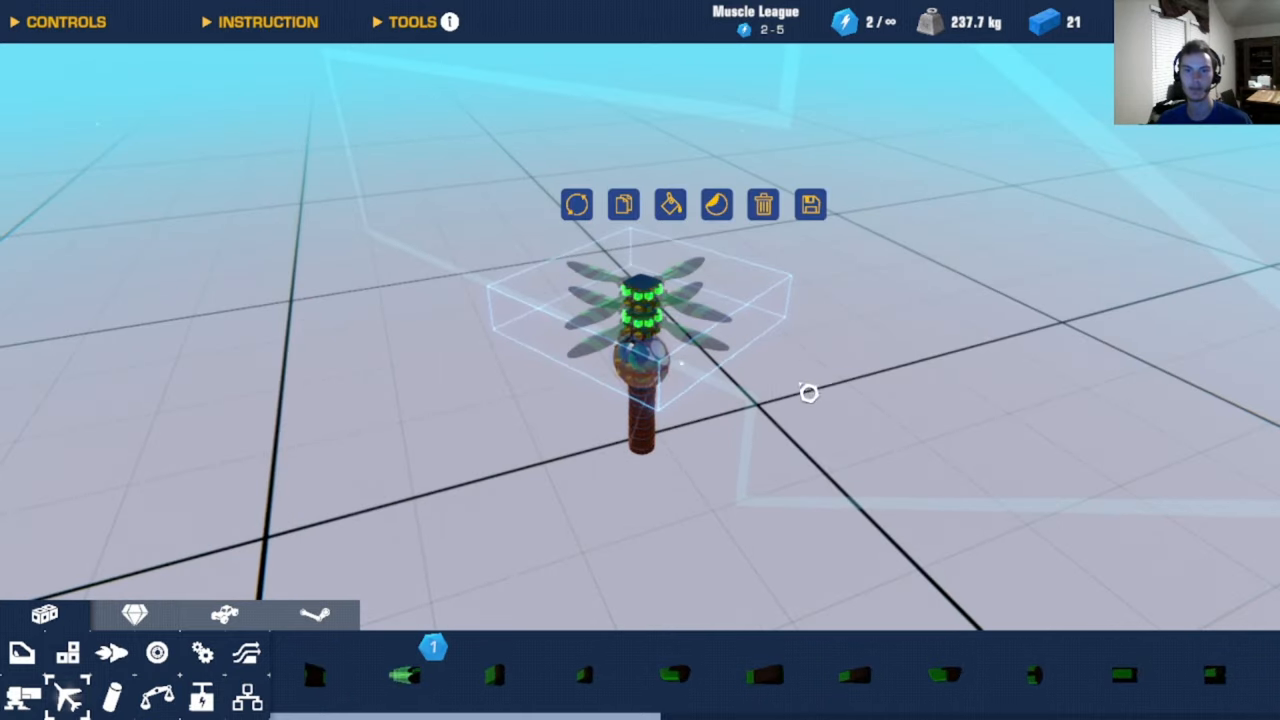
pyautogui.click(762, 204)
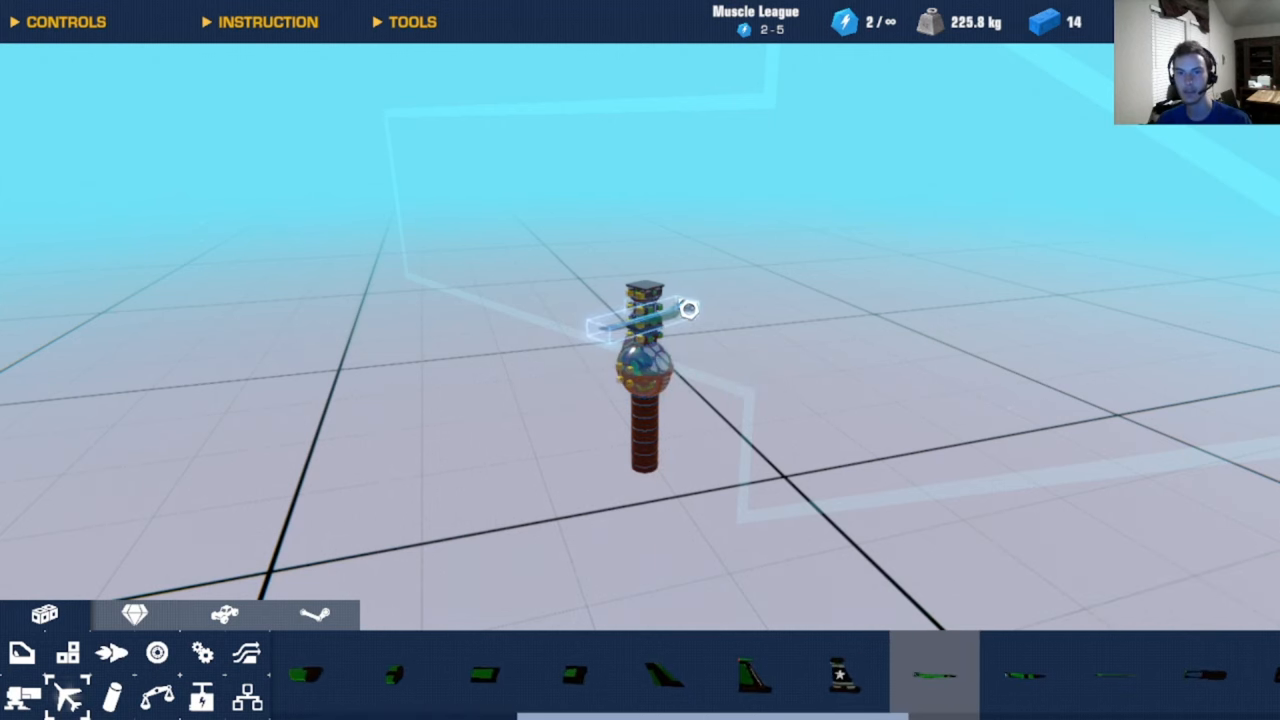
# Step: Attach long helicopter blades to both rotor tiers, bringing the craft to 269.0 kg
pyautogui.click(645, 315)
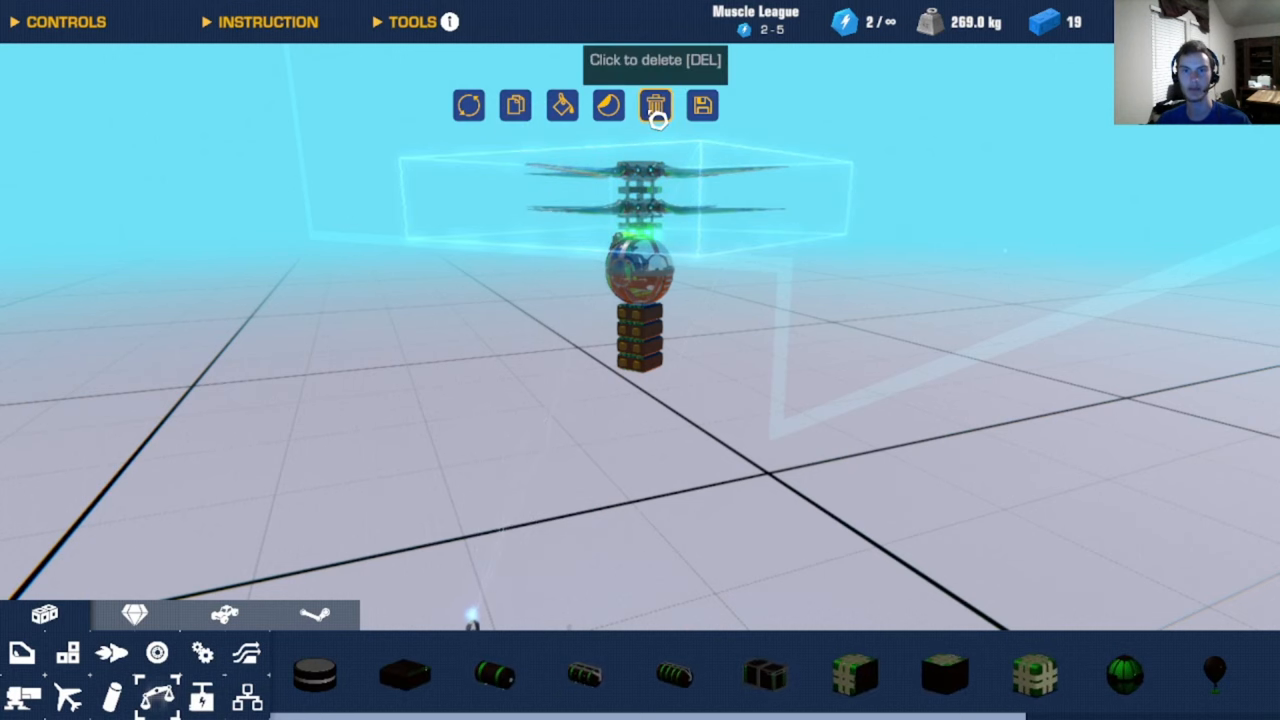
pyautogui.click(656, 106)
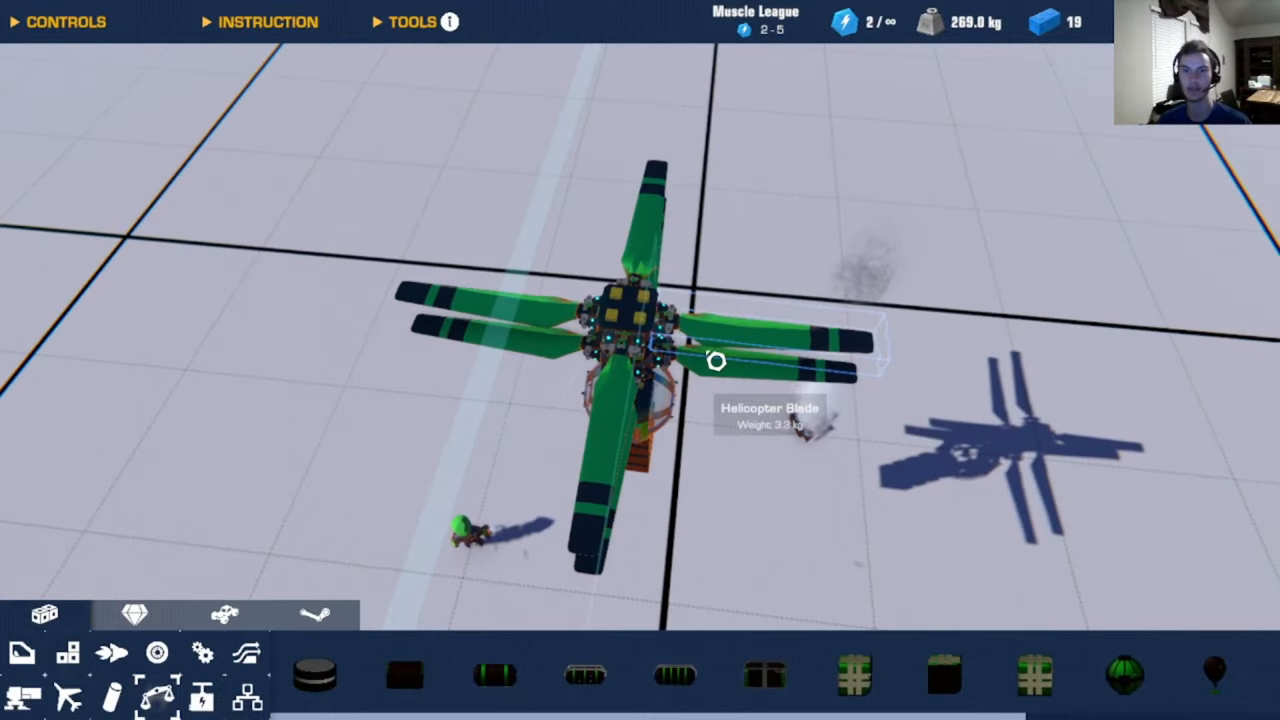
pyautogui.moveTo(315, 675)
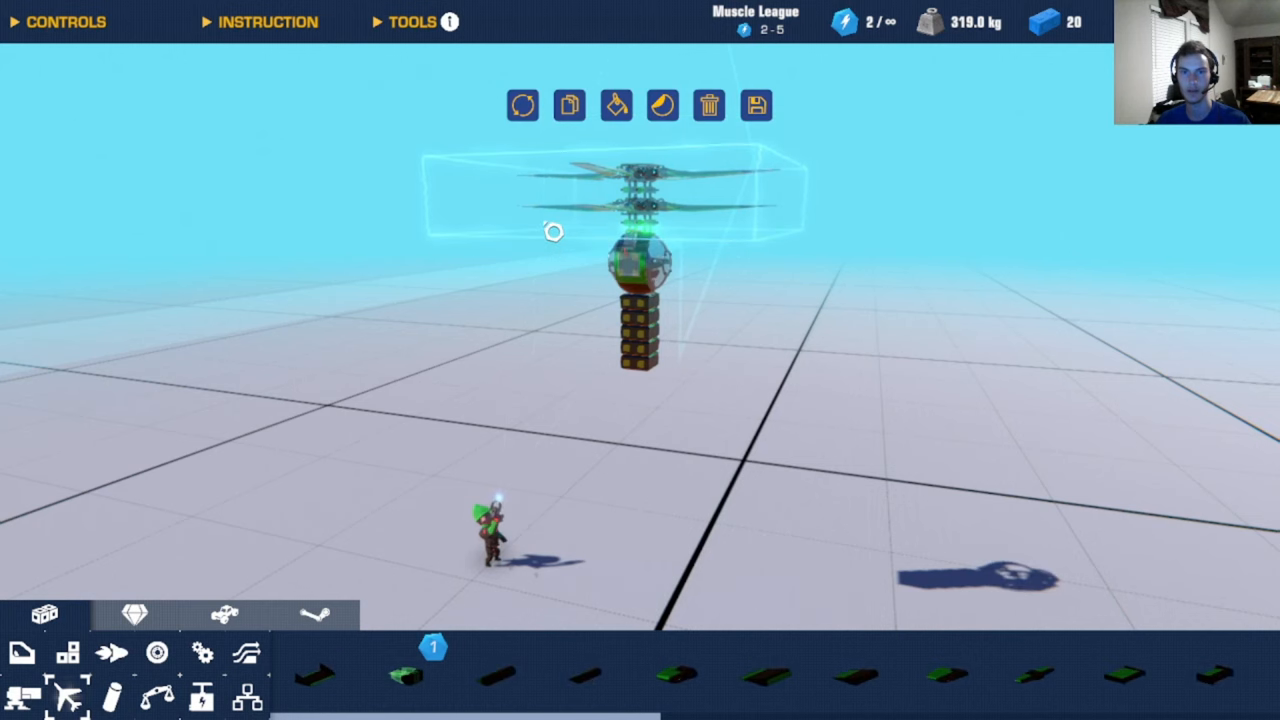
# Step: Stop the stacked-rotor flight test and switch back to the builder
pyautogui.click(708, 105)
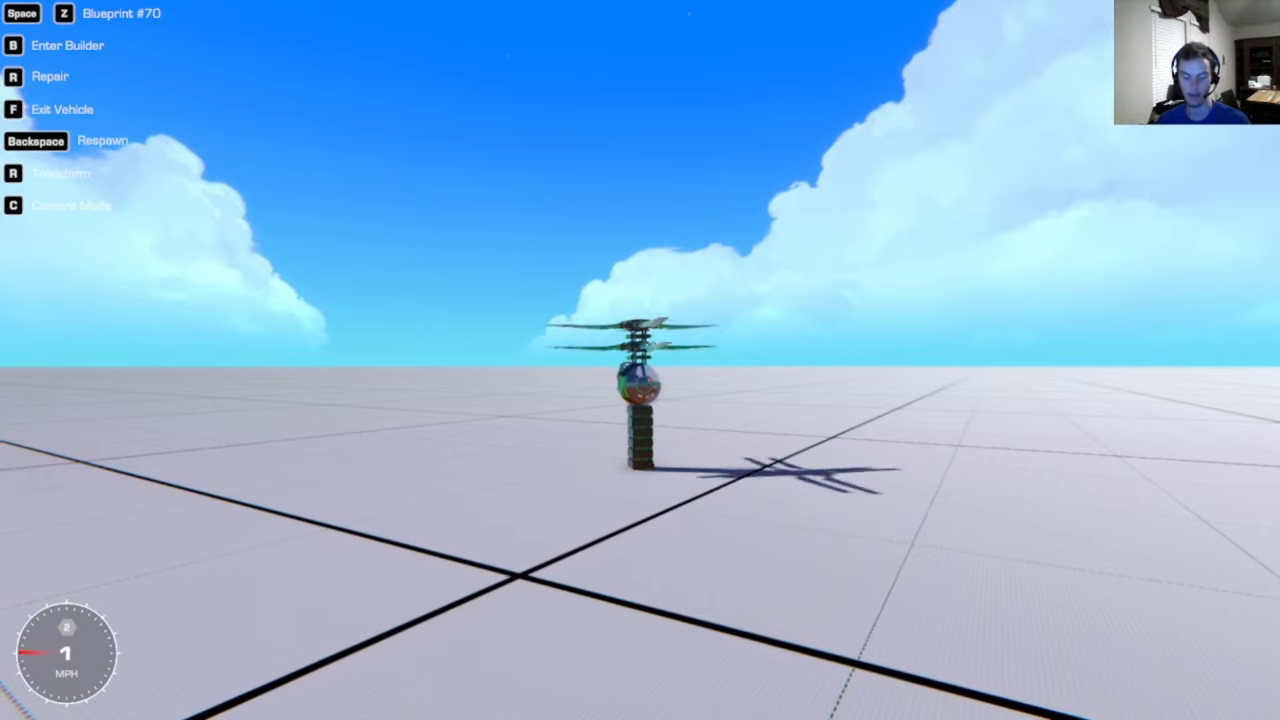
pyautogui.press('b')
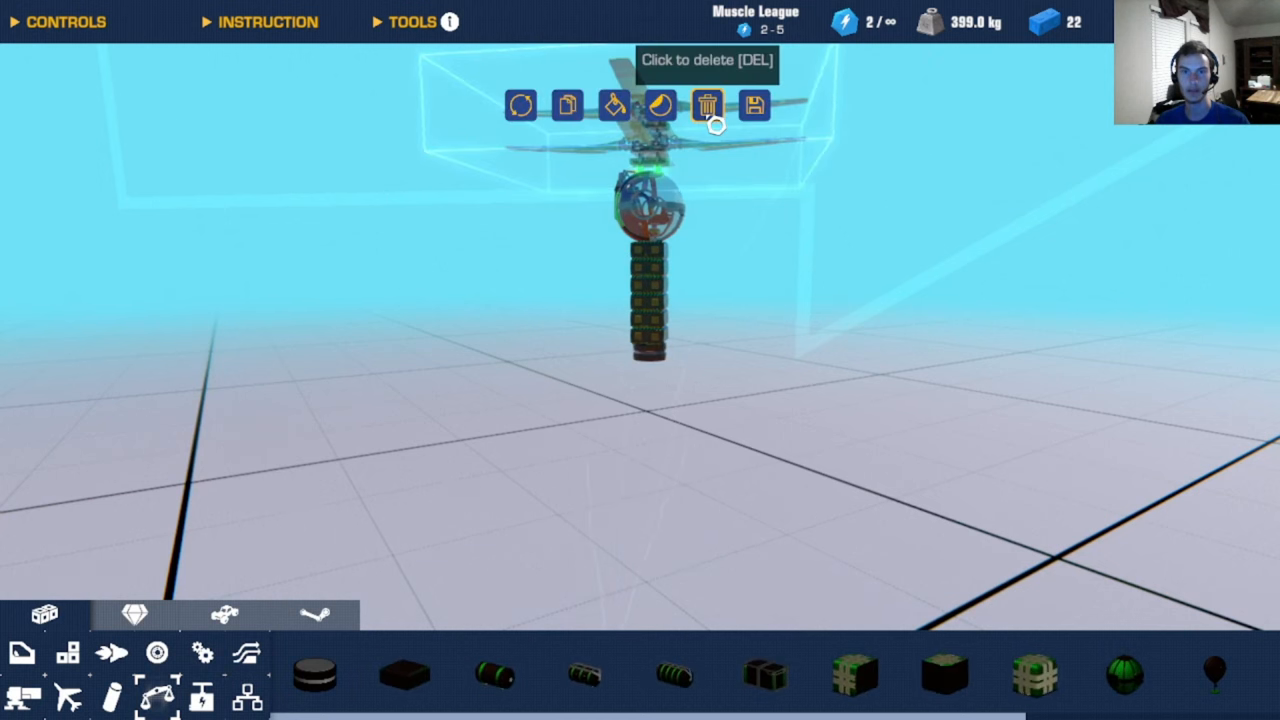
# Step: Delete the rotor stack and load the long-blade rotor blueprint, confirming block deletion
pyautogui.click(706, 105)
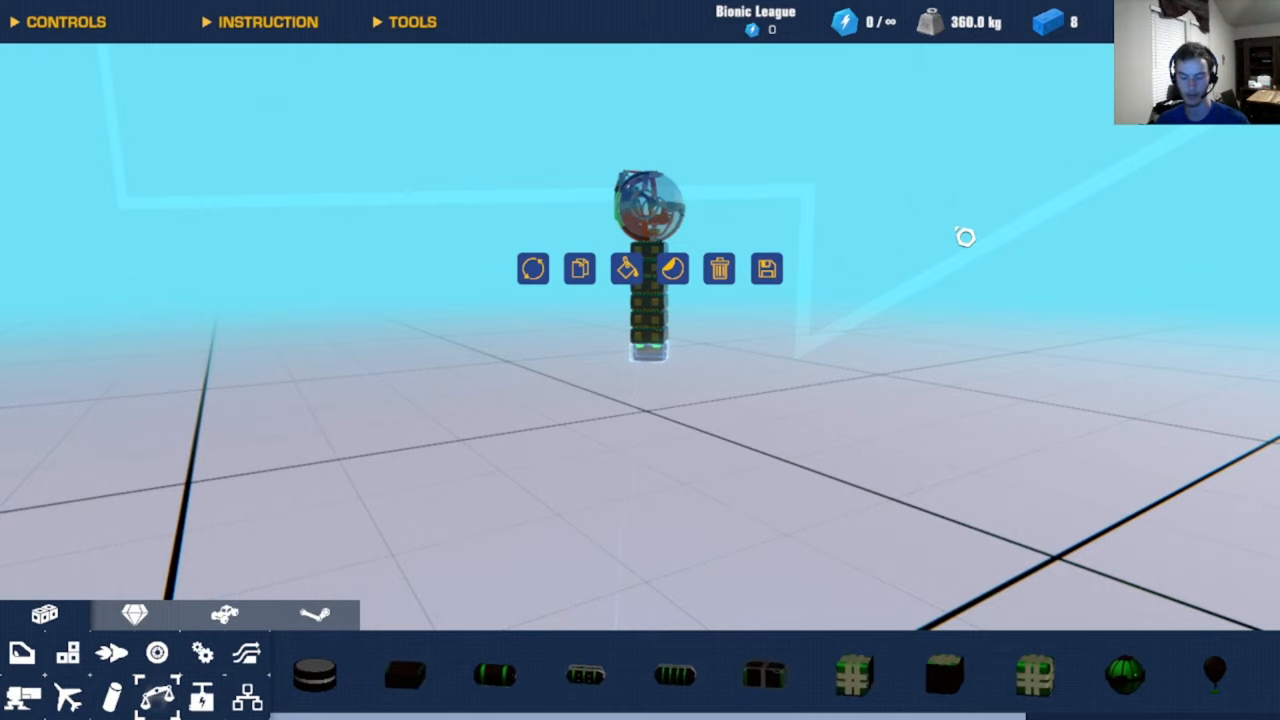
pyautogui.click(766, 268)
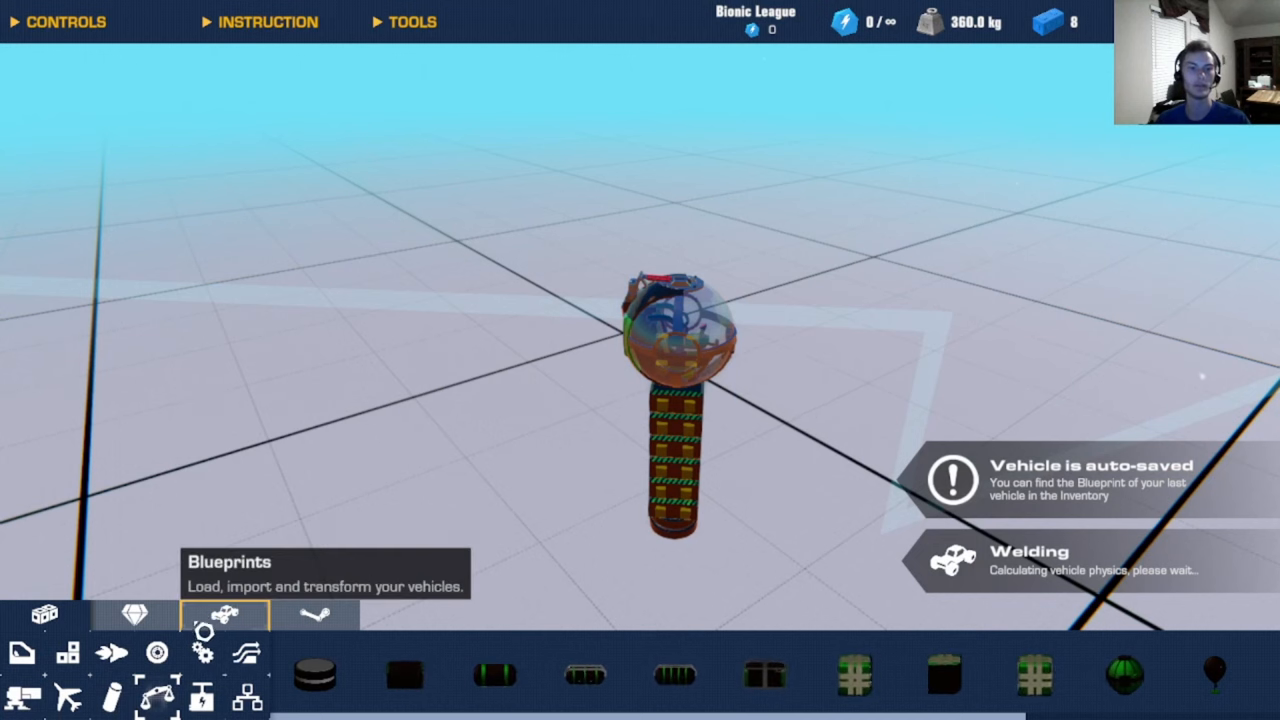
pyautogui.click(225, 615)
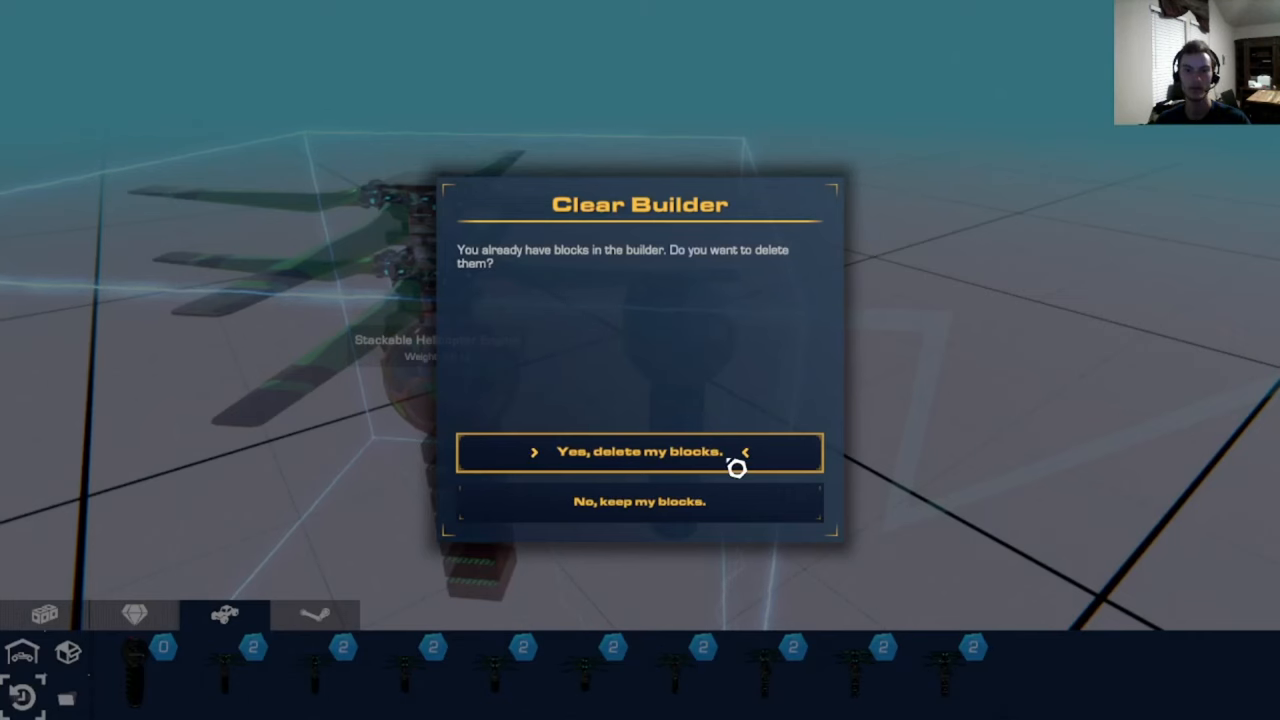
pyautogui.click(639, 501)
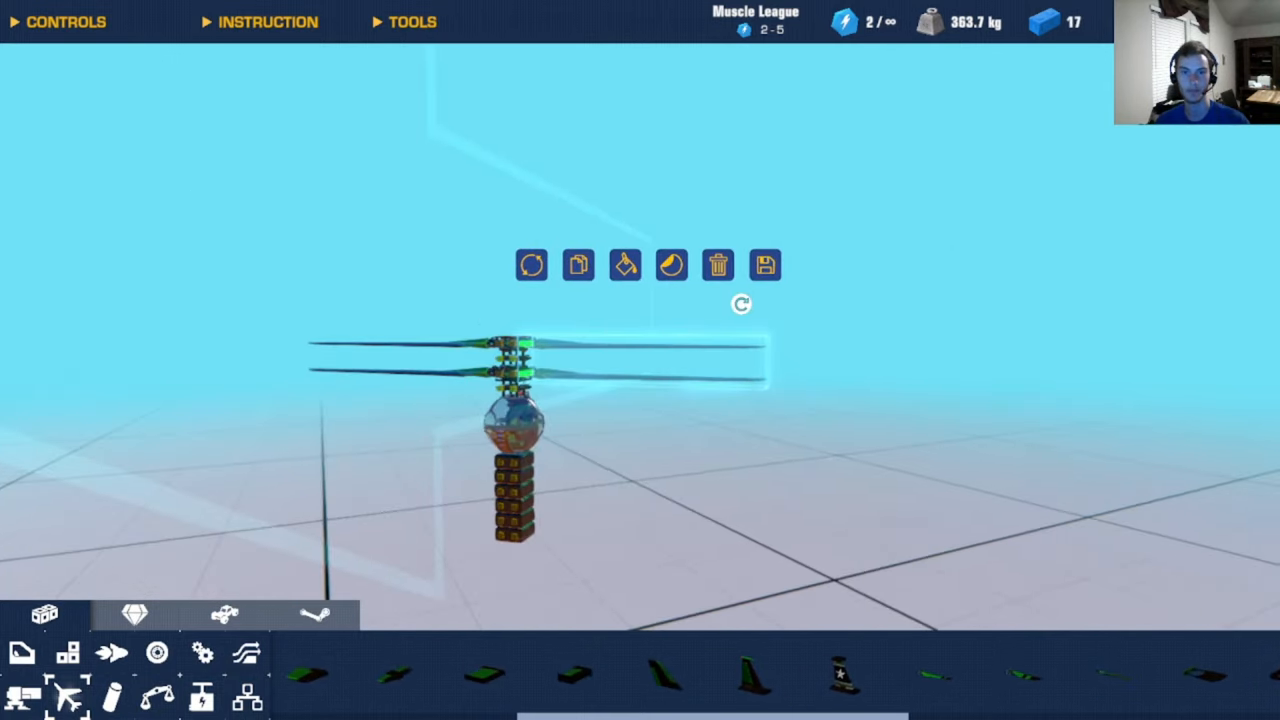
# Step: Add a tall beam above the long-bladed rotors, test fly, then return to building
pyautogui.click(577, 264)
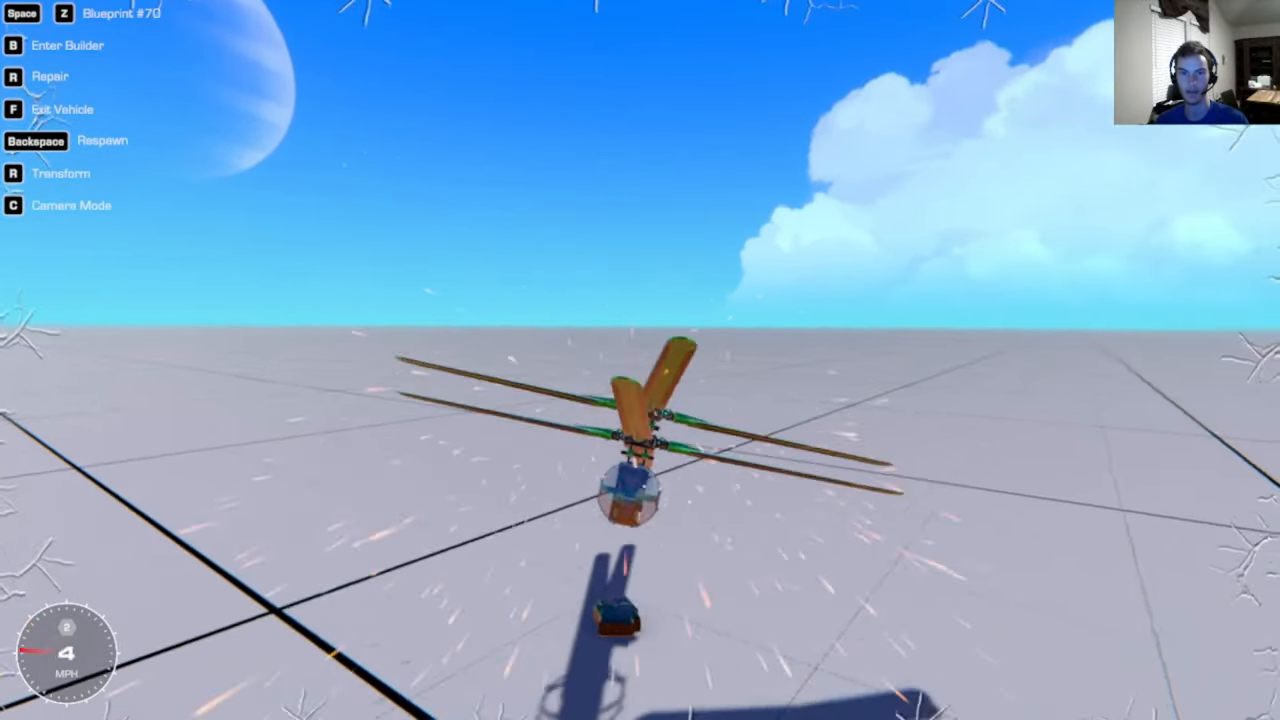
pyautogui.press('b')
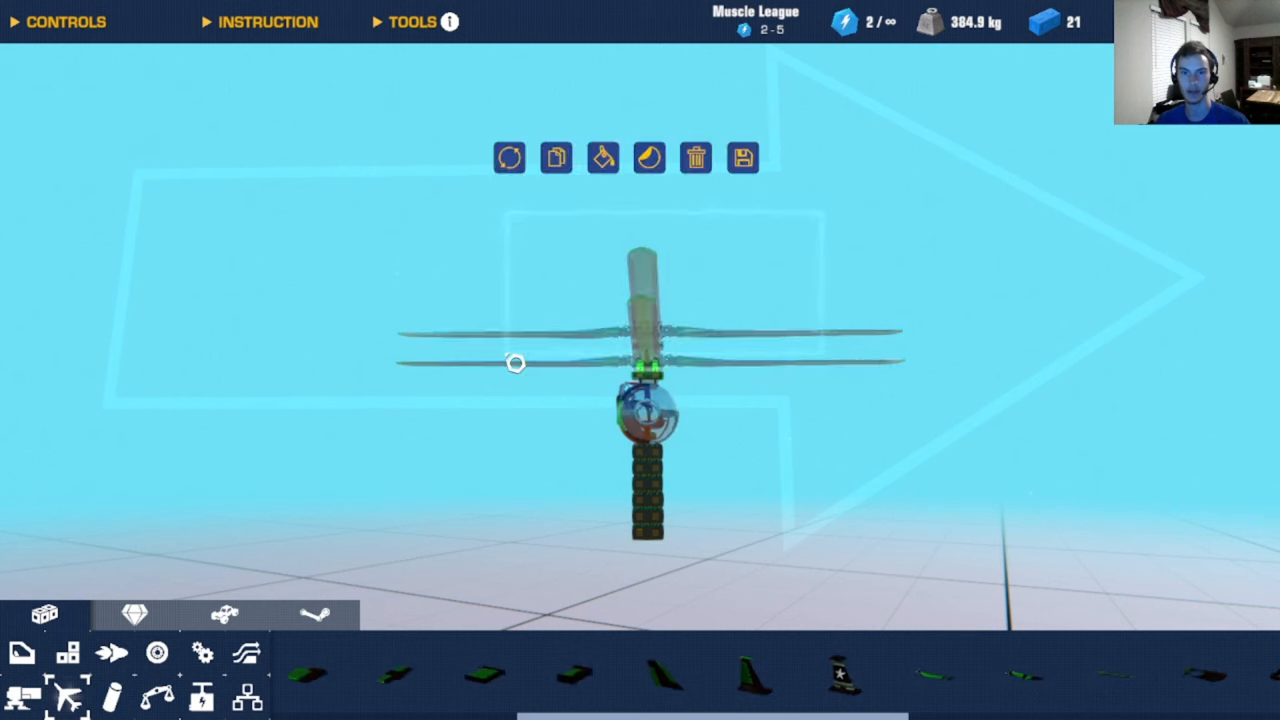
pyautogui.moveTo(694, 158)
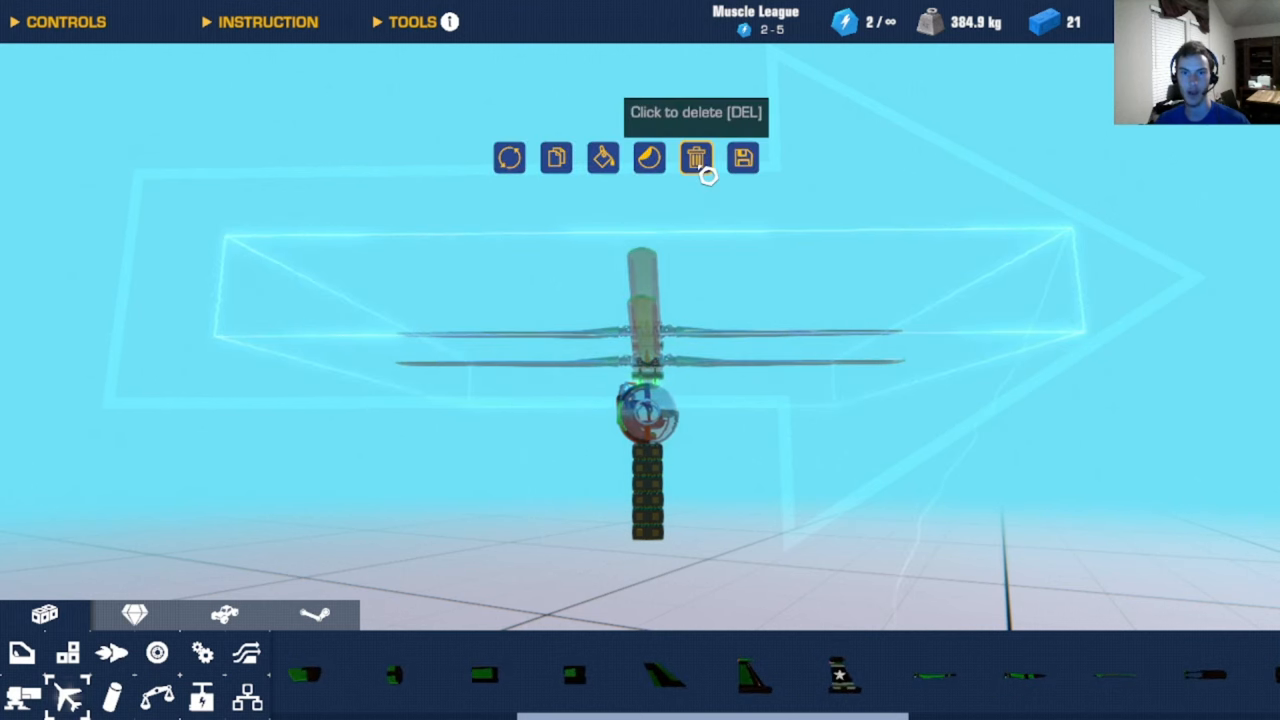
# Step: Delete the beam-topped rotor and save the cockpit and weight tower as a structure
pyautogui.click(694, 158)
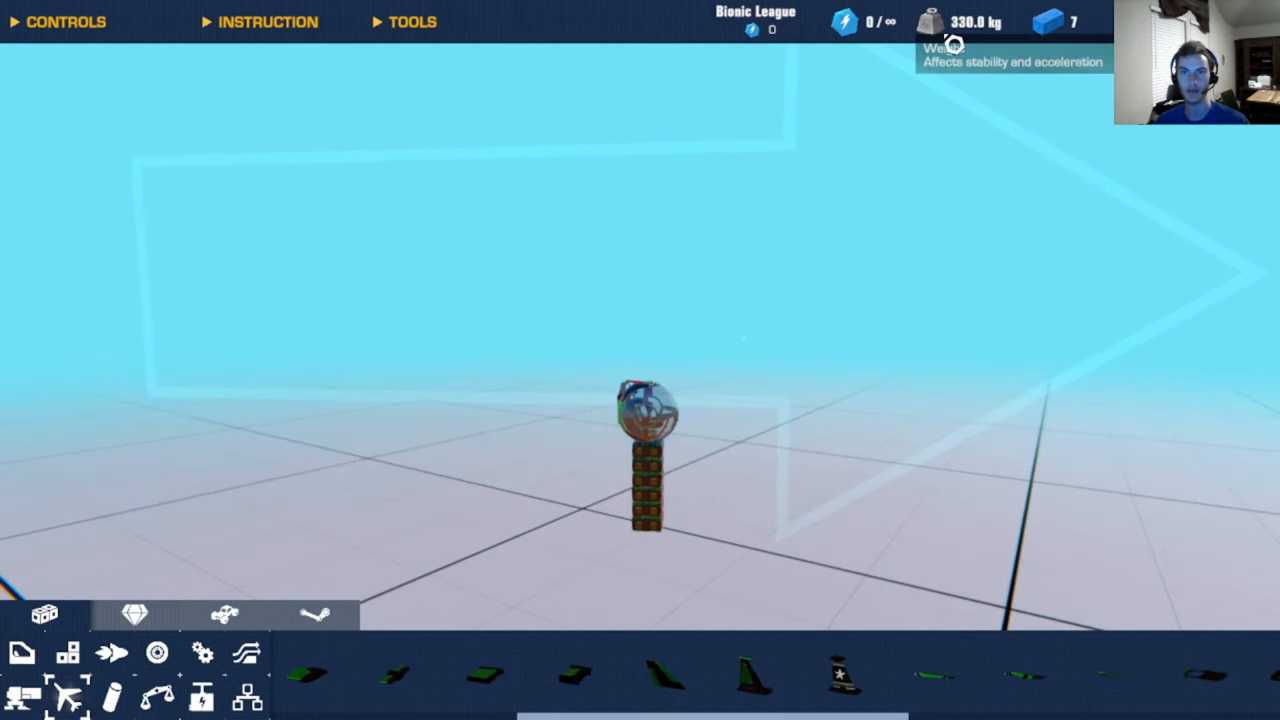
pyautogui.moveTo(970, 216)
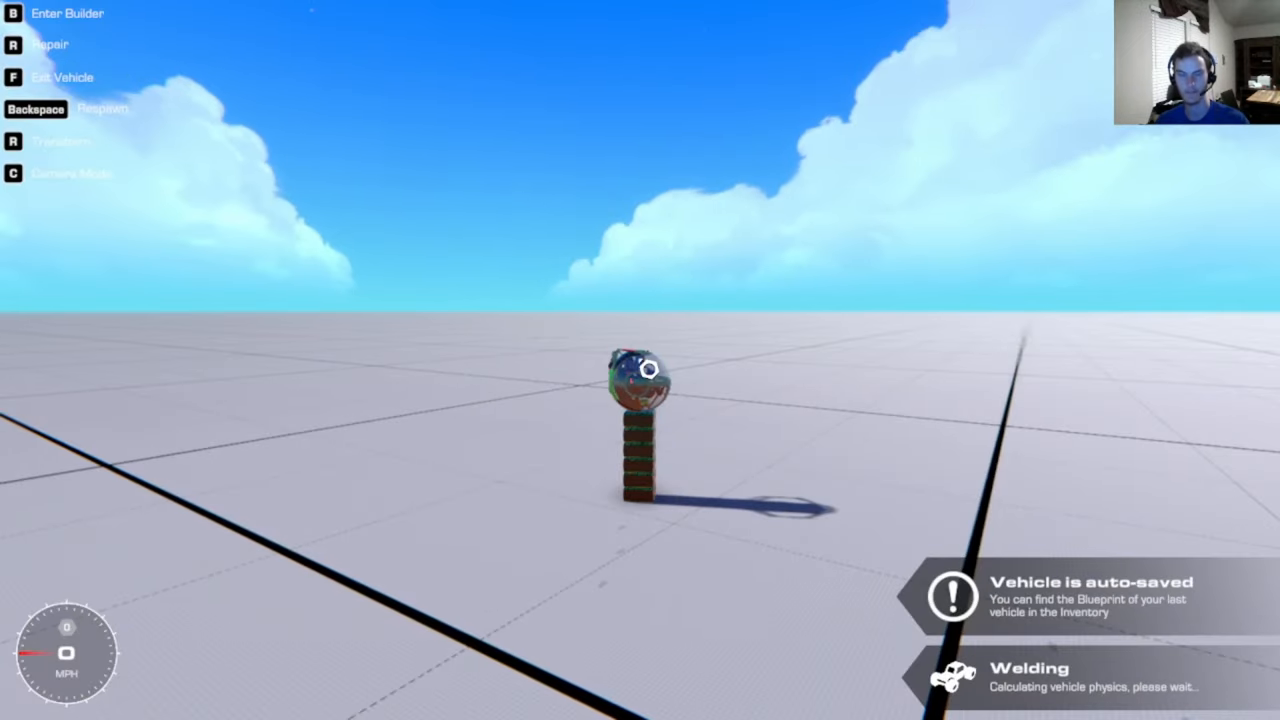
pyautogui.click(247, 653)
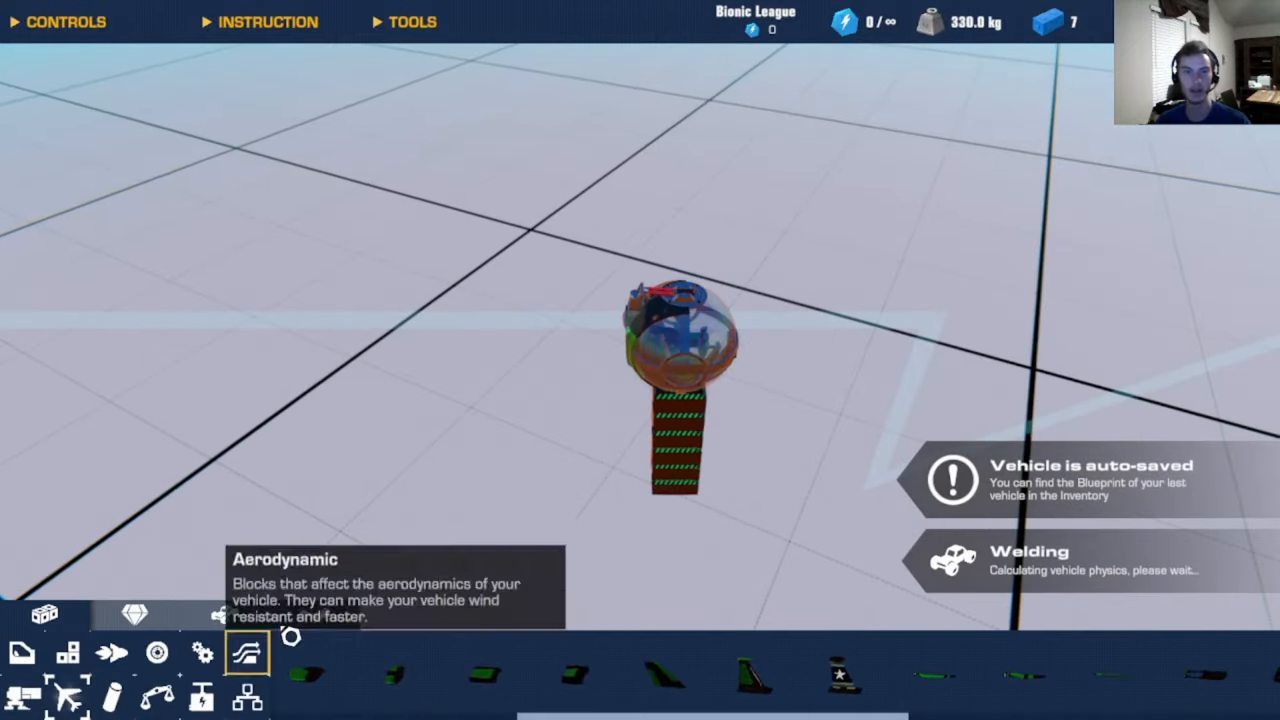
pyautogui.click(680, 350)
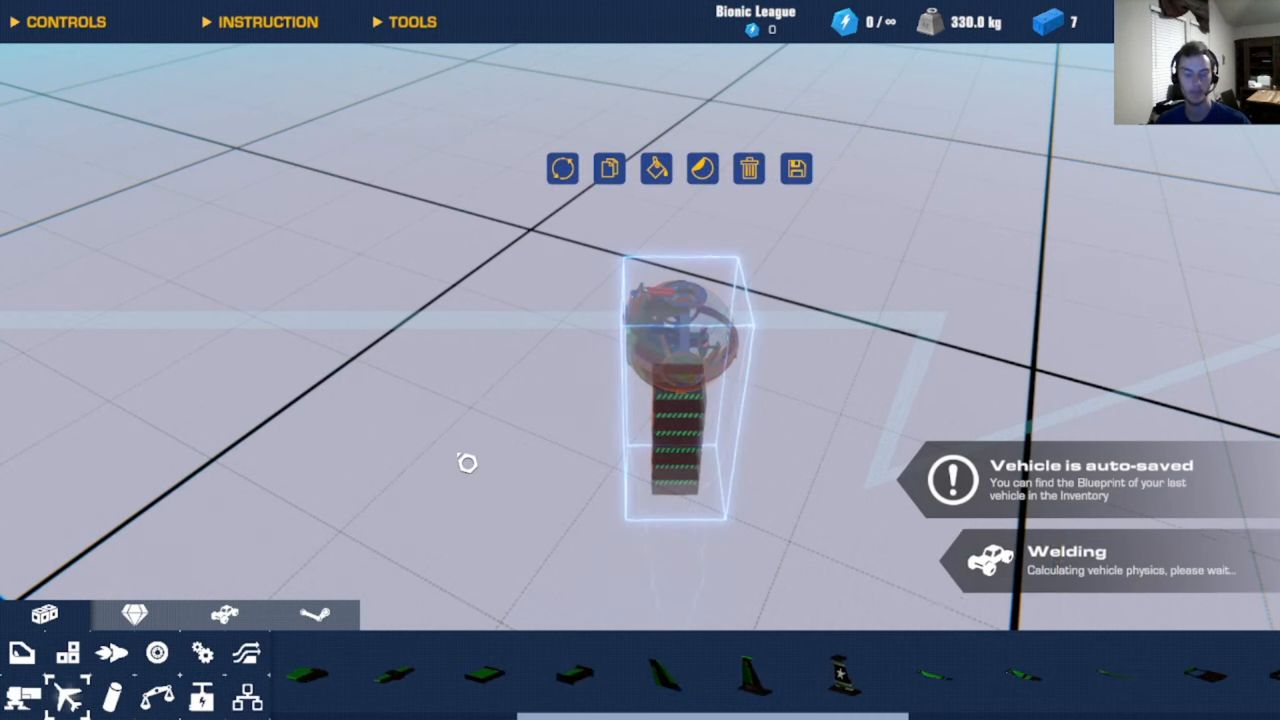
pyautogui.moveTo(795, 168)
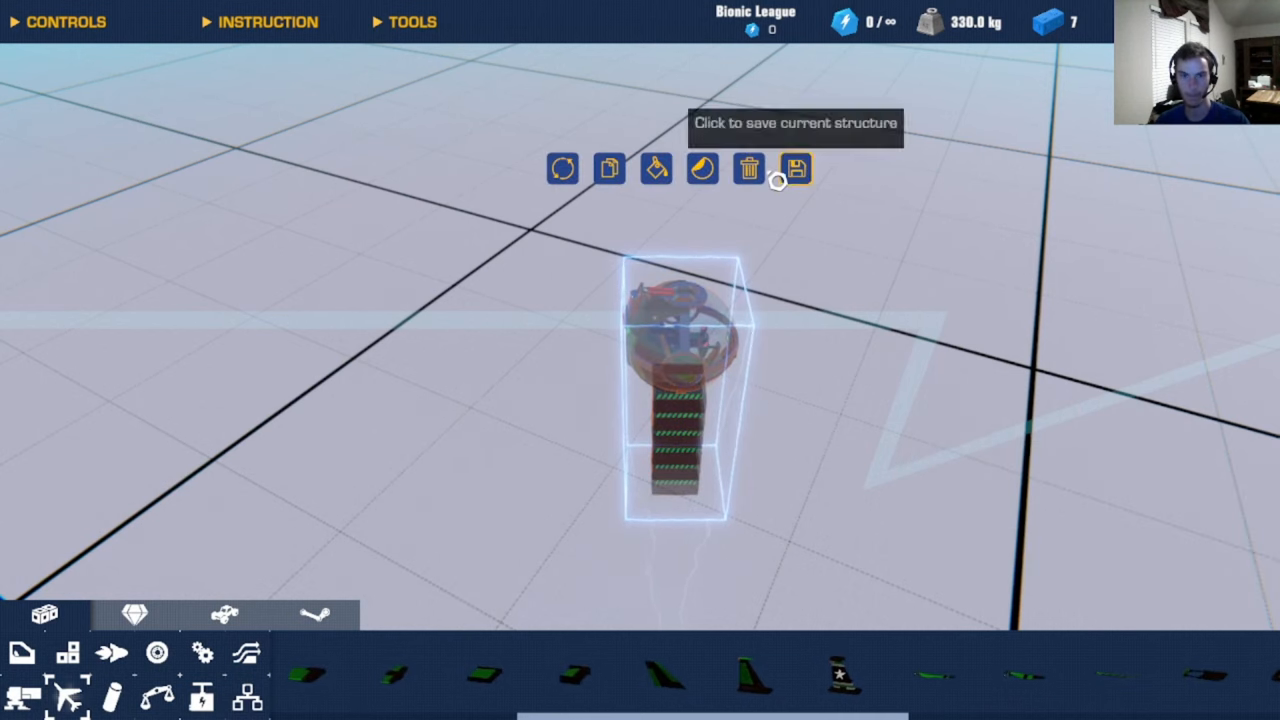
pyautogui.click(795, 168)
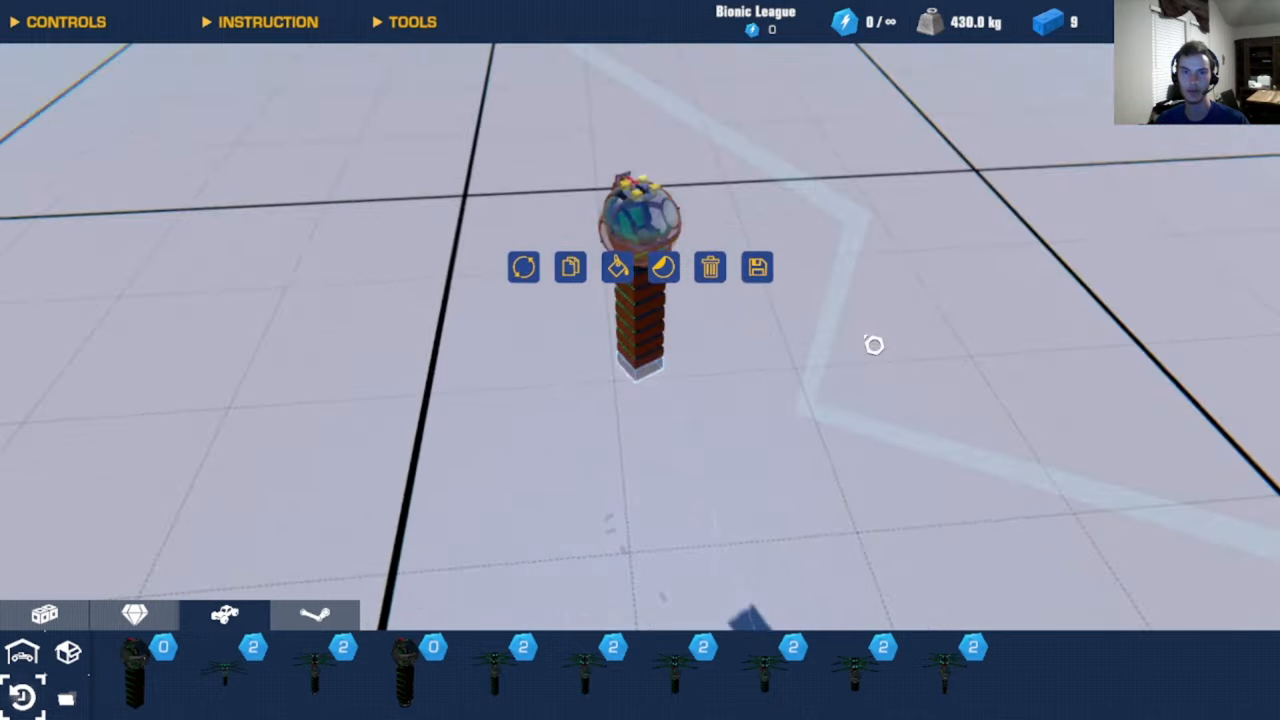
pyautogui.moveTo(810, 230)
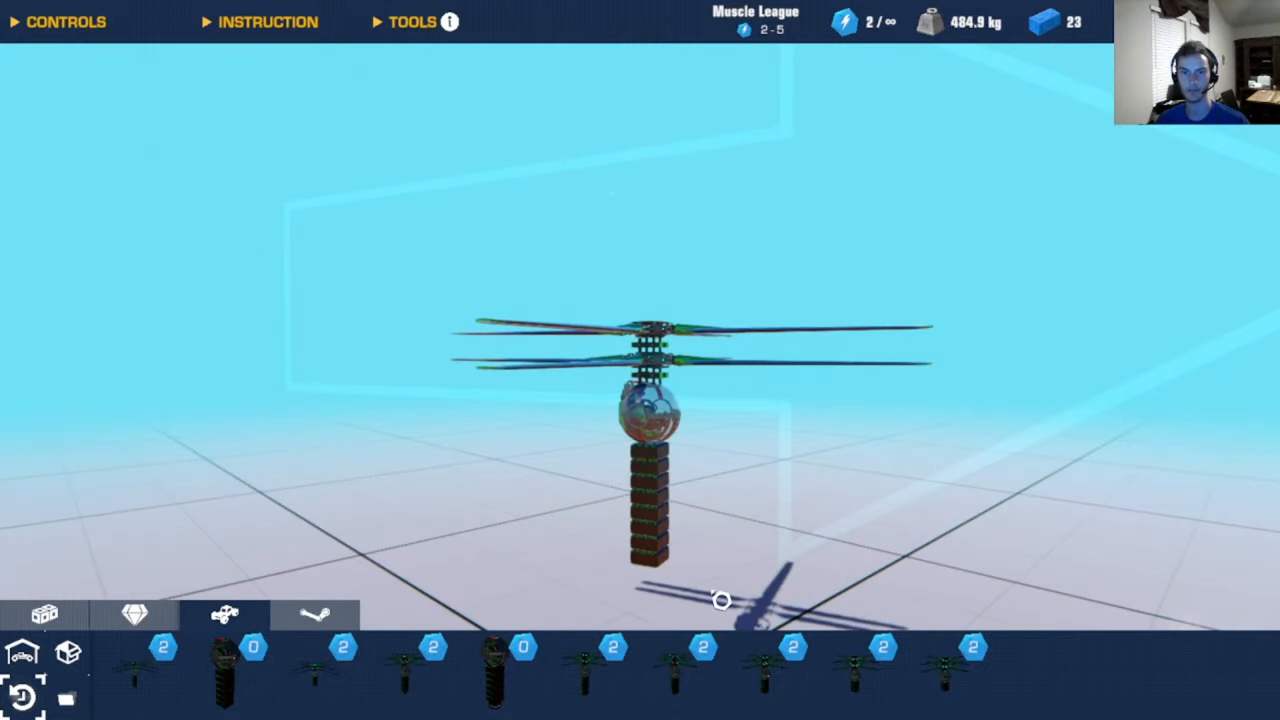
# Step: Load the long green rotor-arm blueprint, test it, and return to the builder
pyautogui.click(651, 540)
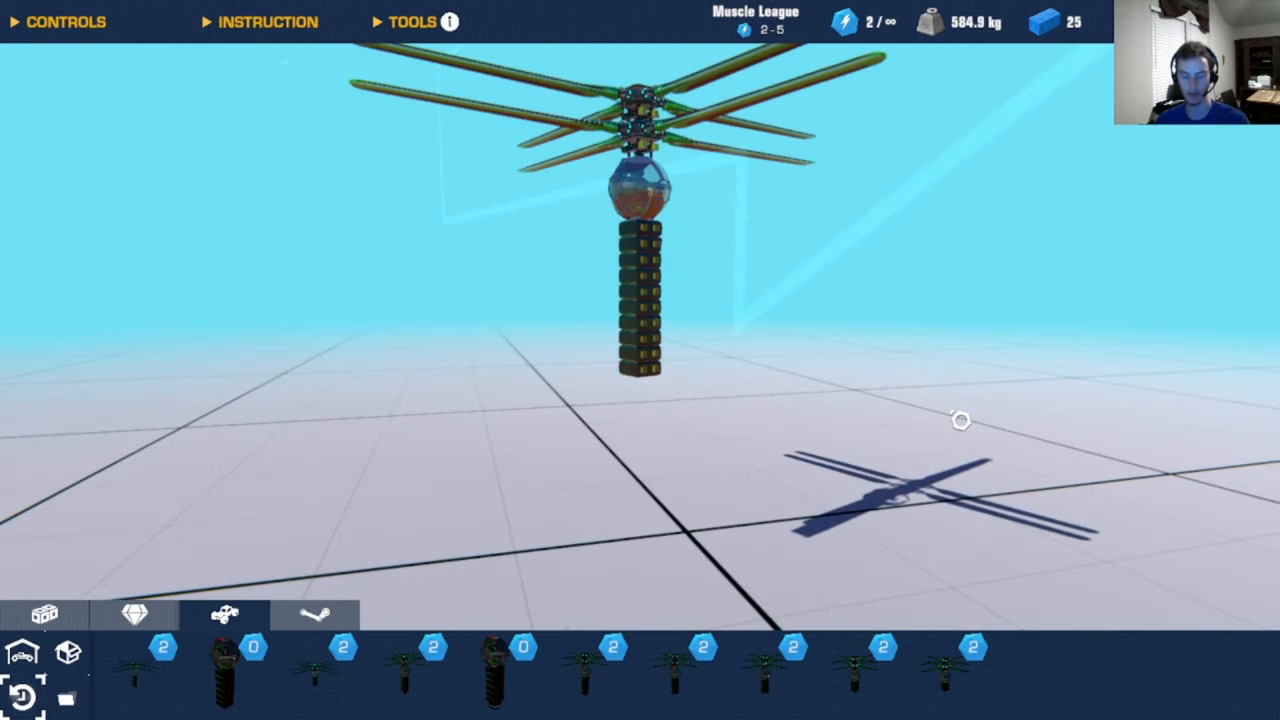
pyautogui.moveTo(988, 113)
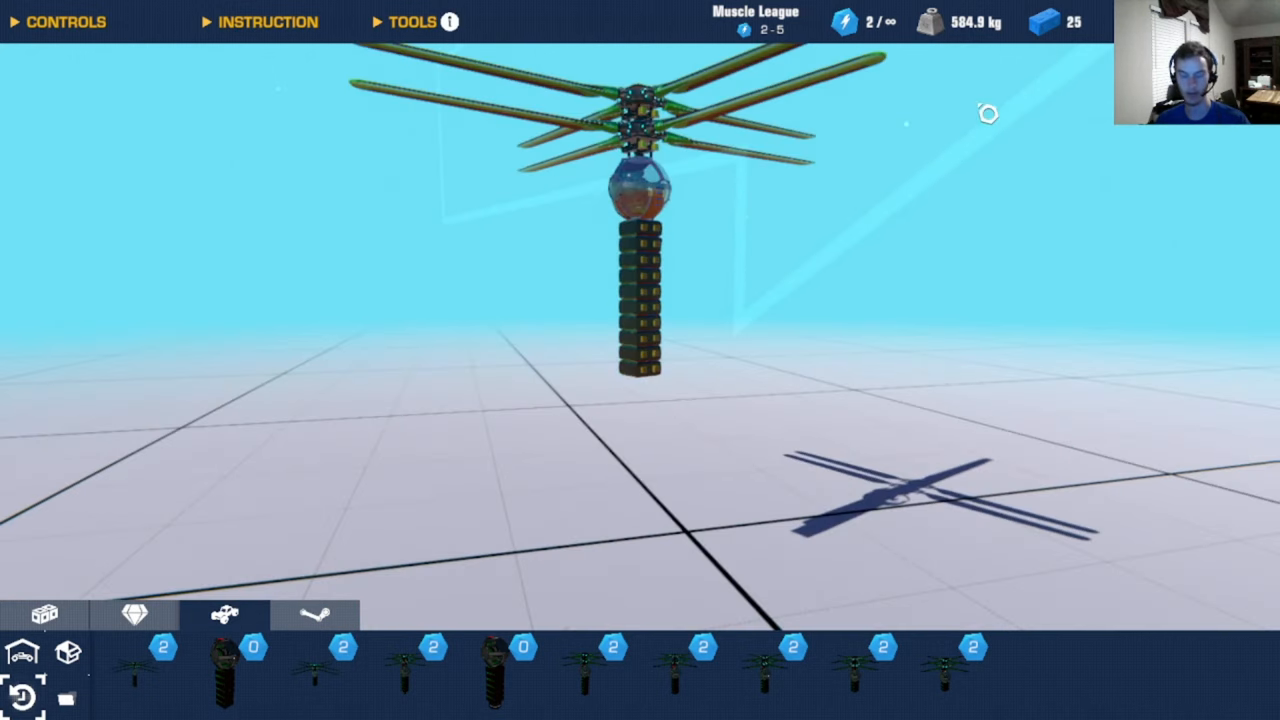
pyautogui.moveTo(958, 212)
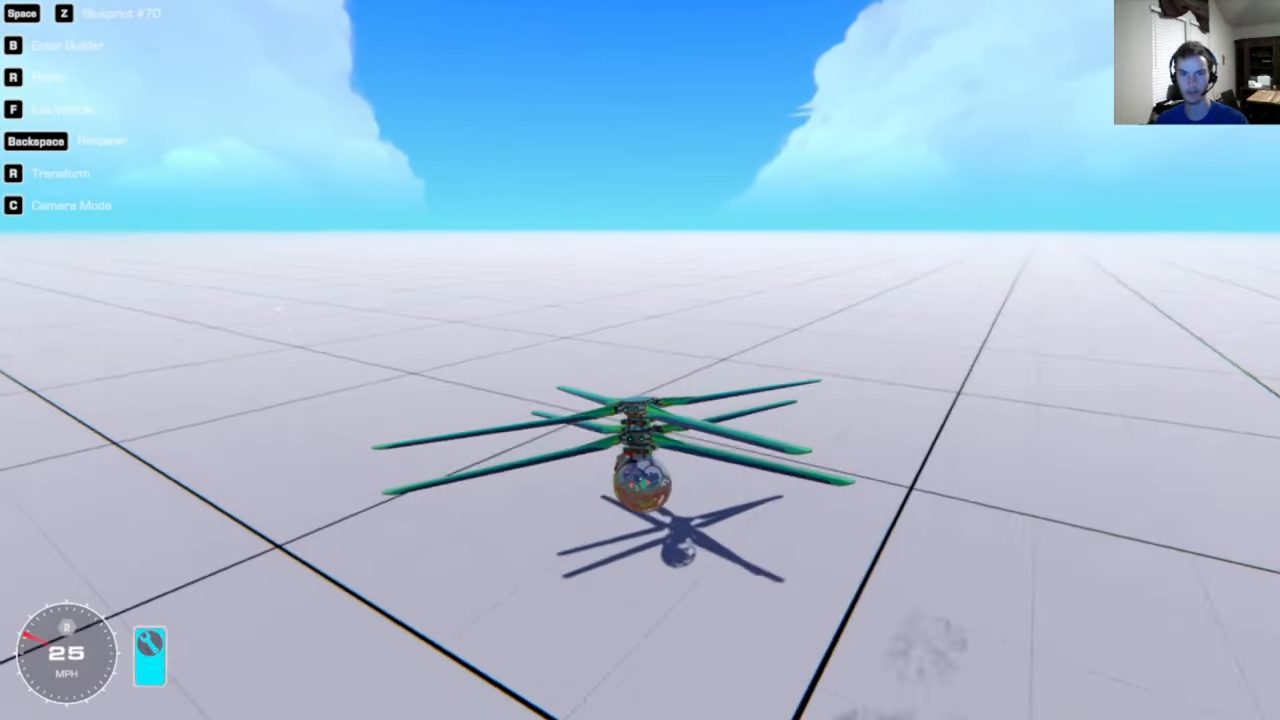
pyautogui.press('b')
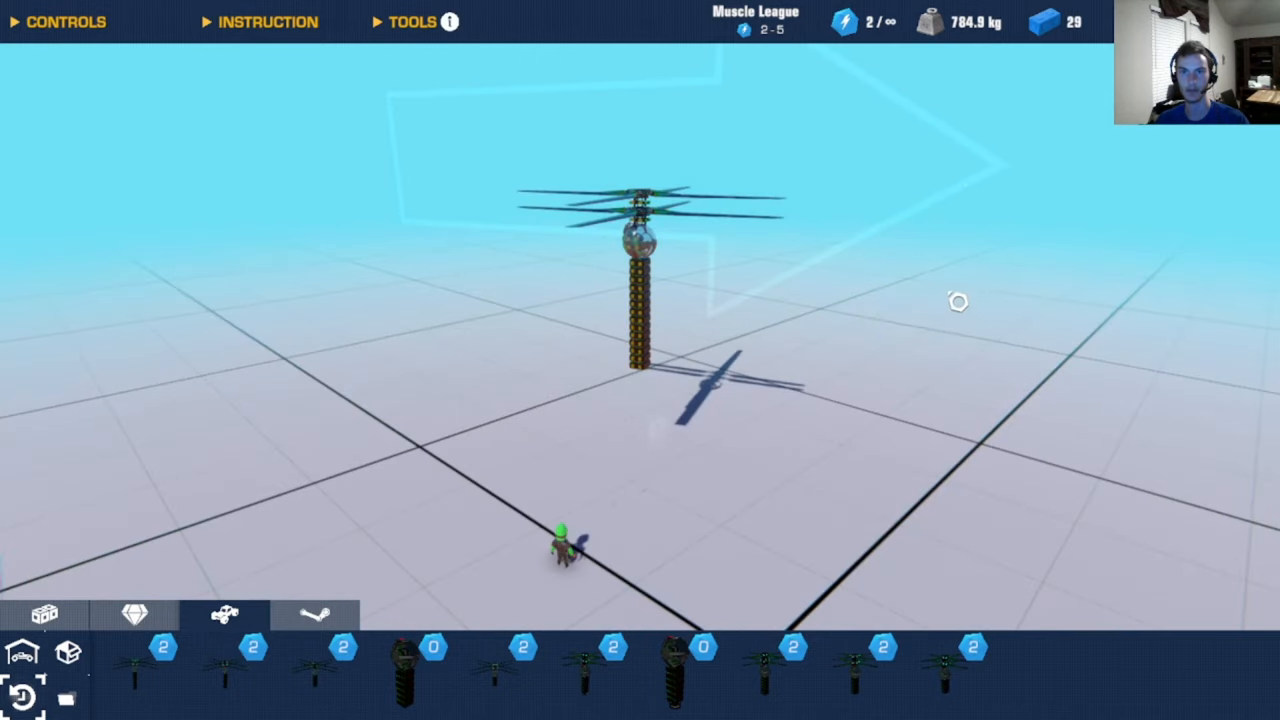
pyautogui.moveTo(933, 245)
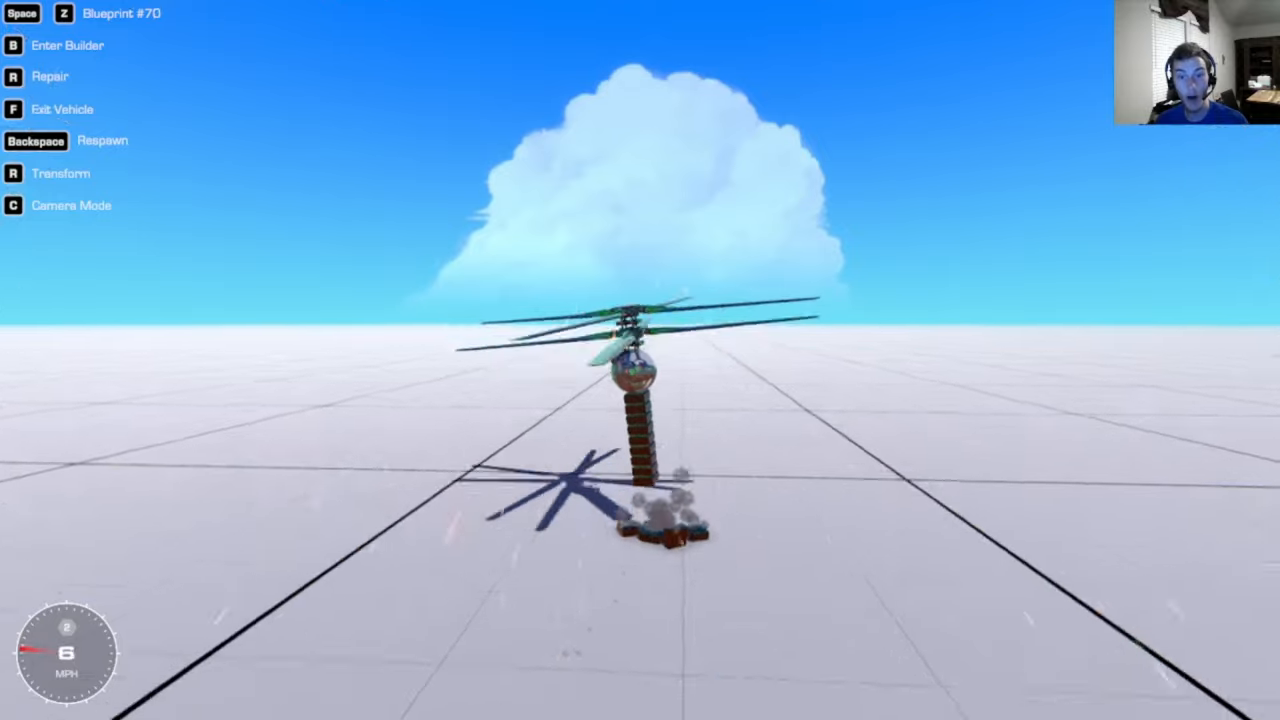
# Step: End the long-arm rotor lift test and return to the builder
pyautogui.press('b')
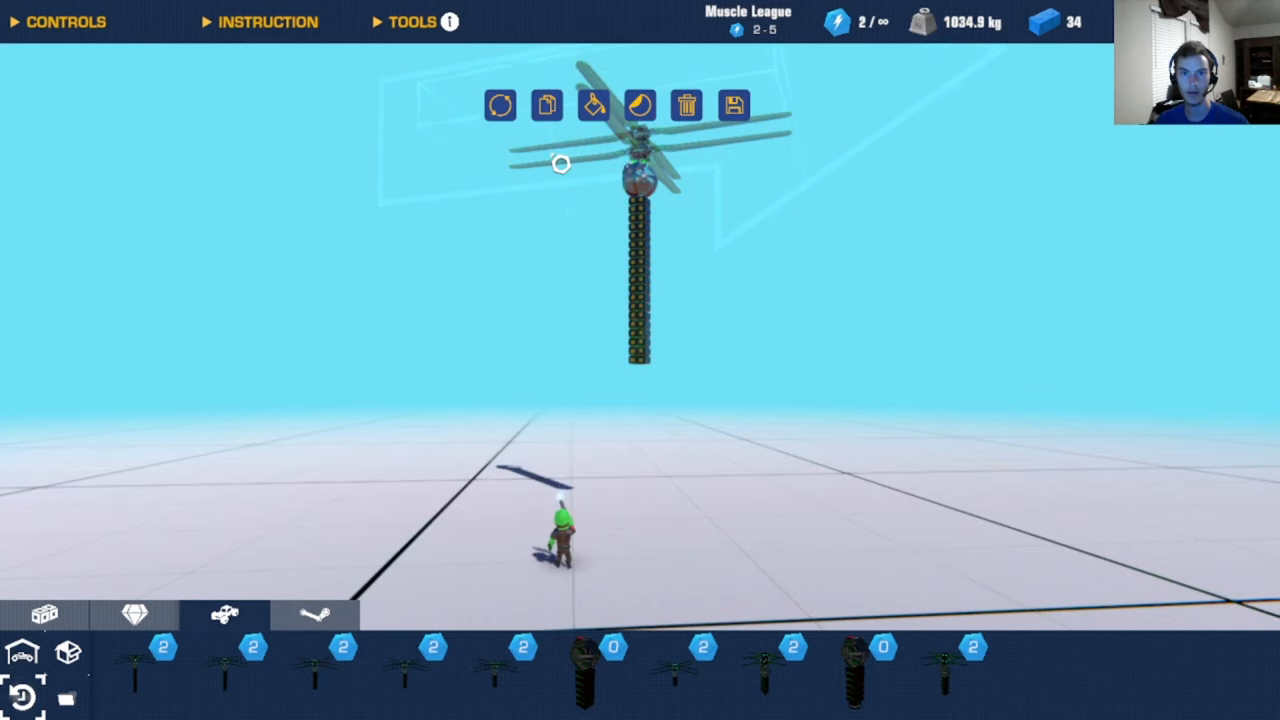
# Step: Add a second large-blade rotor tier with a long finned crossbar on top, reaching 40 blocks at 1057.4 kg
pyautogui.click(686, 105)
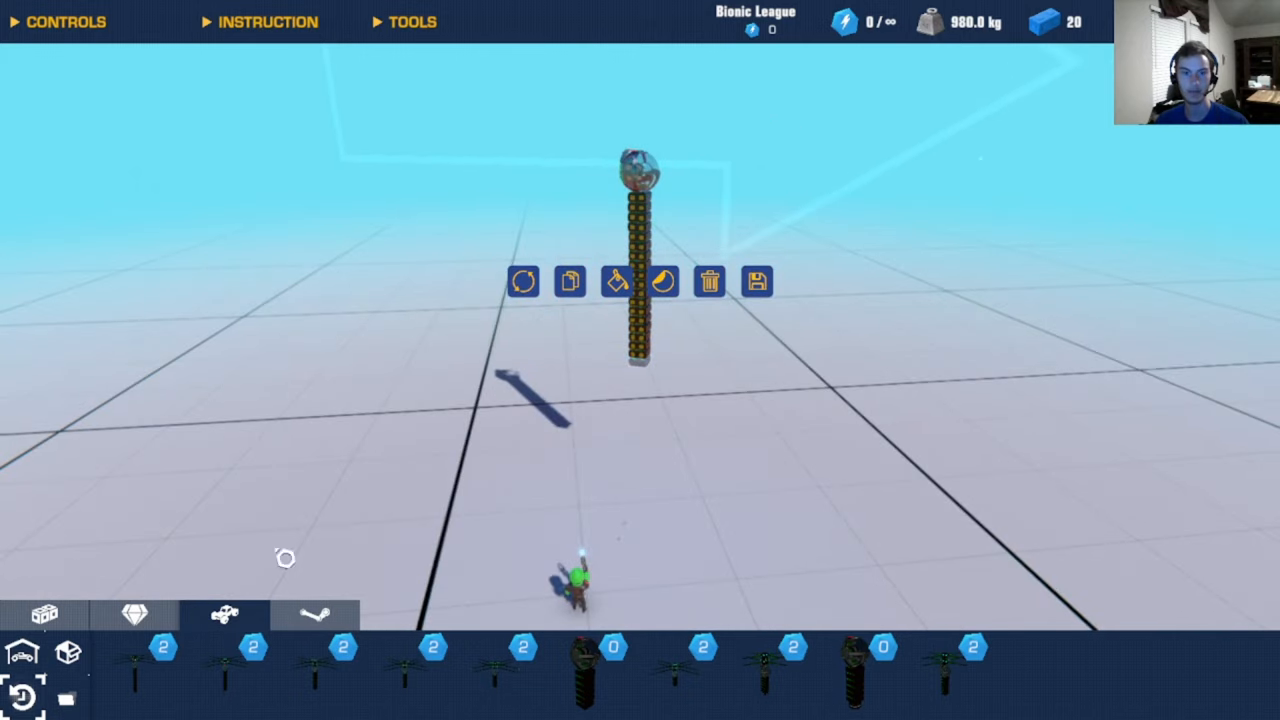
pyautogui.click(157, 652)
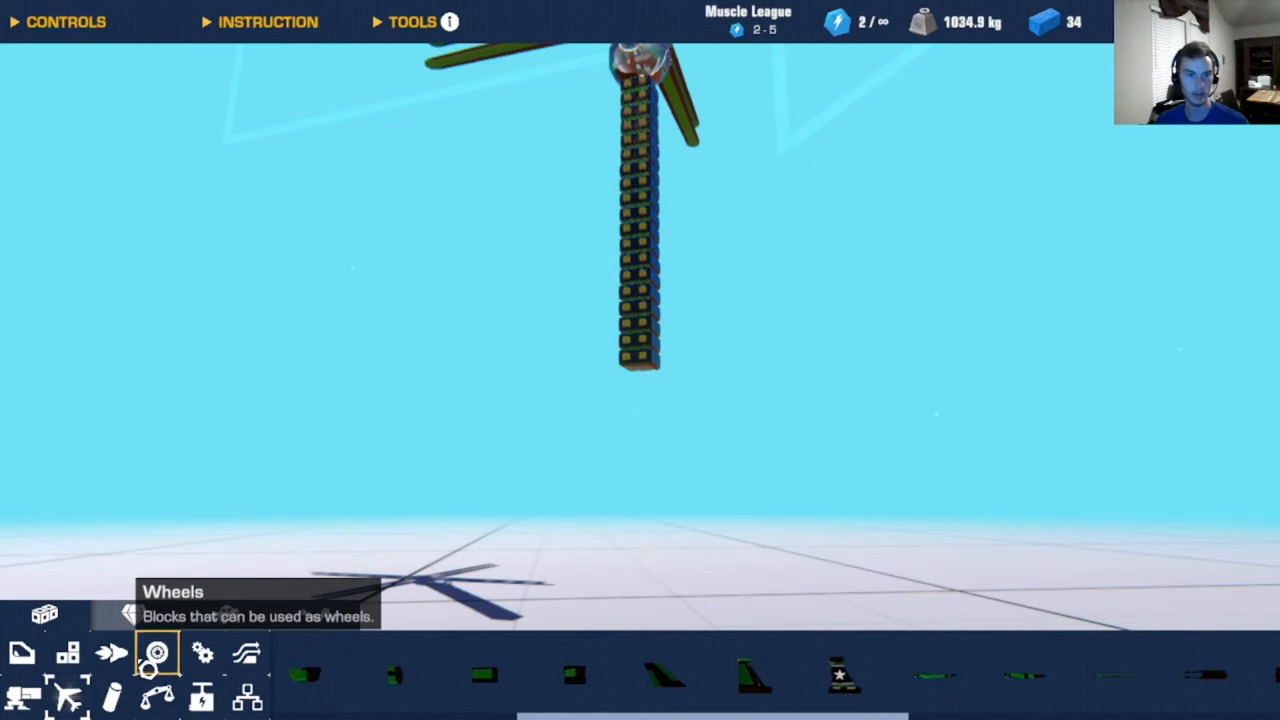
pyautogui.click(157, 652)
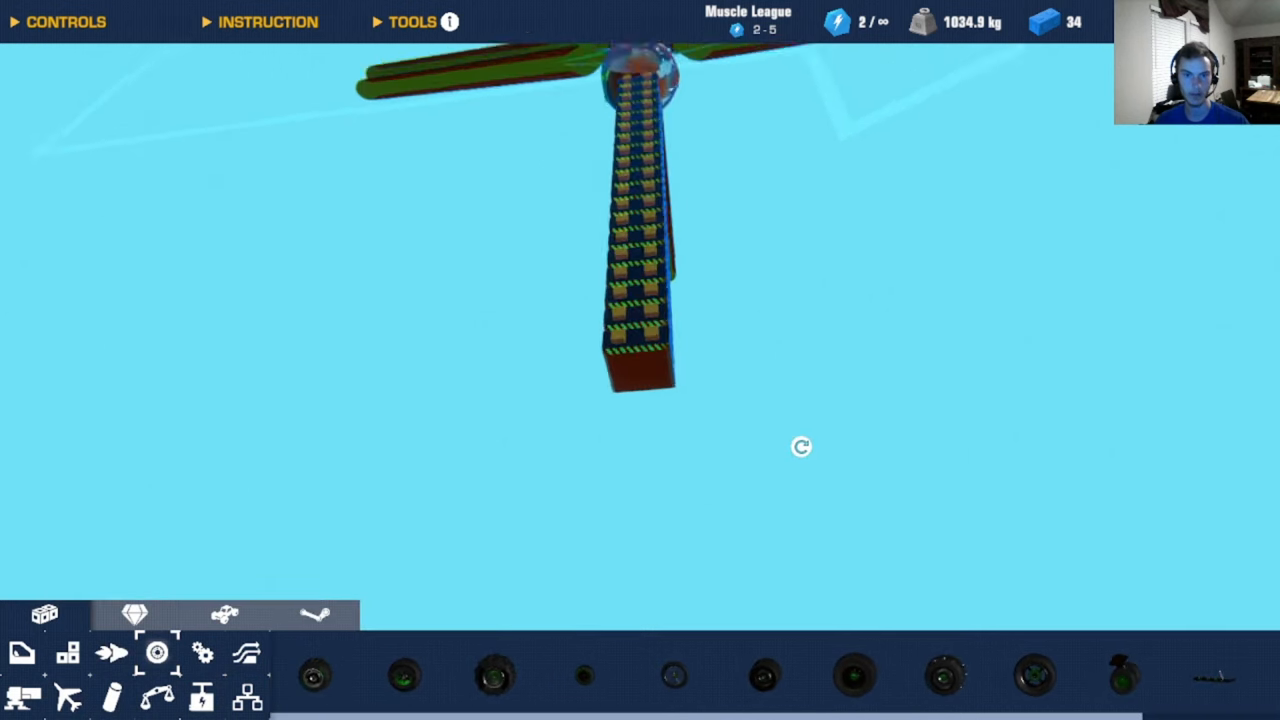
pyautogui.moveTo(764, 674)
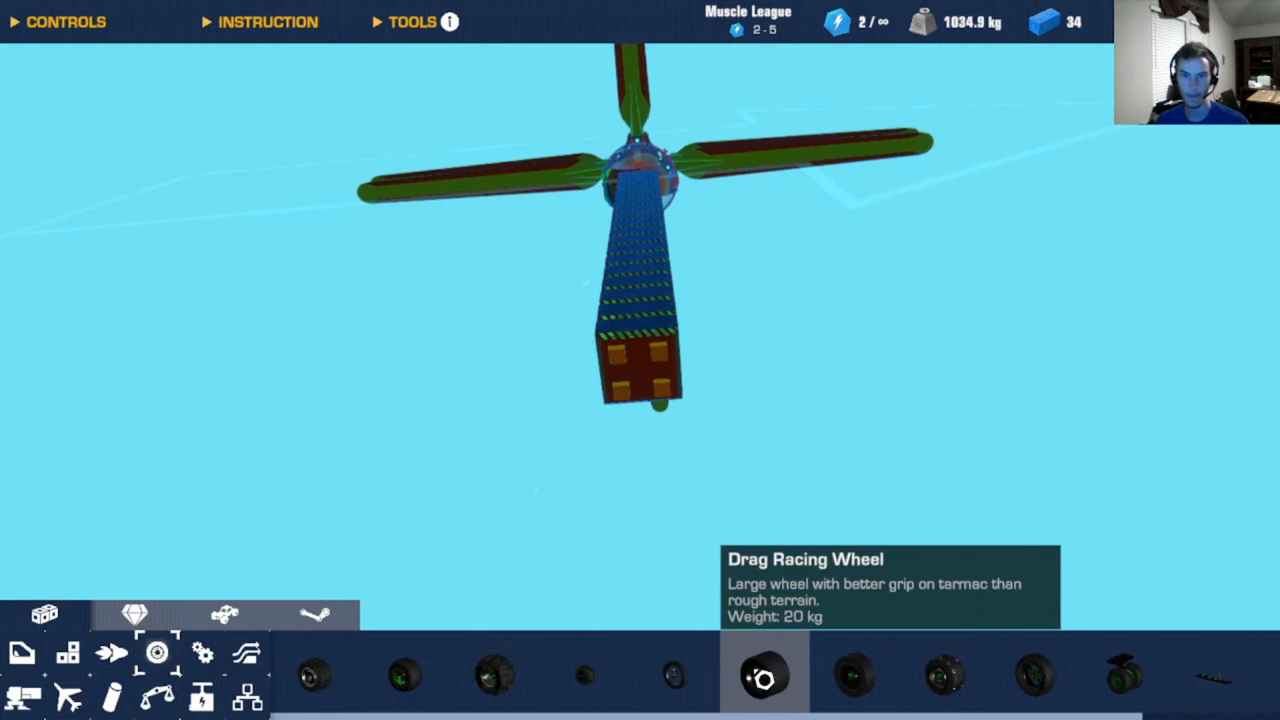
pyautogui.click(765, 675)
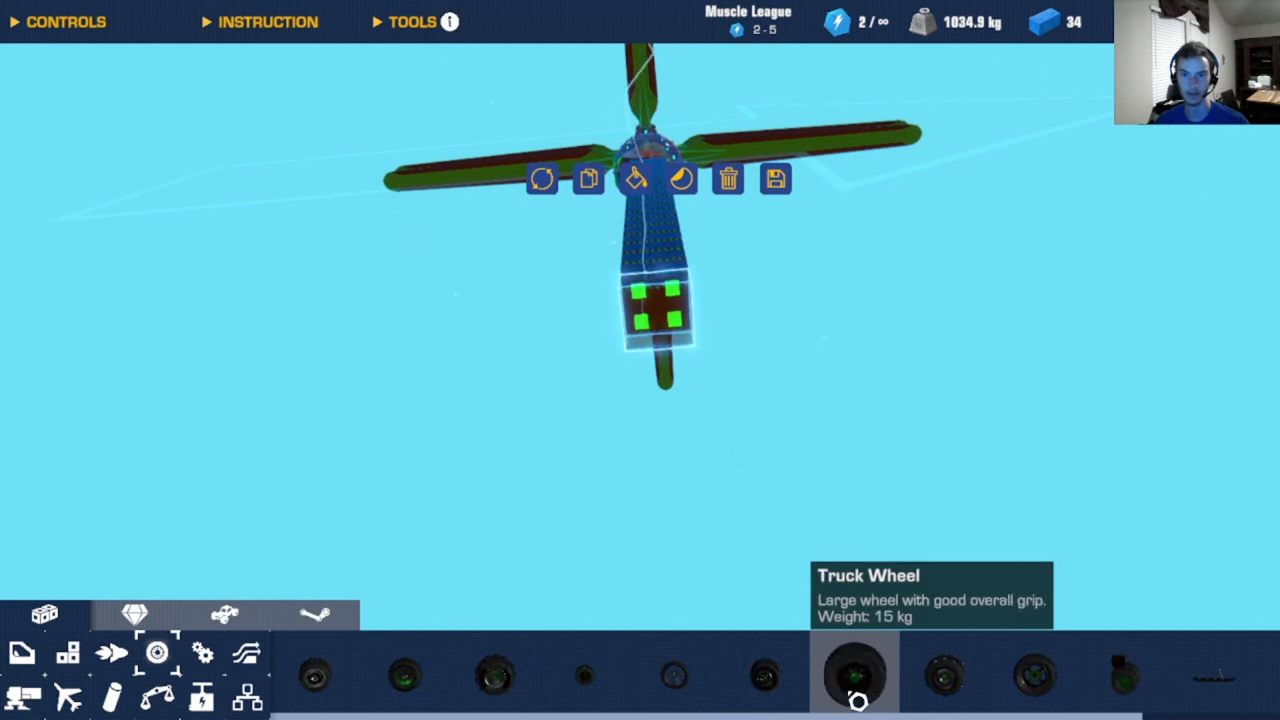
pyautogui.click(68, 653)
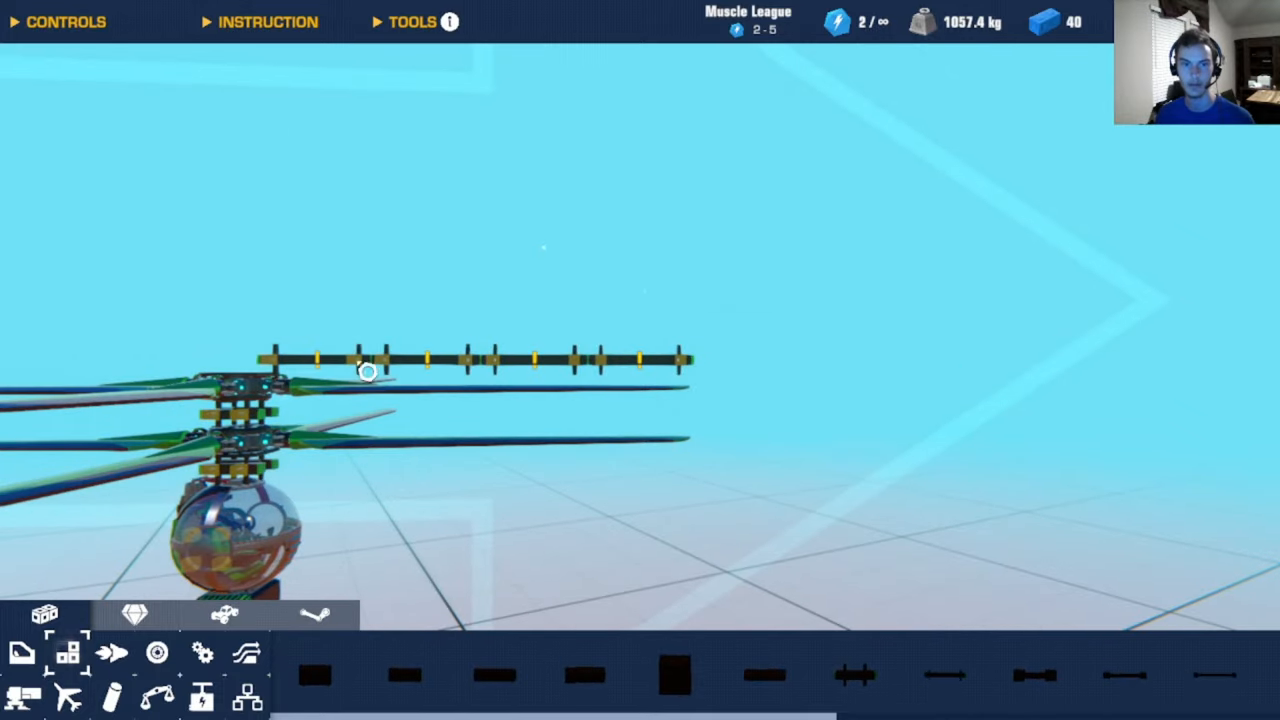
# Step: Delete the long finned crossbar above the two stacked rotors
pyautogui.click(365, 358)
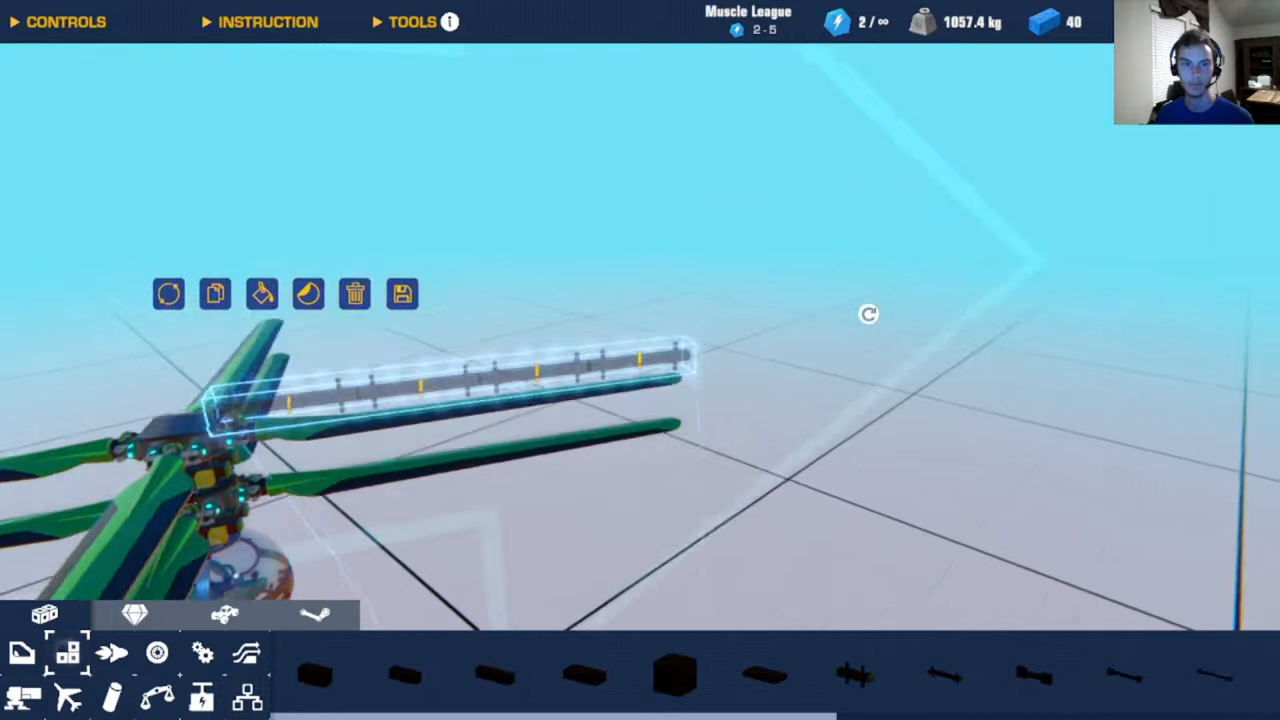
pyautogui.click(354, 293)
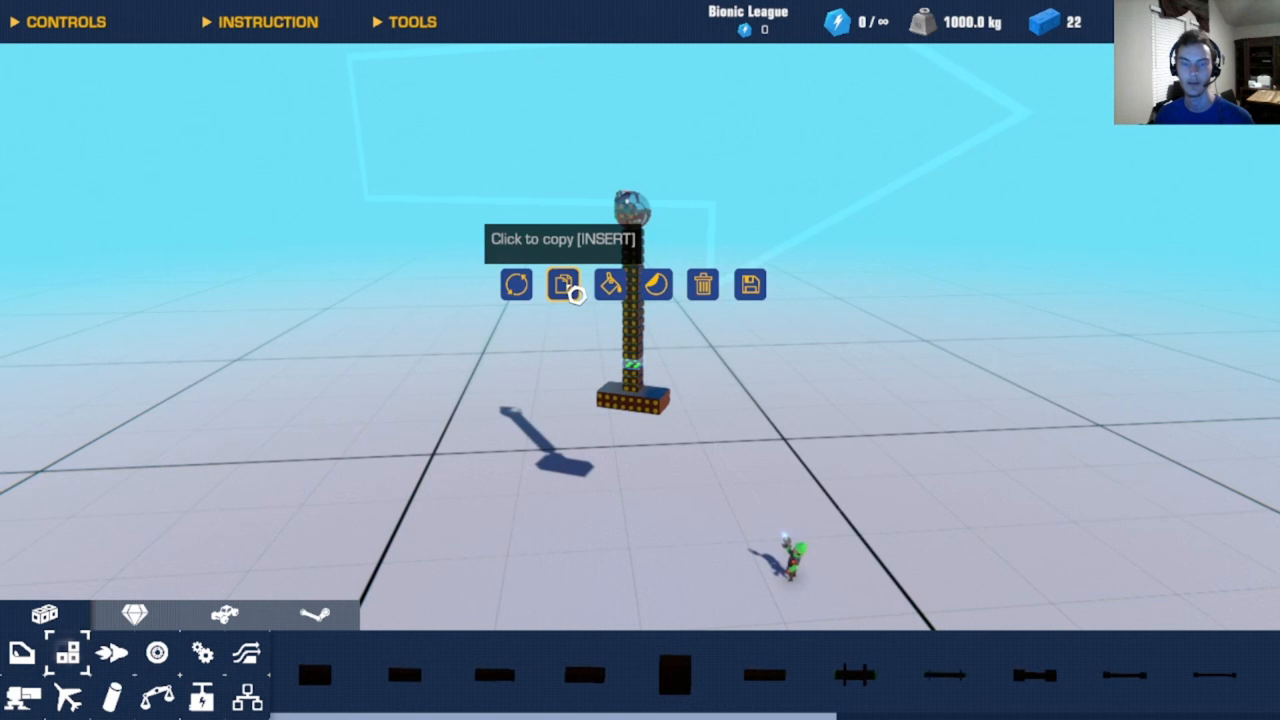
pyautogui.moveTo(750, 285)
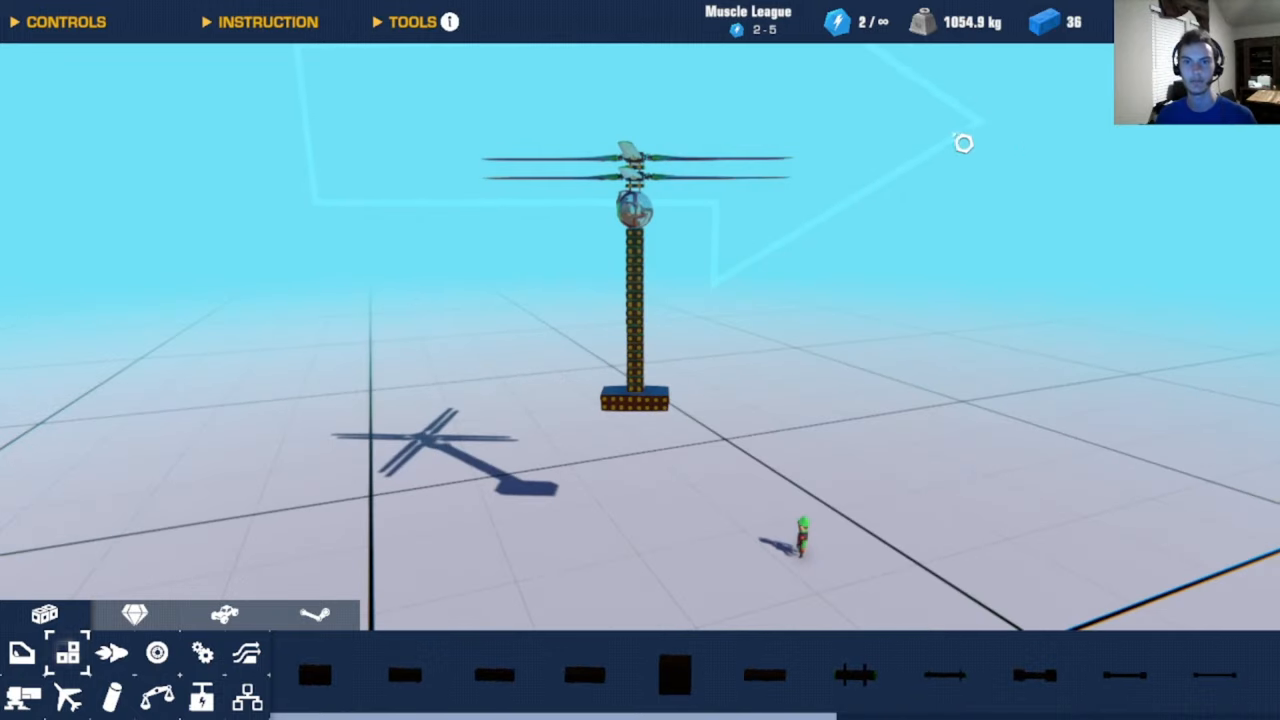
pyautogui.moveTo(850, 147)
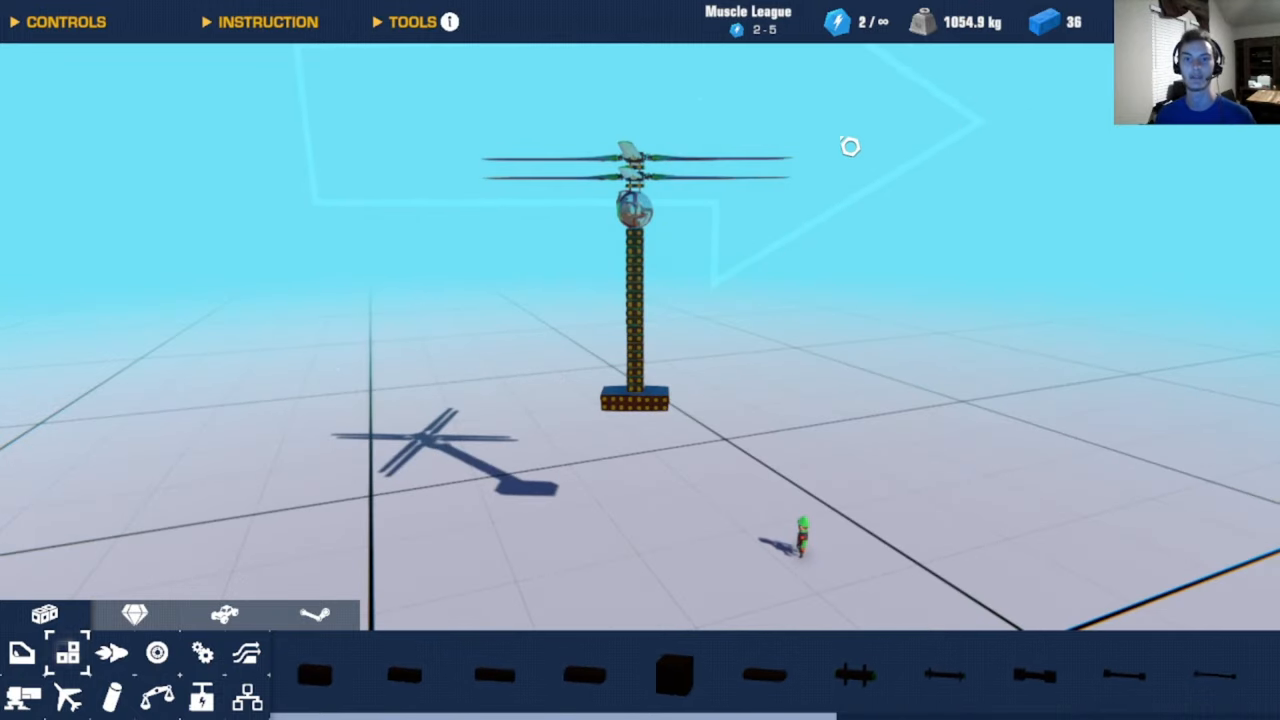
pyautogui.moveTo(688, 273)
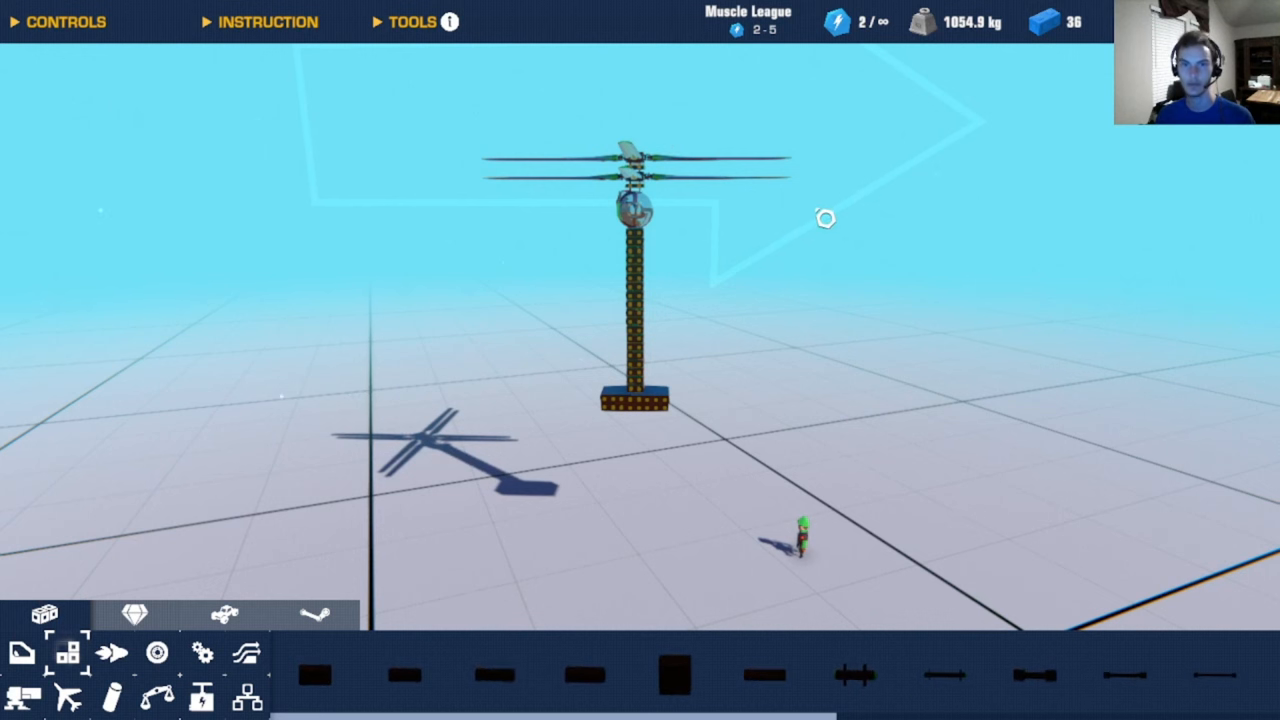
# Step: Swap the large blades for long Spoiler-block rotor arms (92 blocks, 1022.1 kg) and test-run them
pyautogui.click(650, 160)
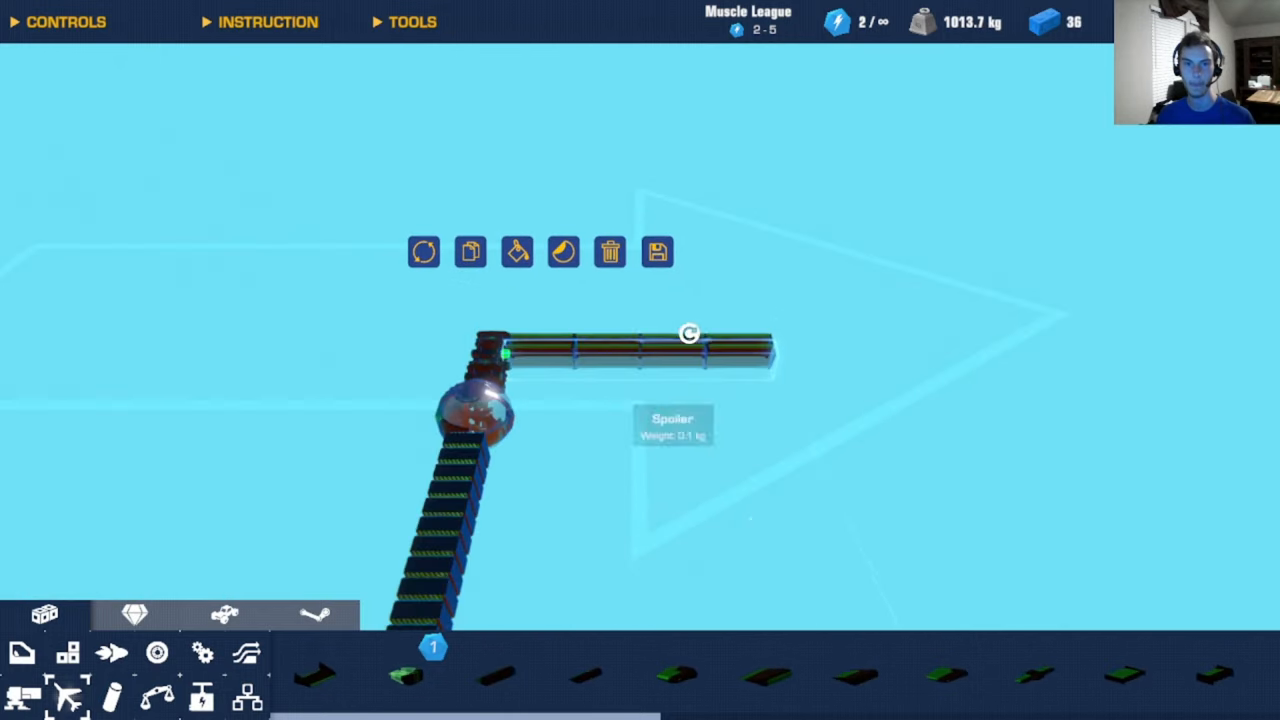
pyautogui.click(422, 251)
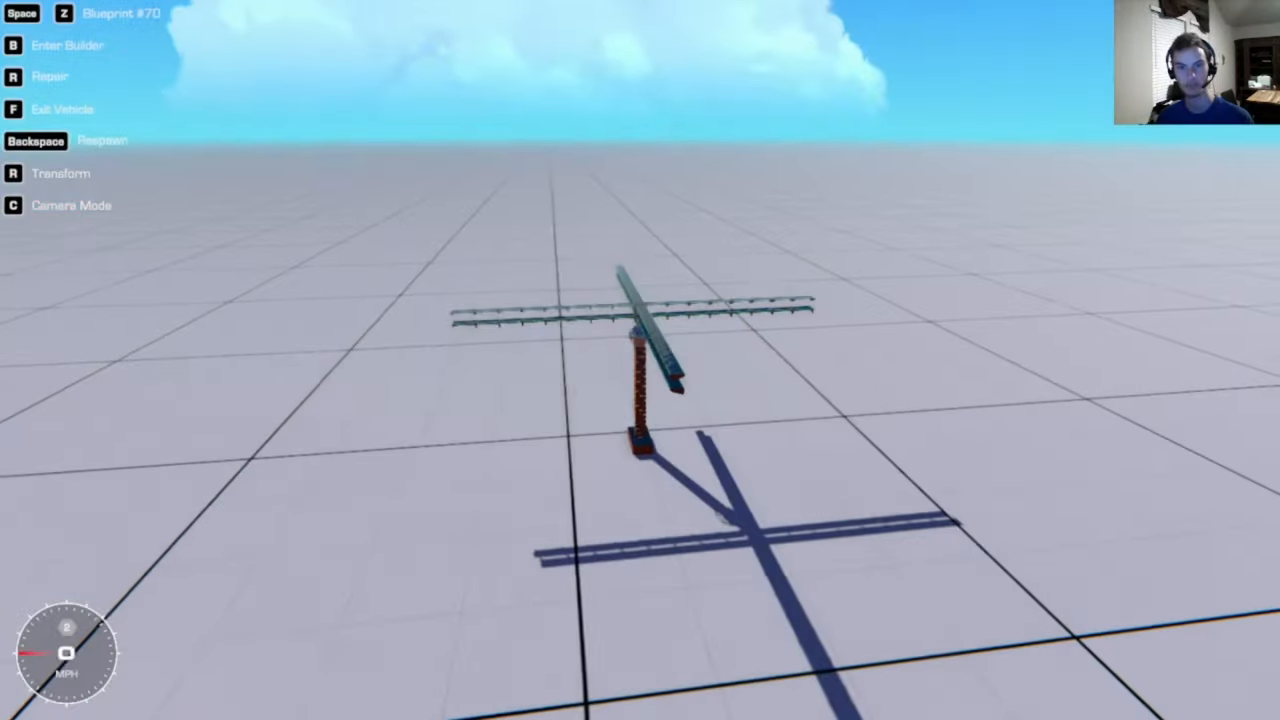
pyautogui.press('b')
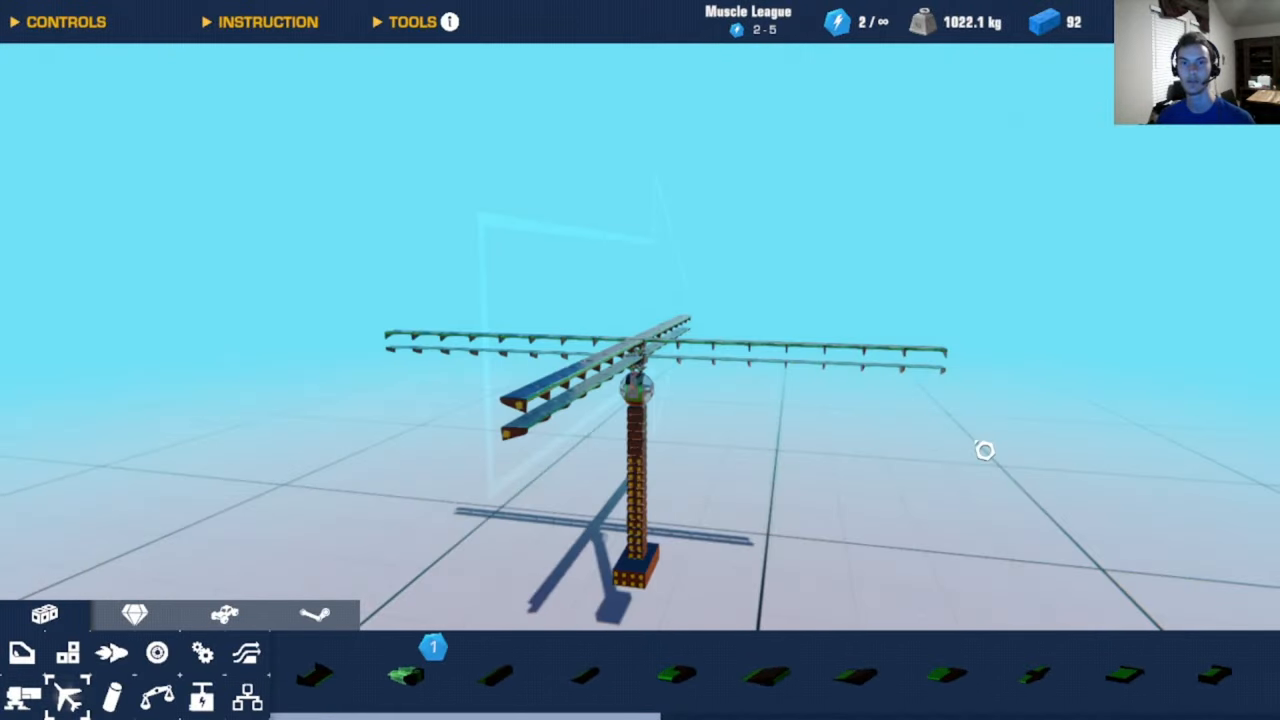
pyautogui.moveTo(977, 670)
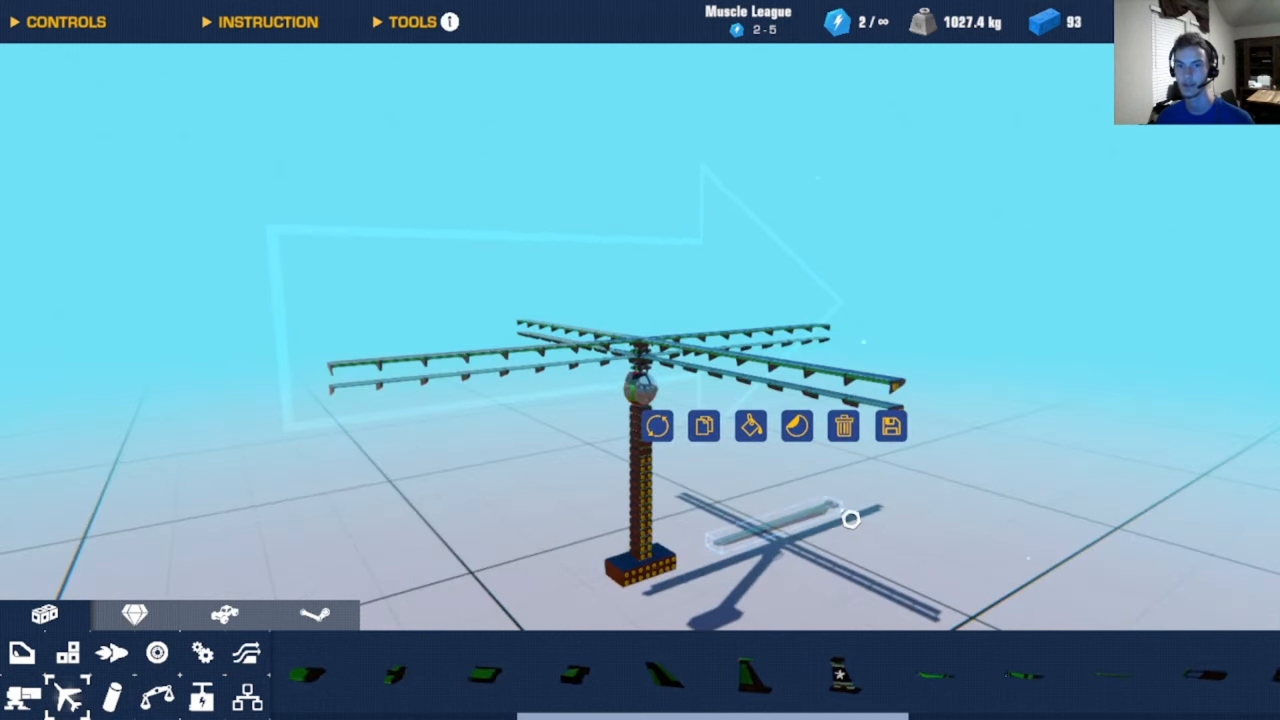
pyautogui.moveTo(815, 523)
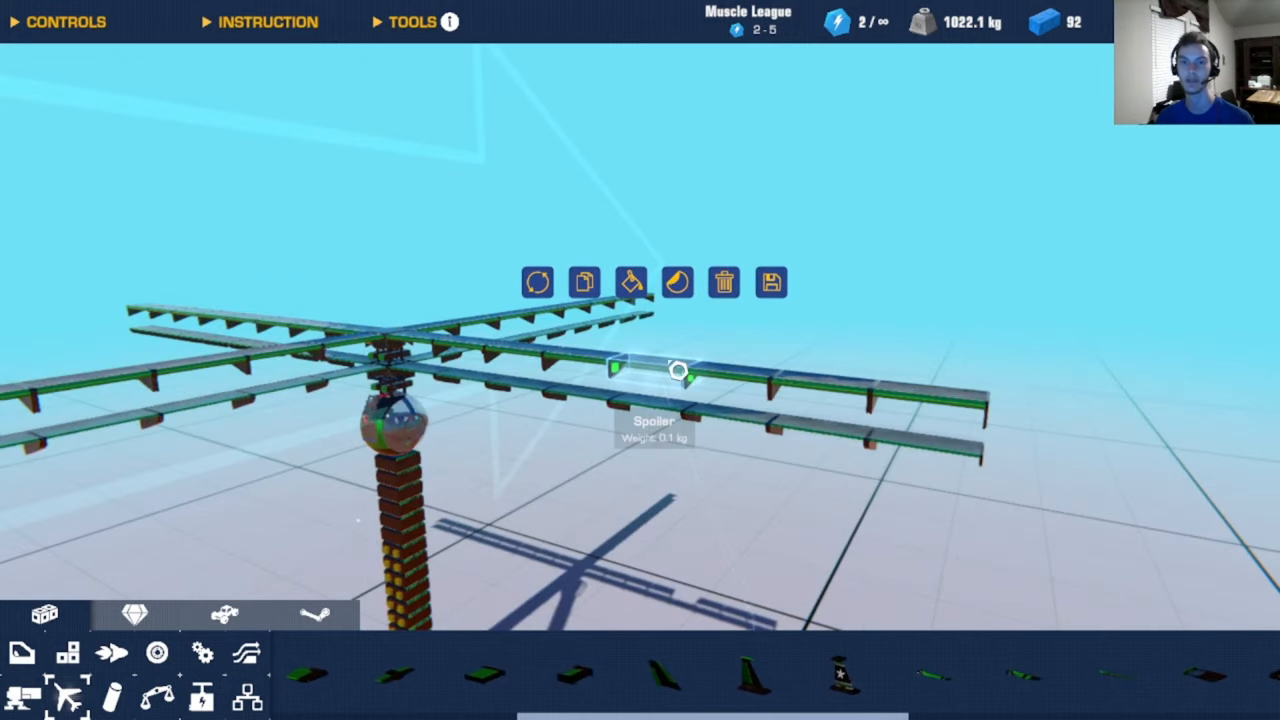
pyautogui.click(388, 675)
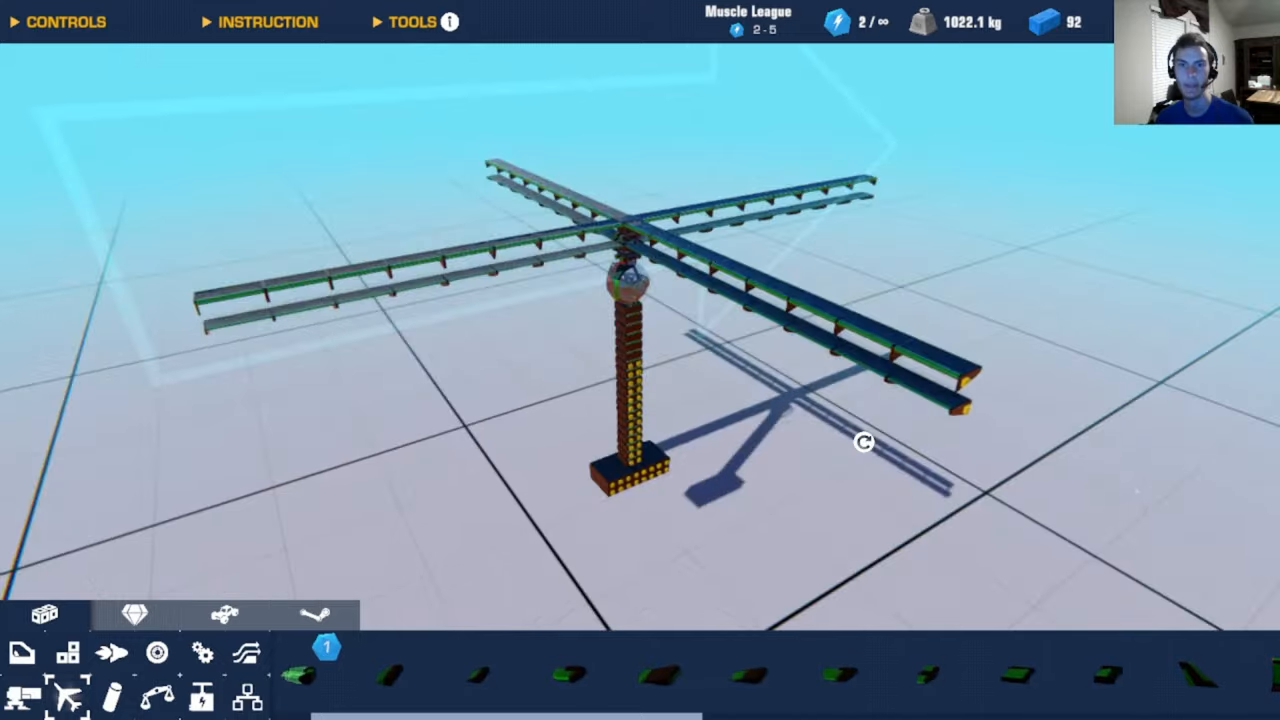
pyautogui.moveTo(863, 442); pyautogui.dragTo(1006, 224)
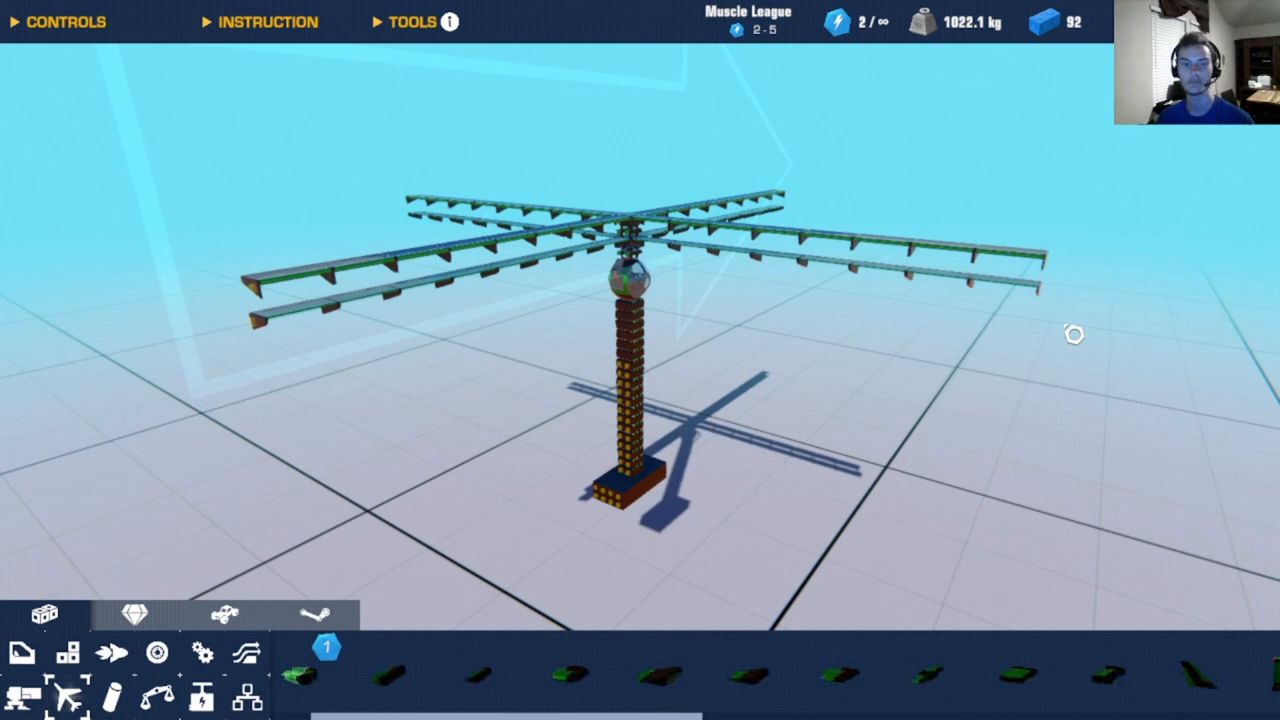
pyautogui.moveTo(682, 573)
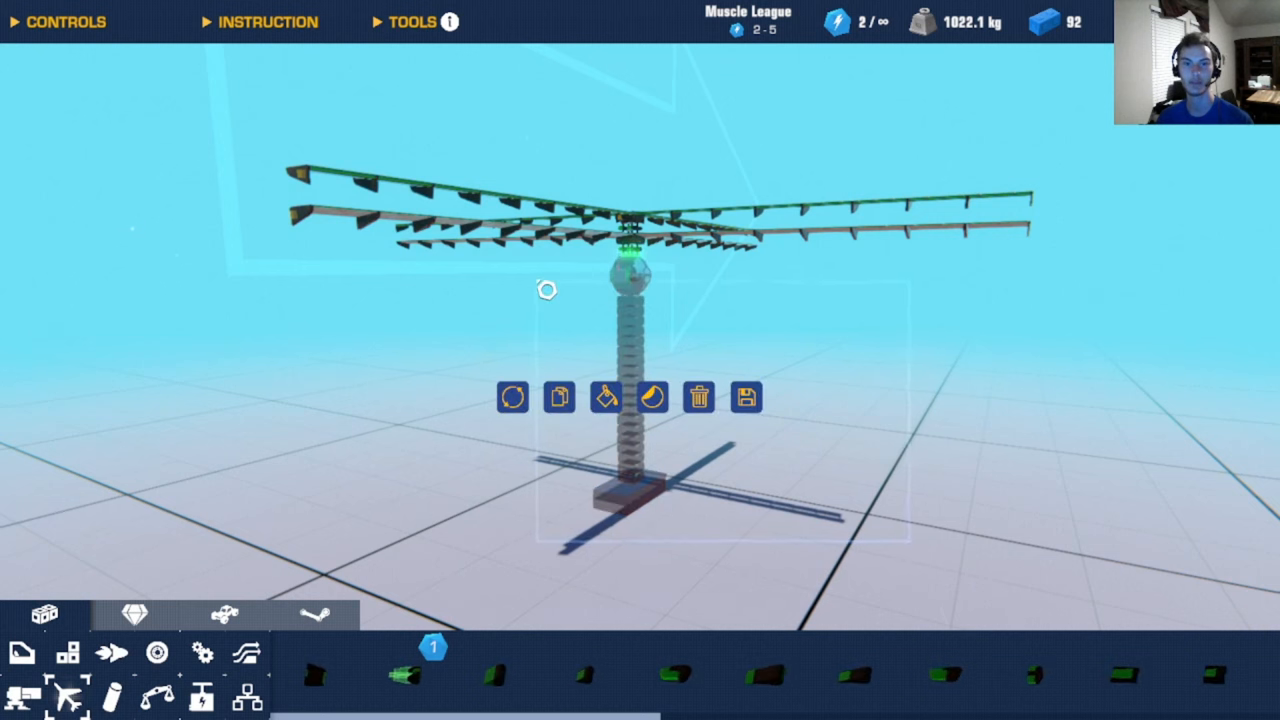
# Step: Delete the weight tower and cockpit, leaving only the 70-block spoiler-arm rotor cross
pyautogui.click(699, 397)
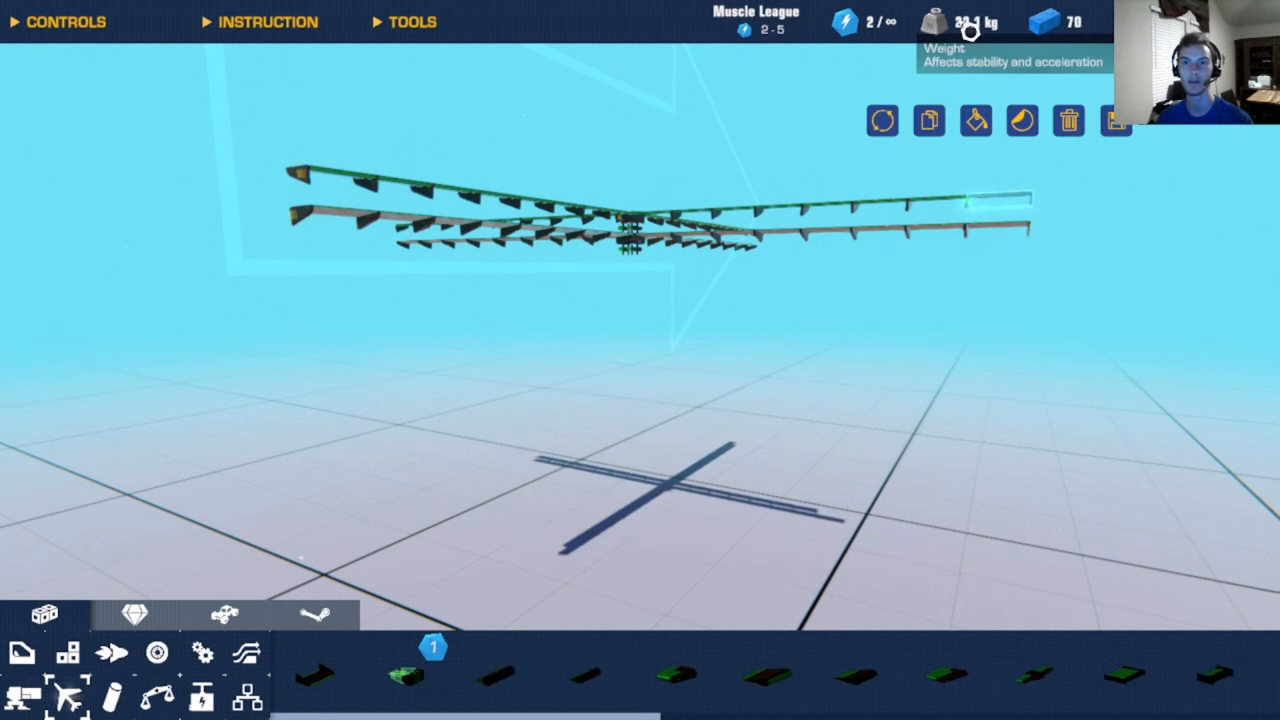
pyautogui.moveTo(913, 230)
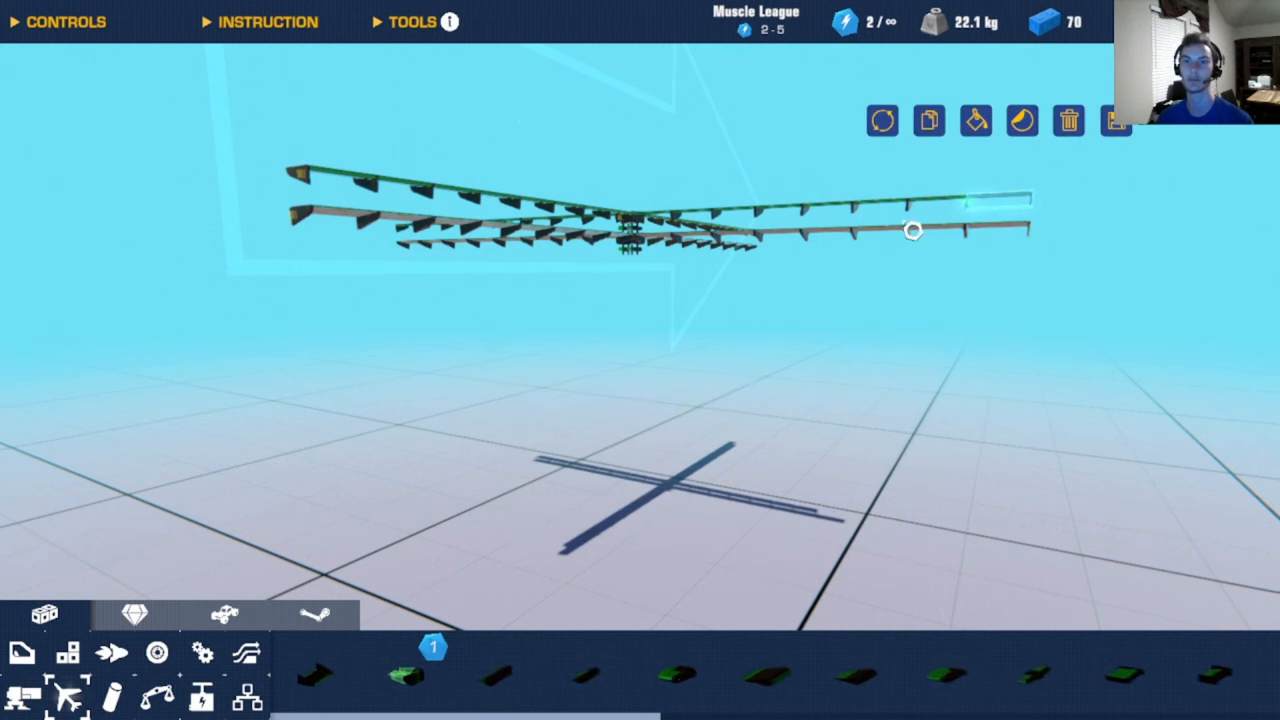
pyautogui.moveTo(835, 372)
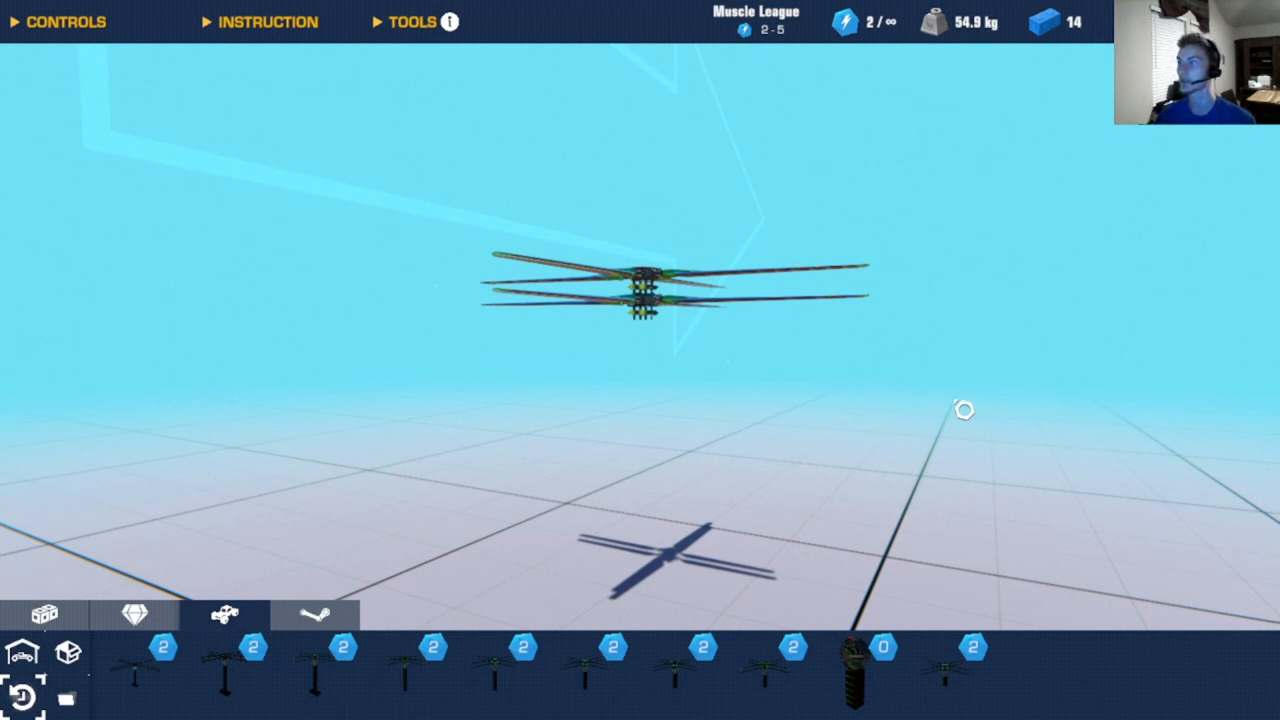
pyautogui.moveTo(988, 388)
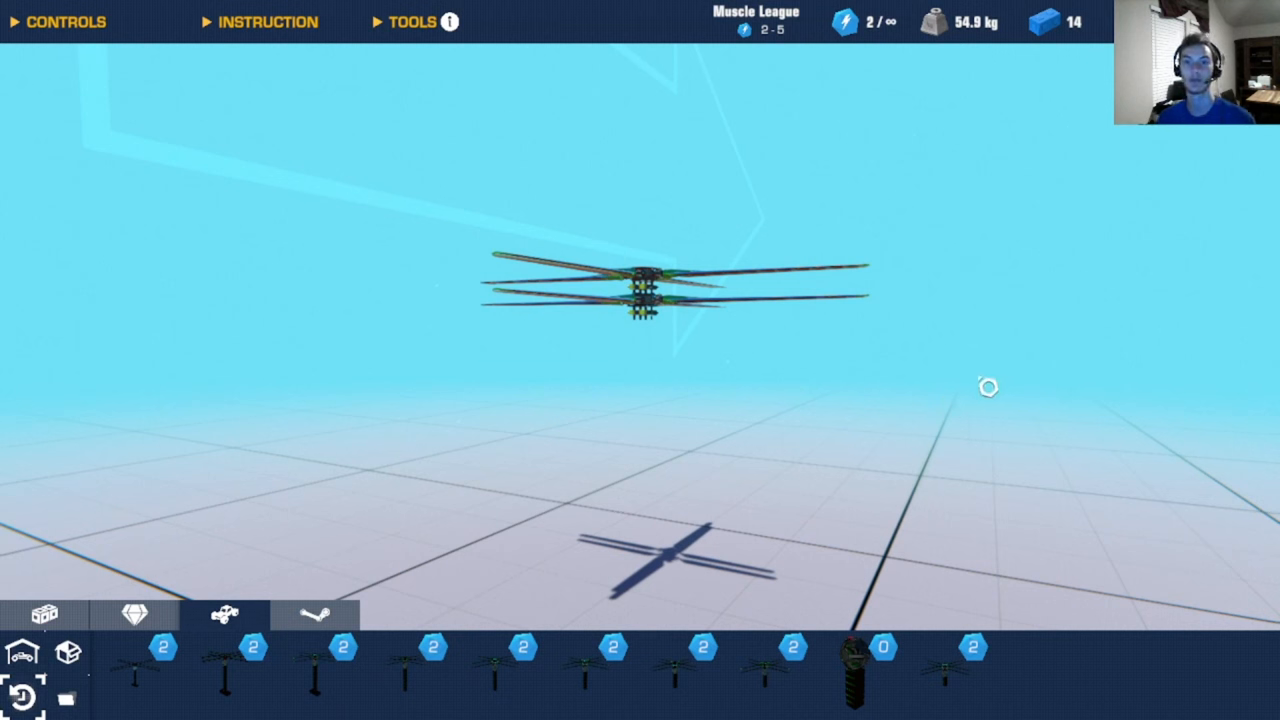
pyautogui.moveTo(938, 407)
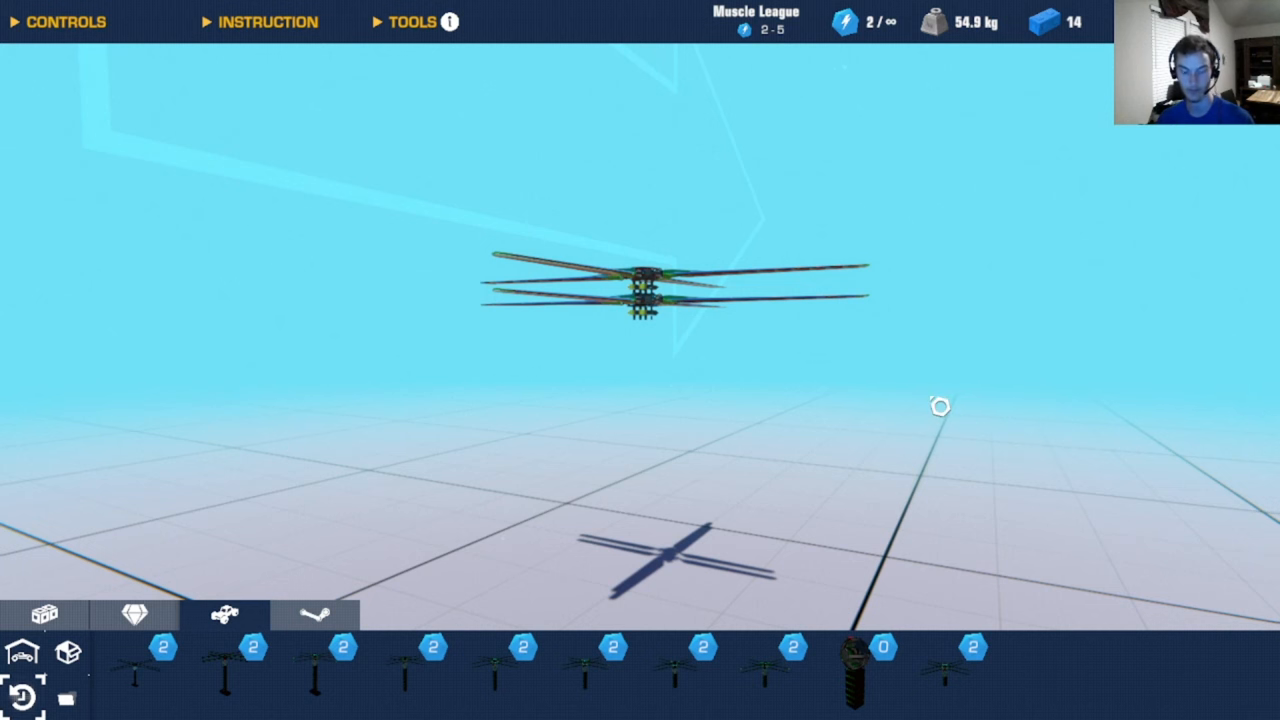